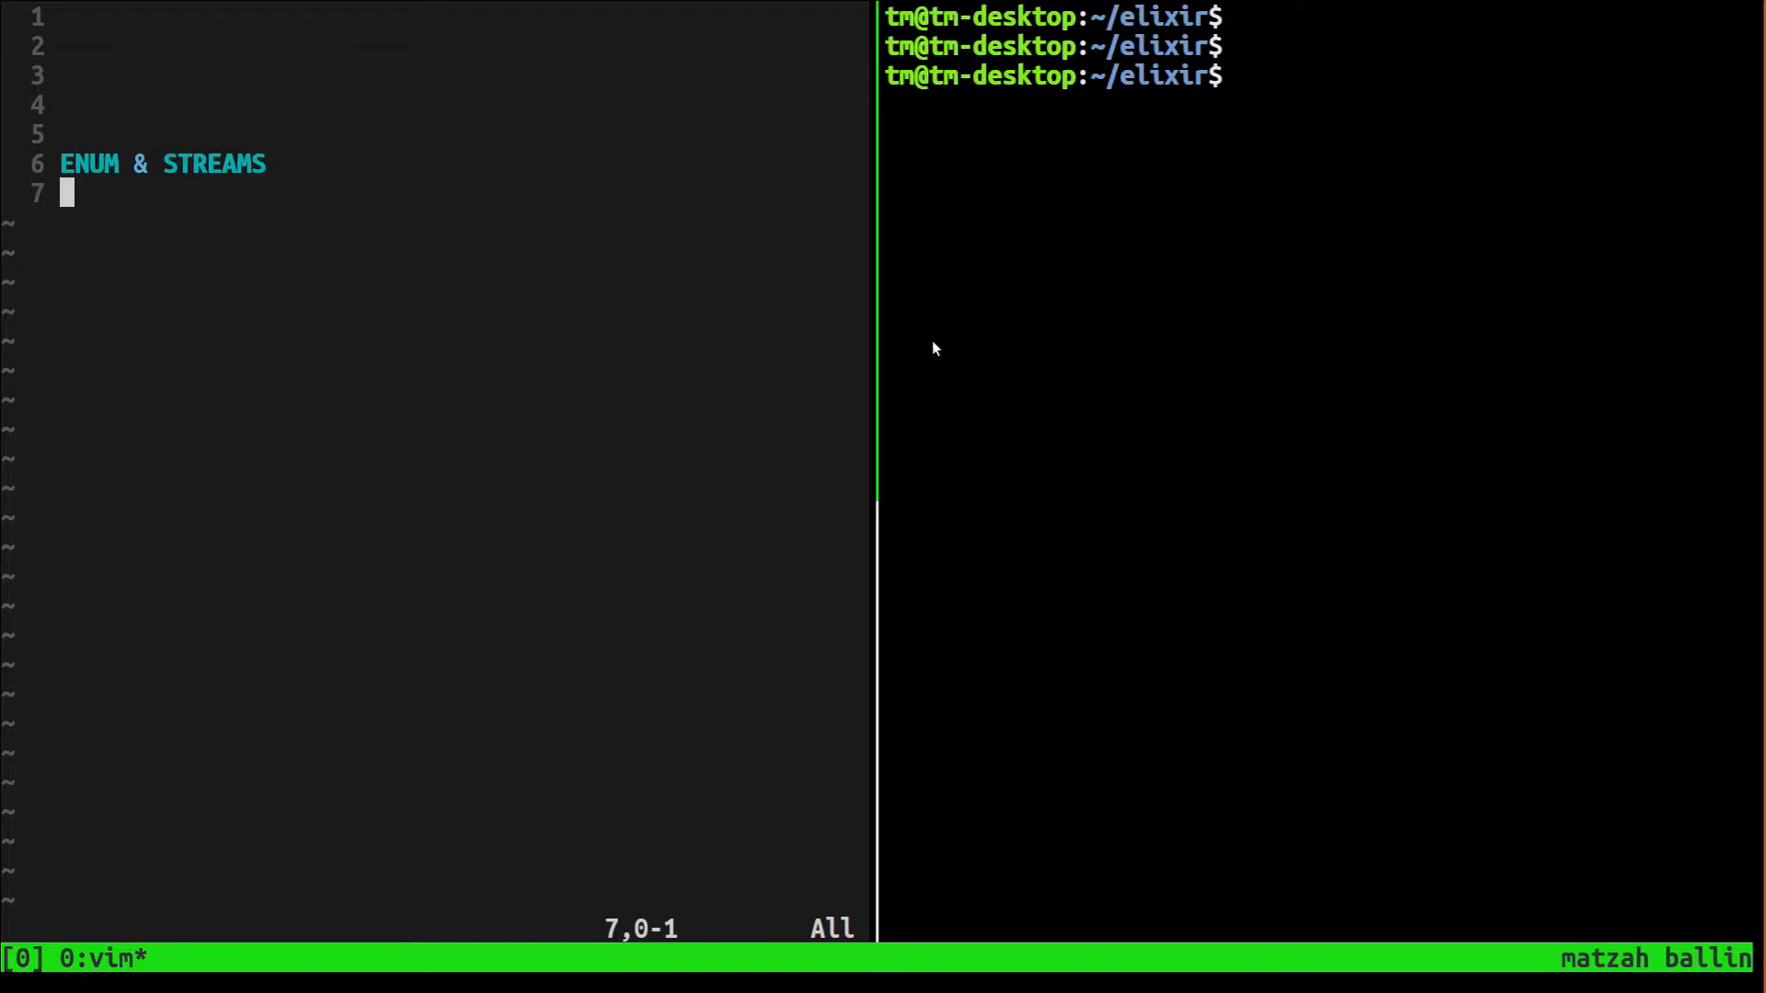
Add the line a = [1,2,4] below the ENUM & STREAMS heading and save the script
key("o")
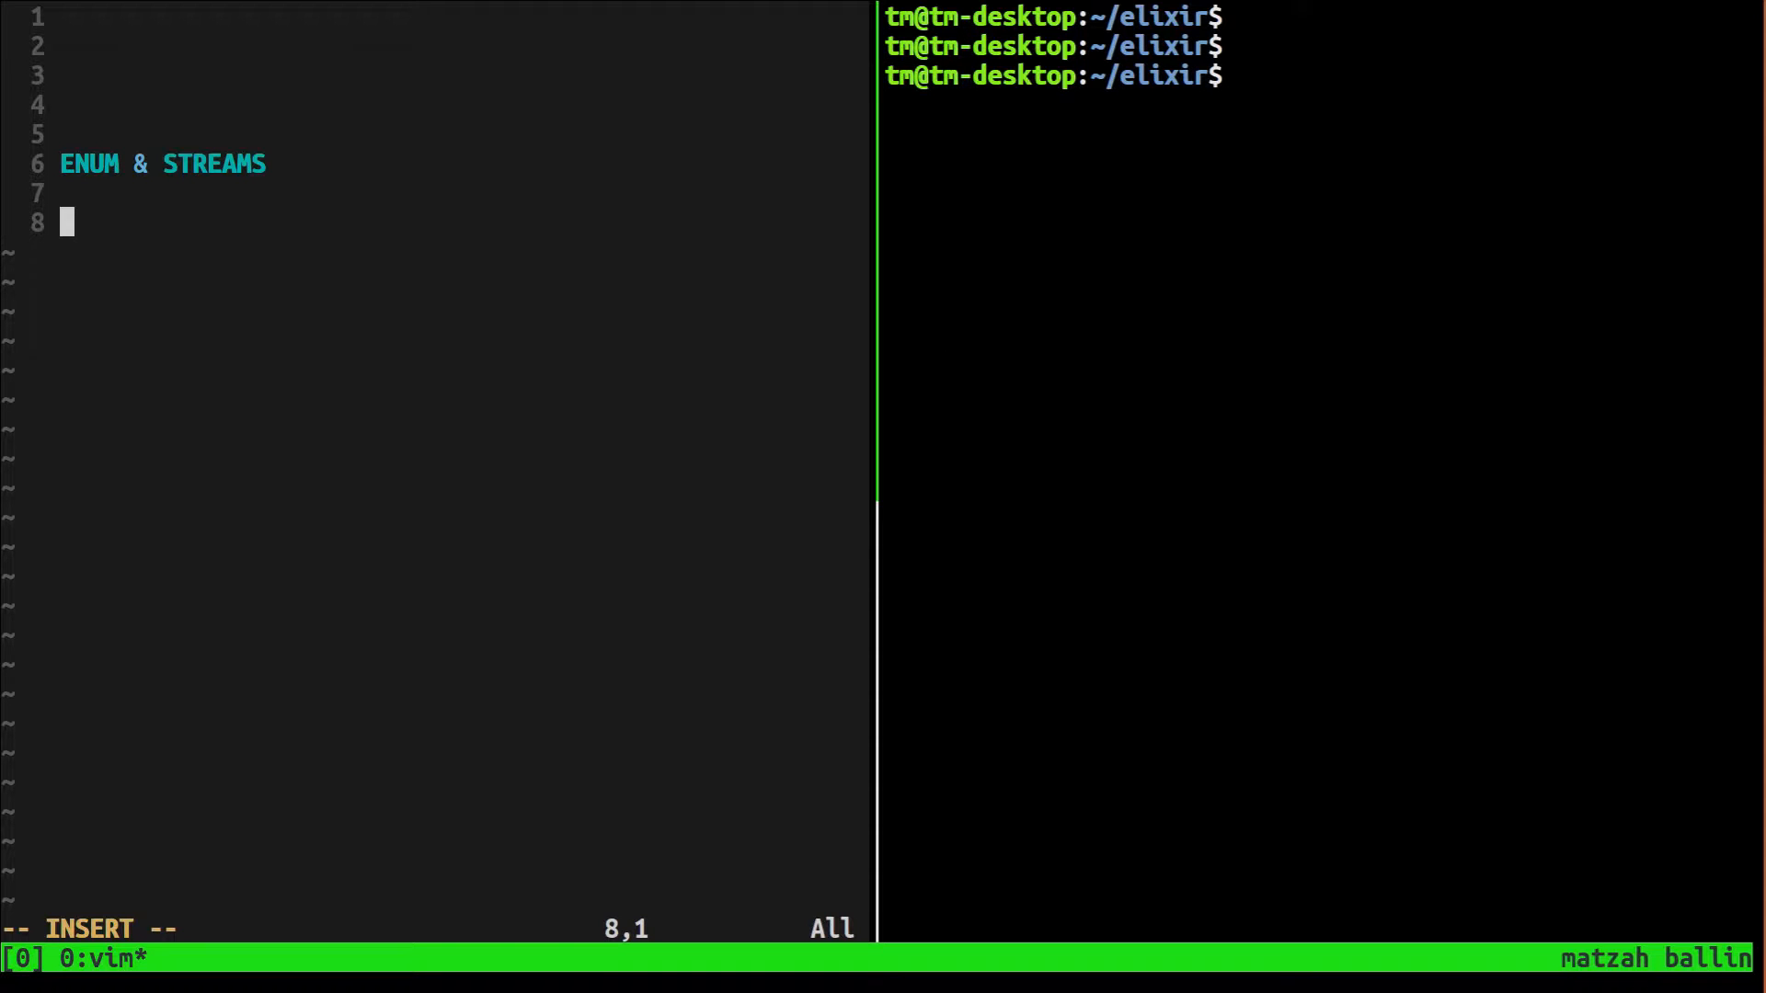
type("a = [1,2,4]")
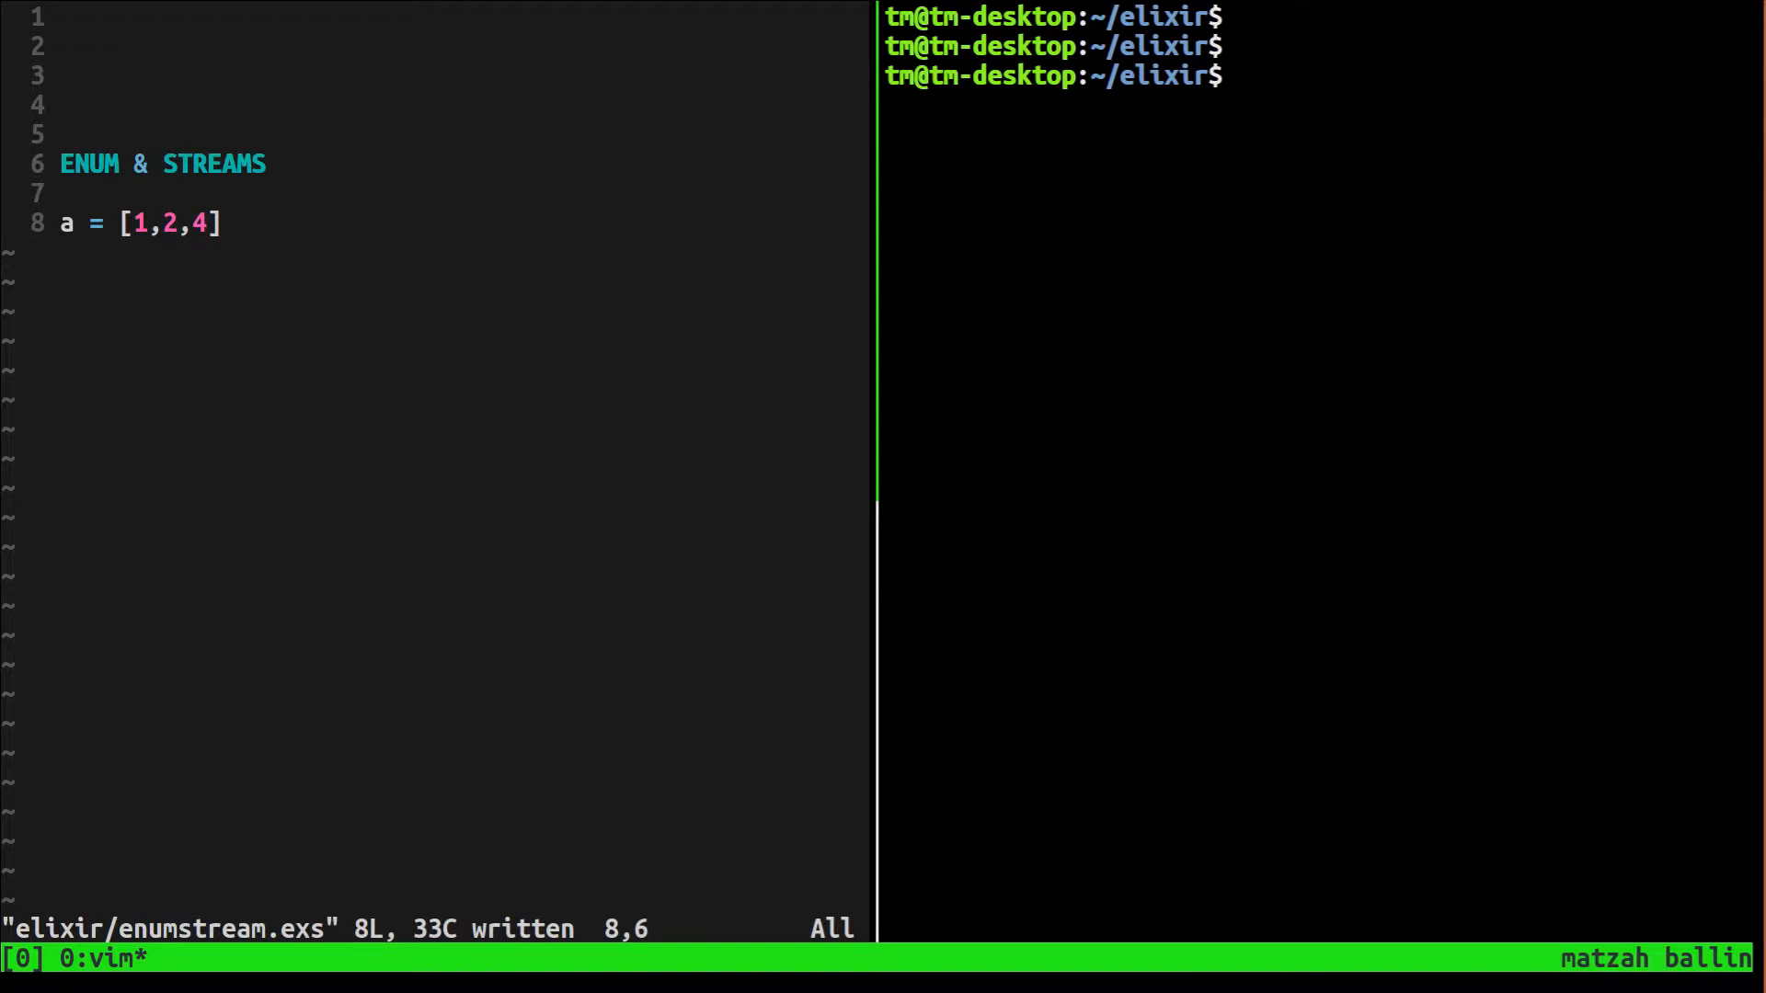
key("l")
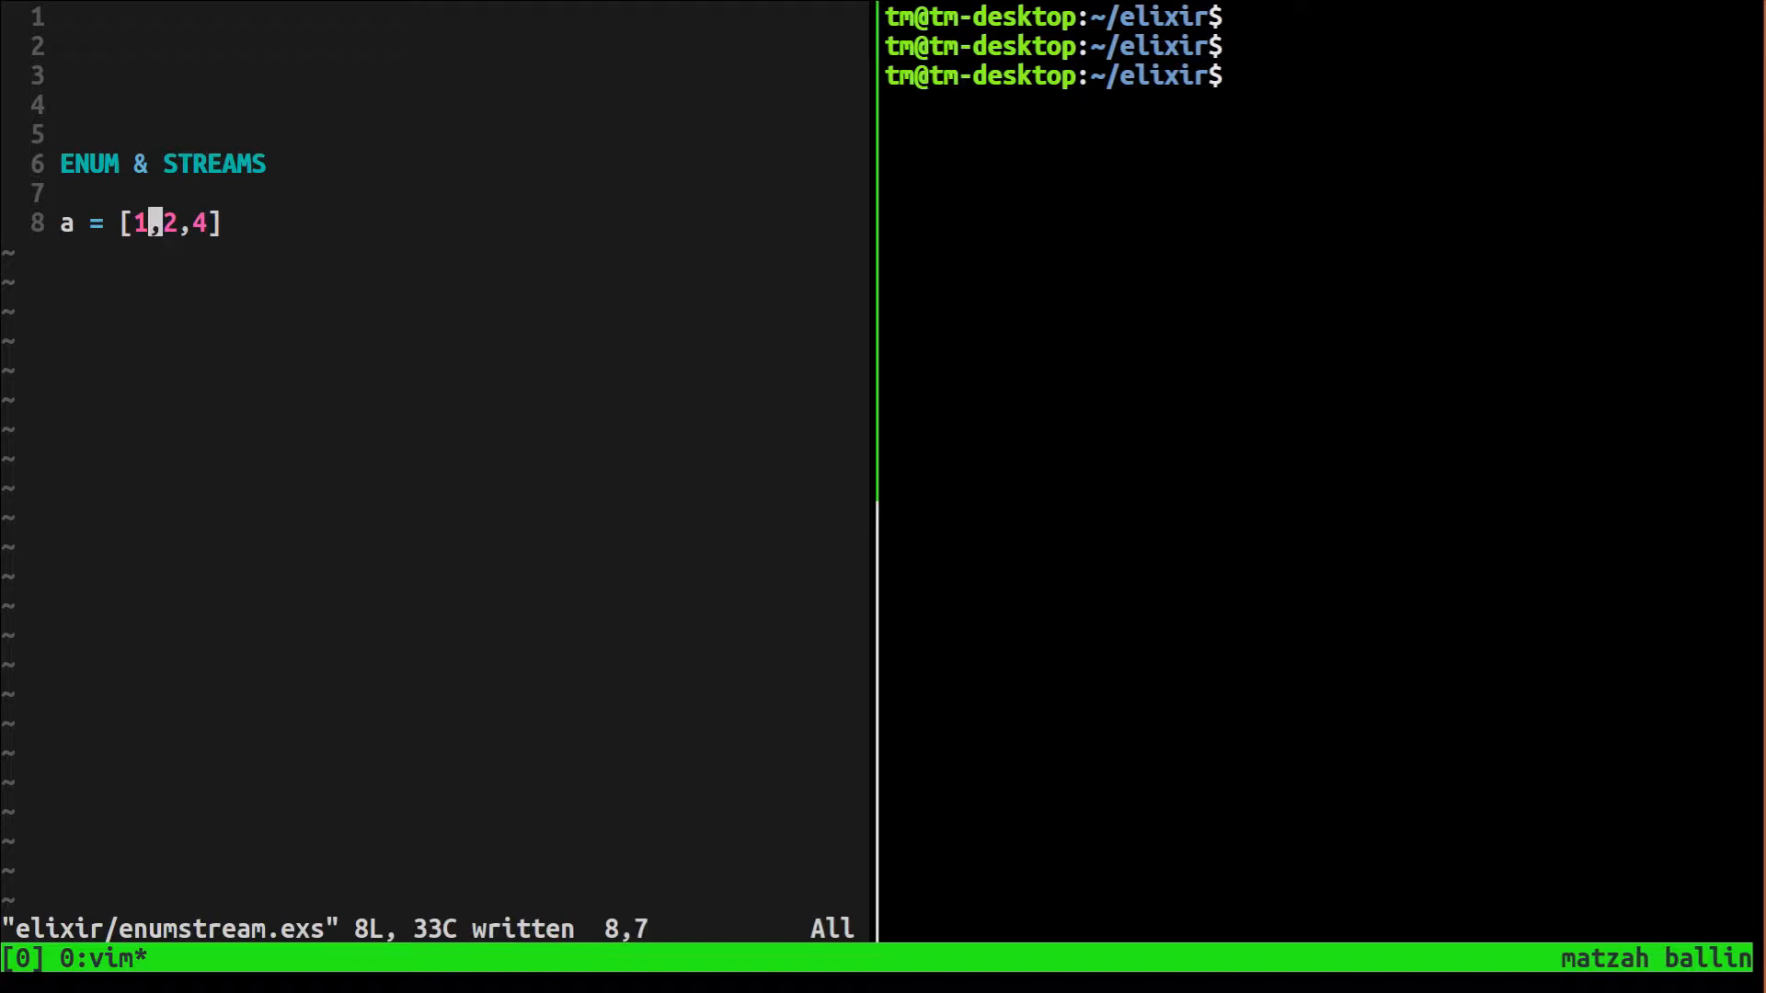
Comment out the ENUM & STREAMS heading and save enumstream.exs again
key("l")
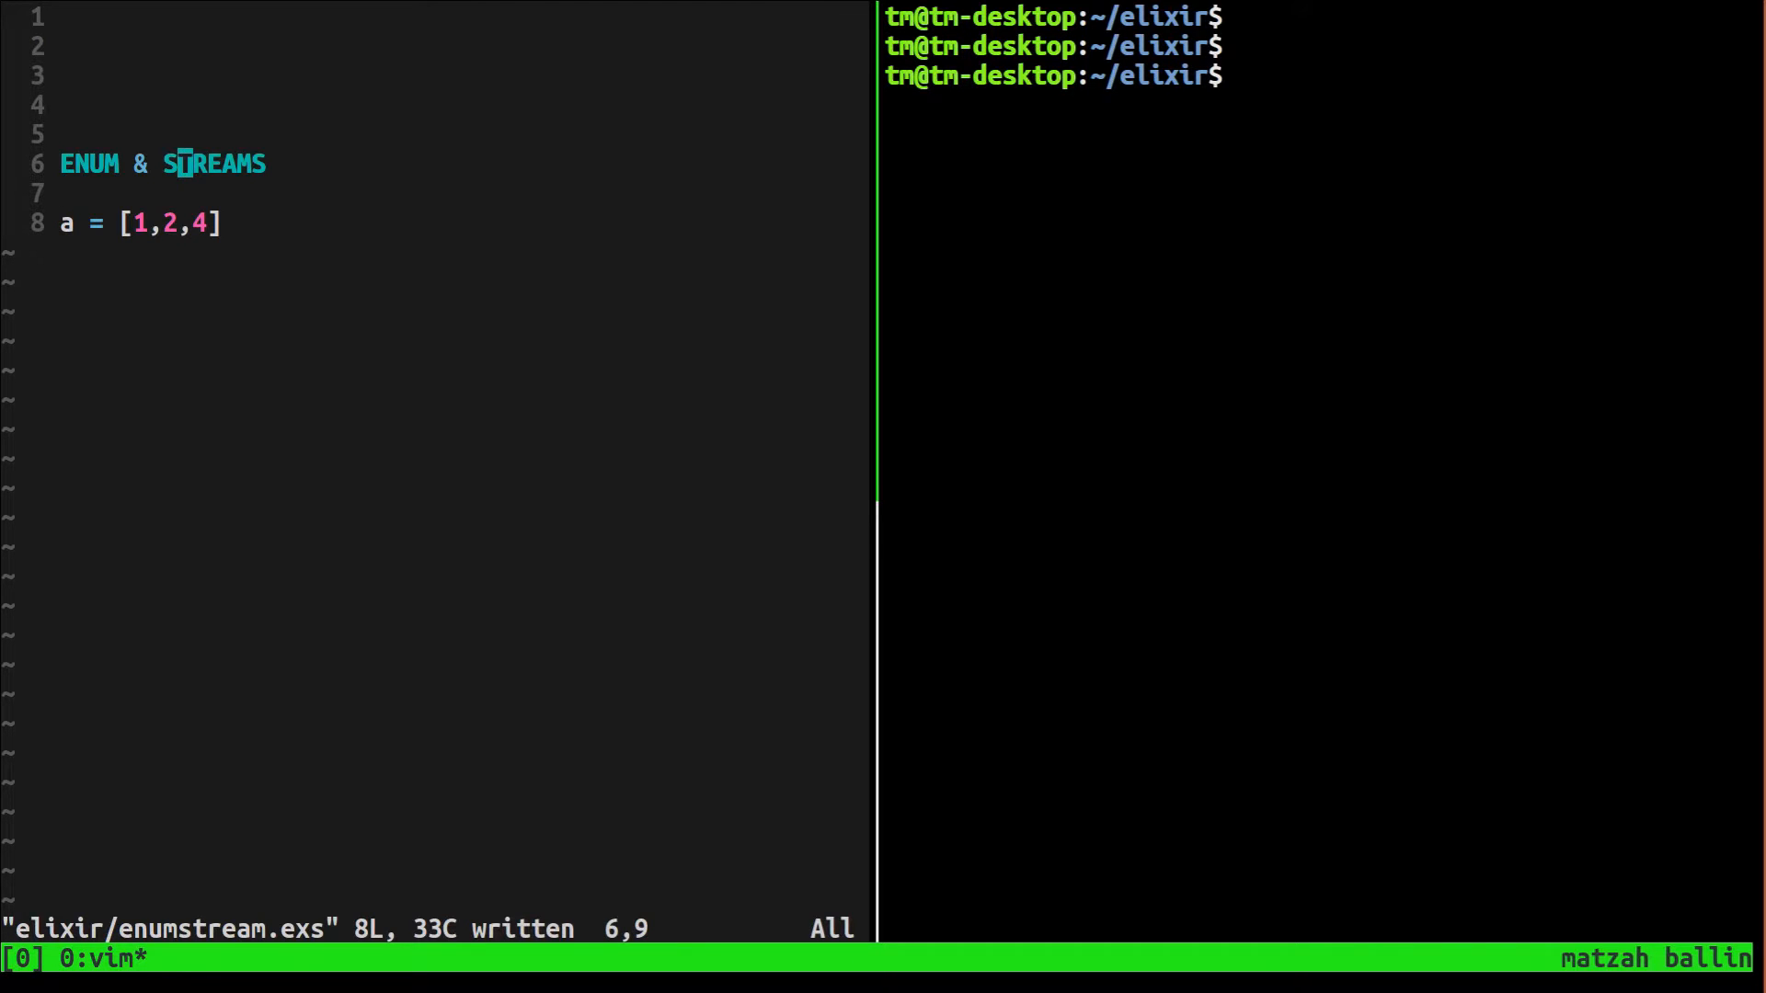
type("//")
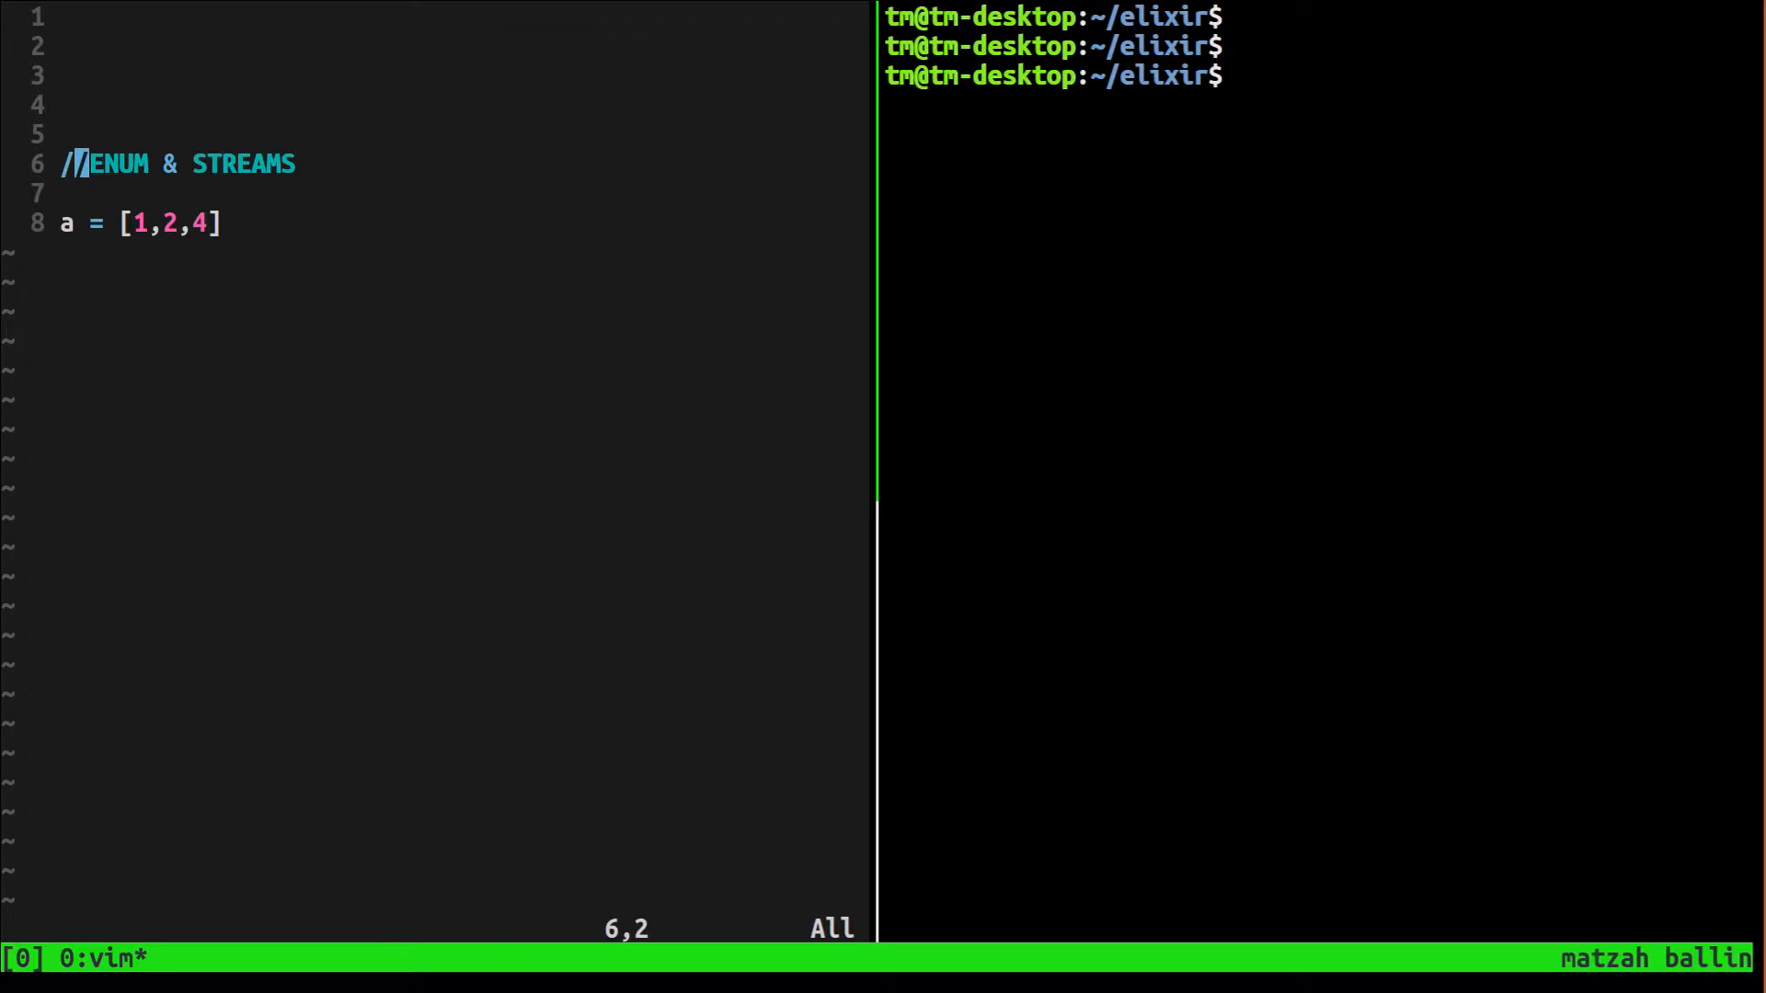
key("i")
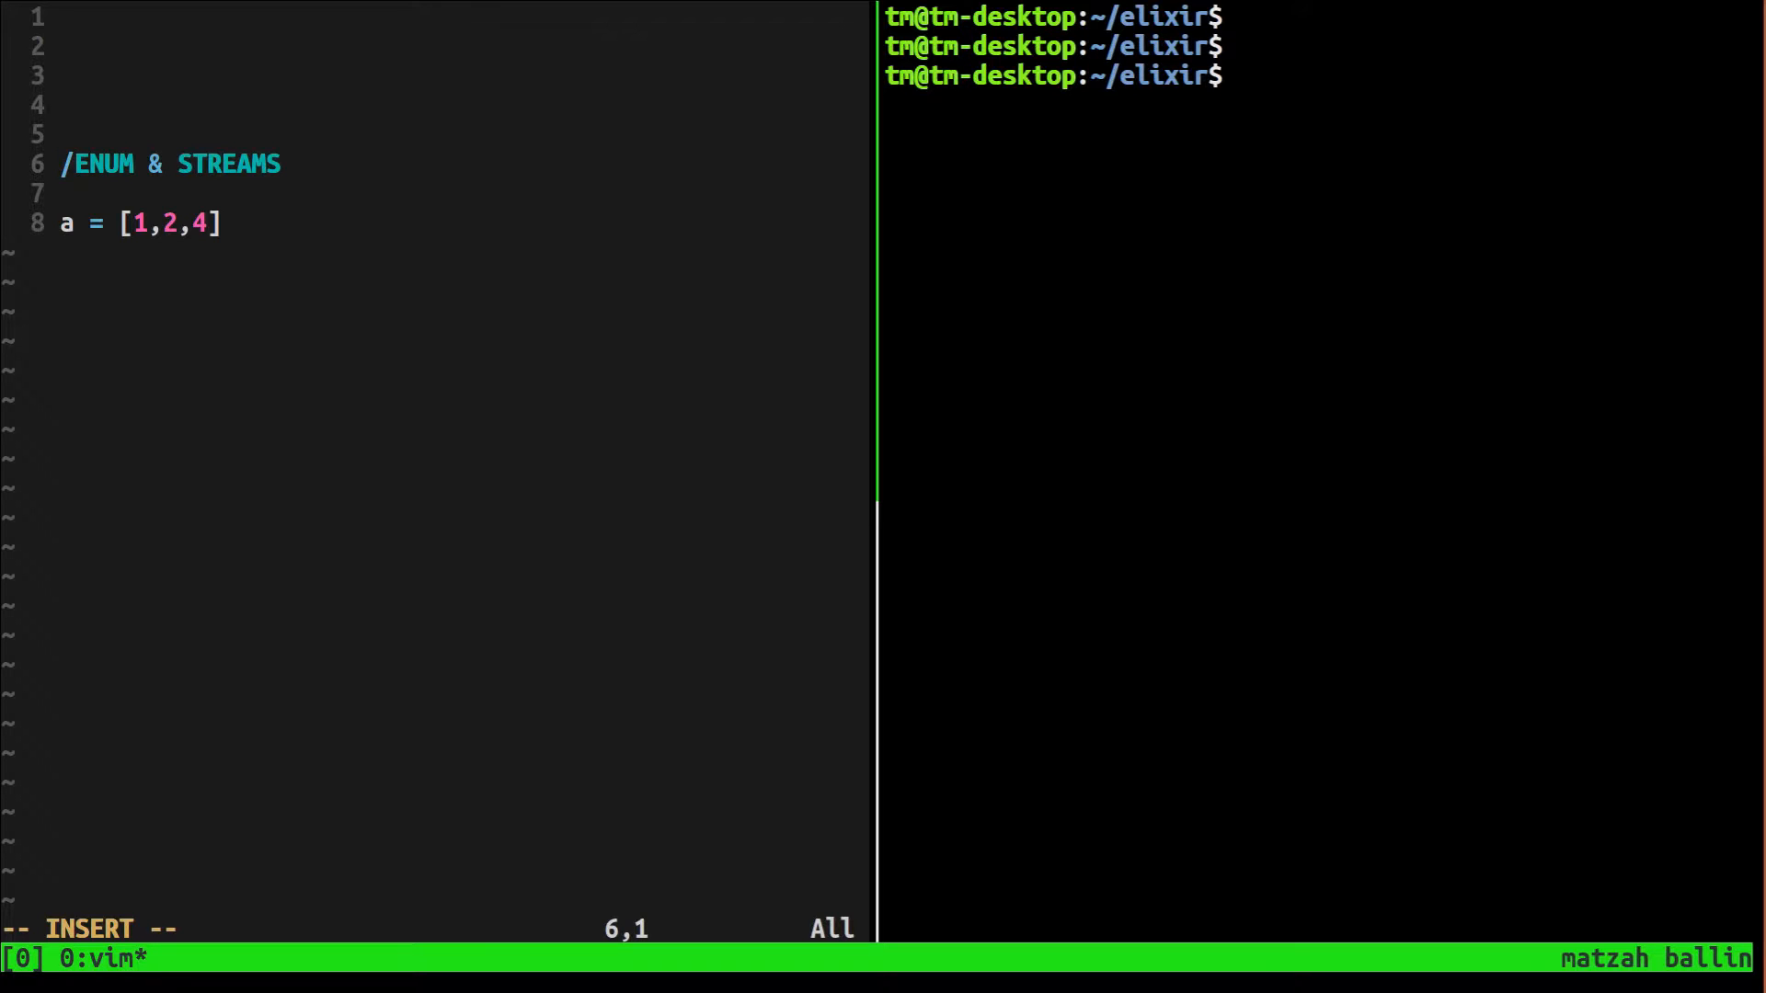
key("Escape")
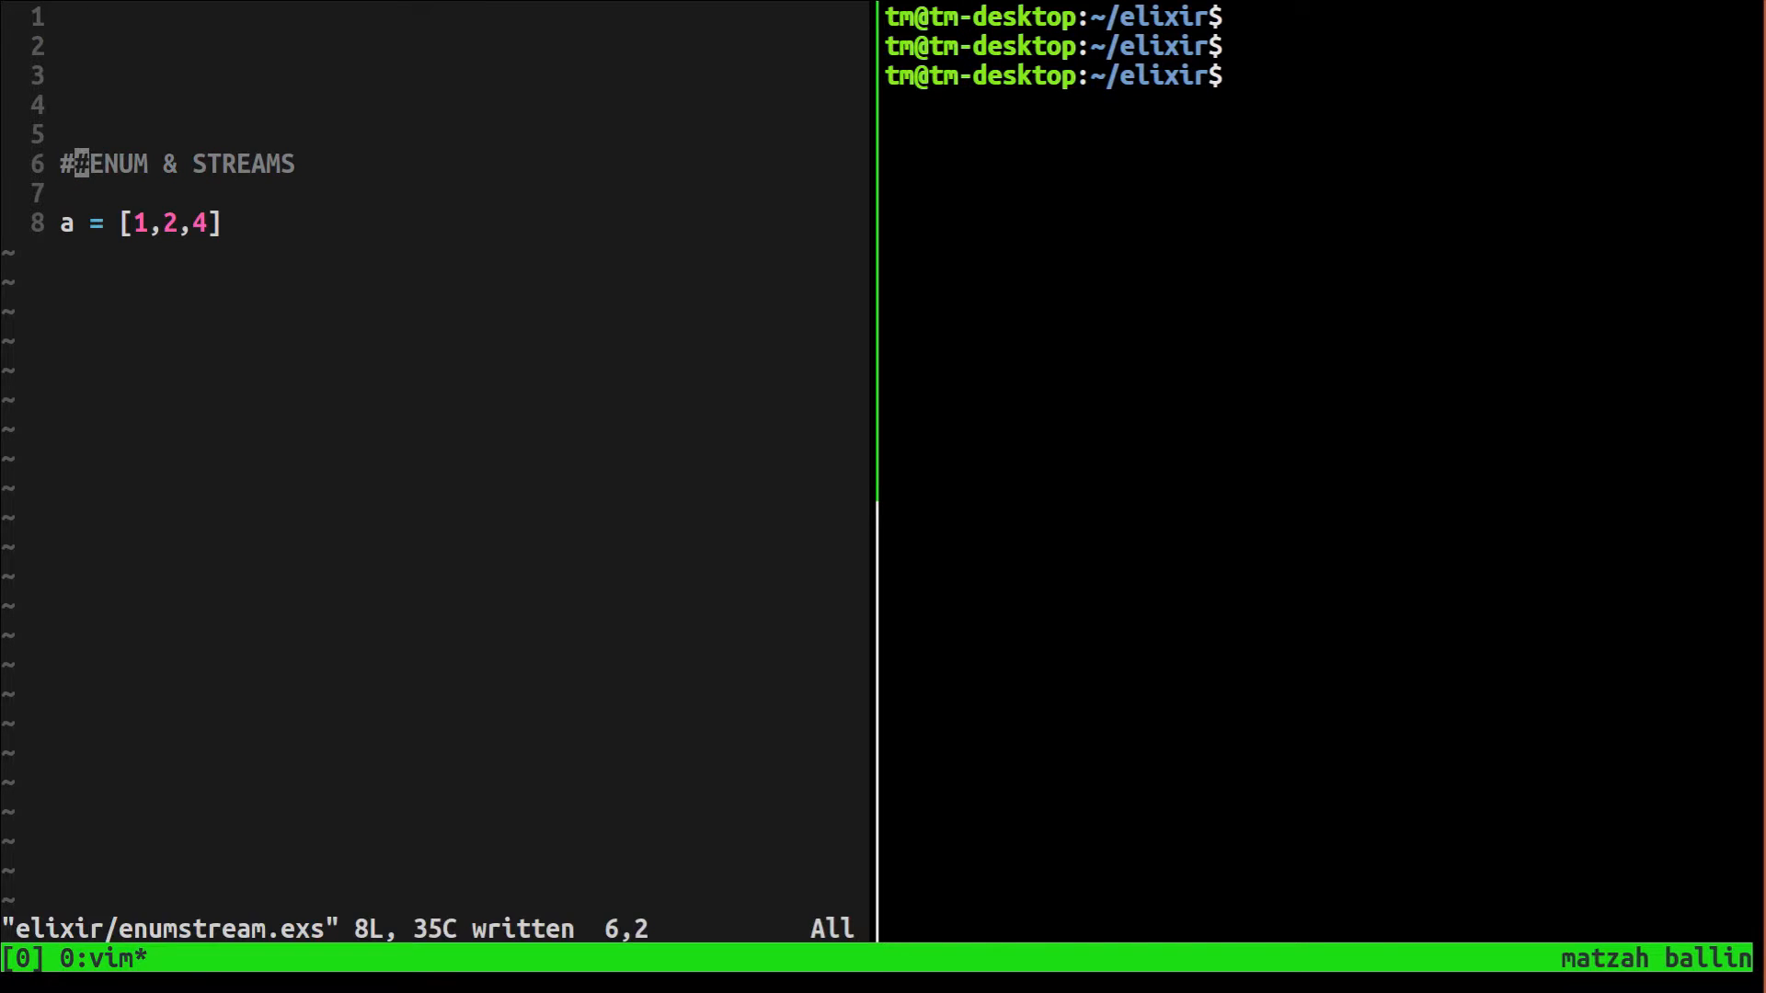
Launch iex loading enumstream.exs and bind a = [1,2,3] at the prompt
type("iex")
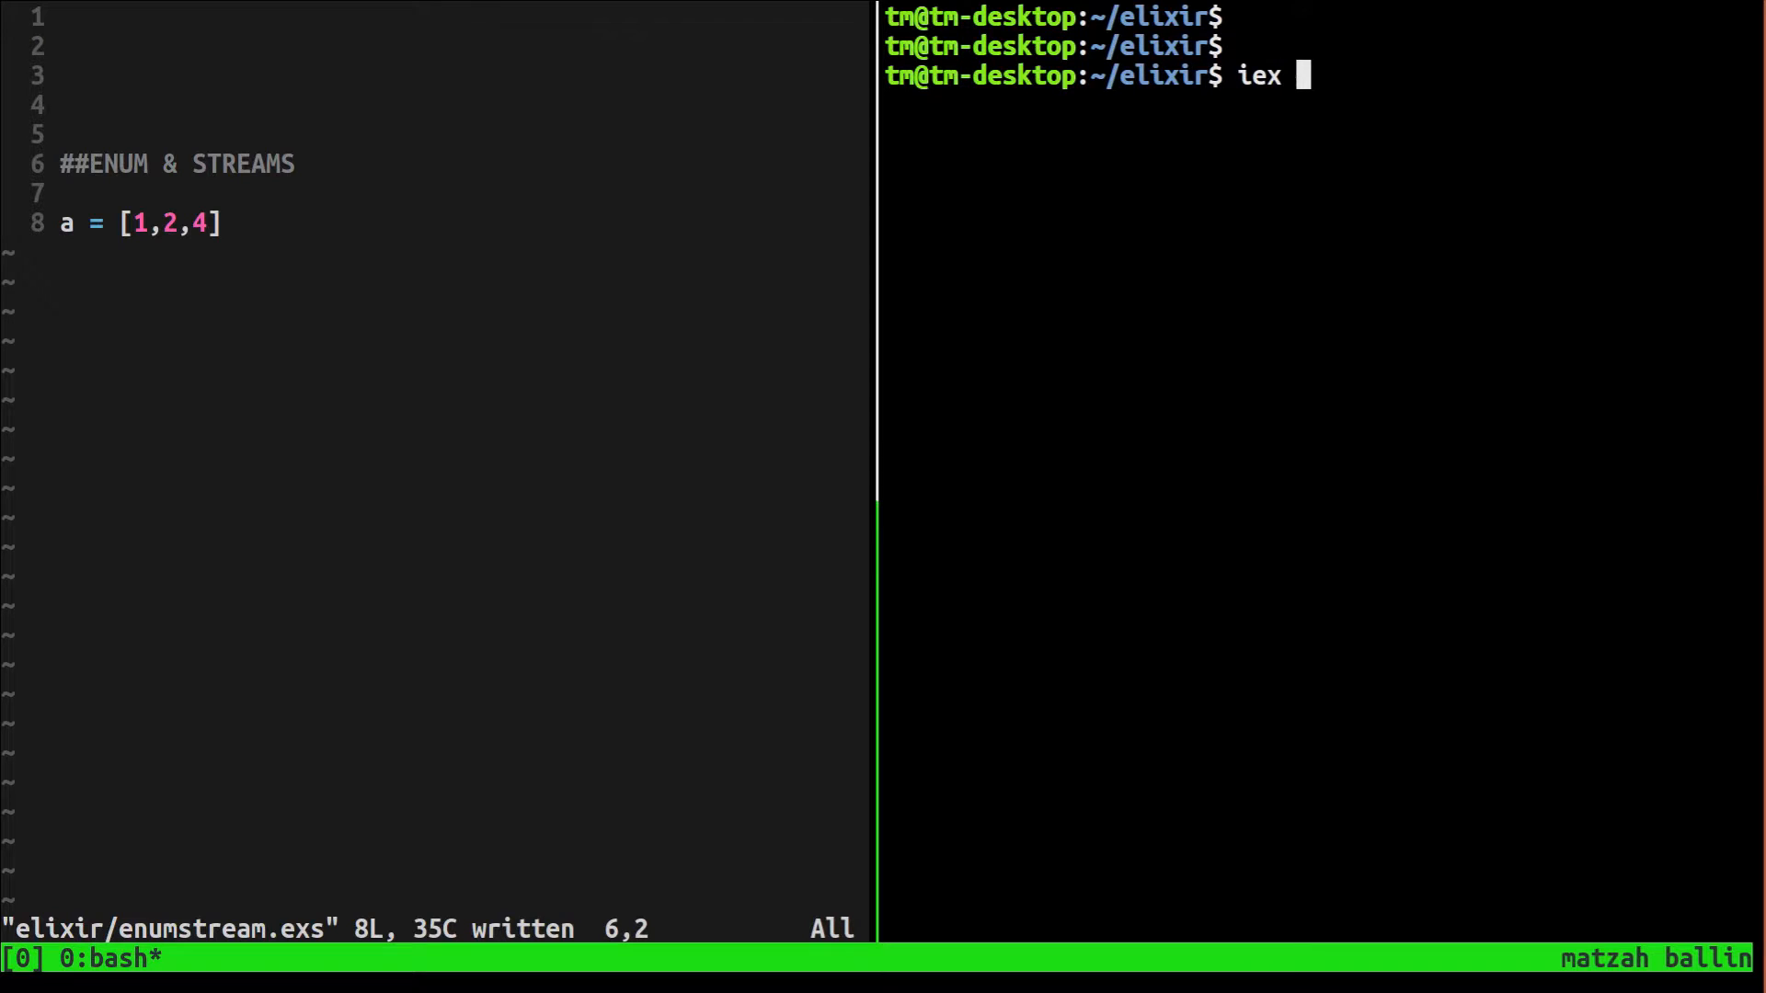
type("enumstrea")
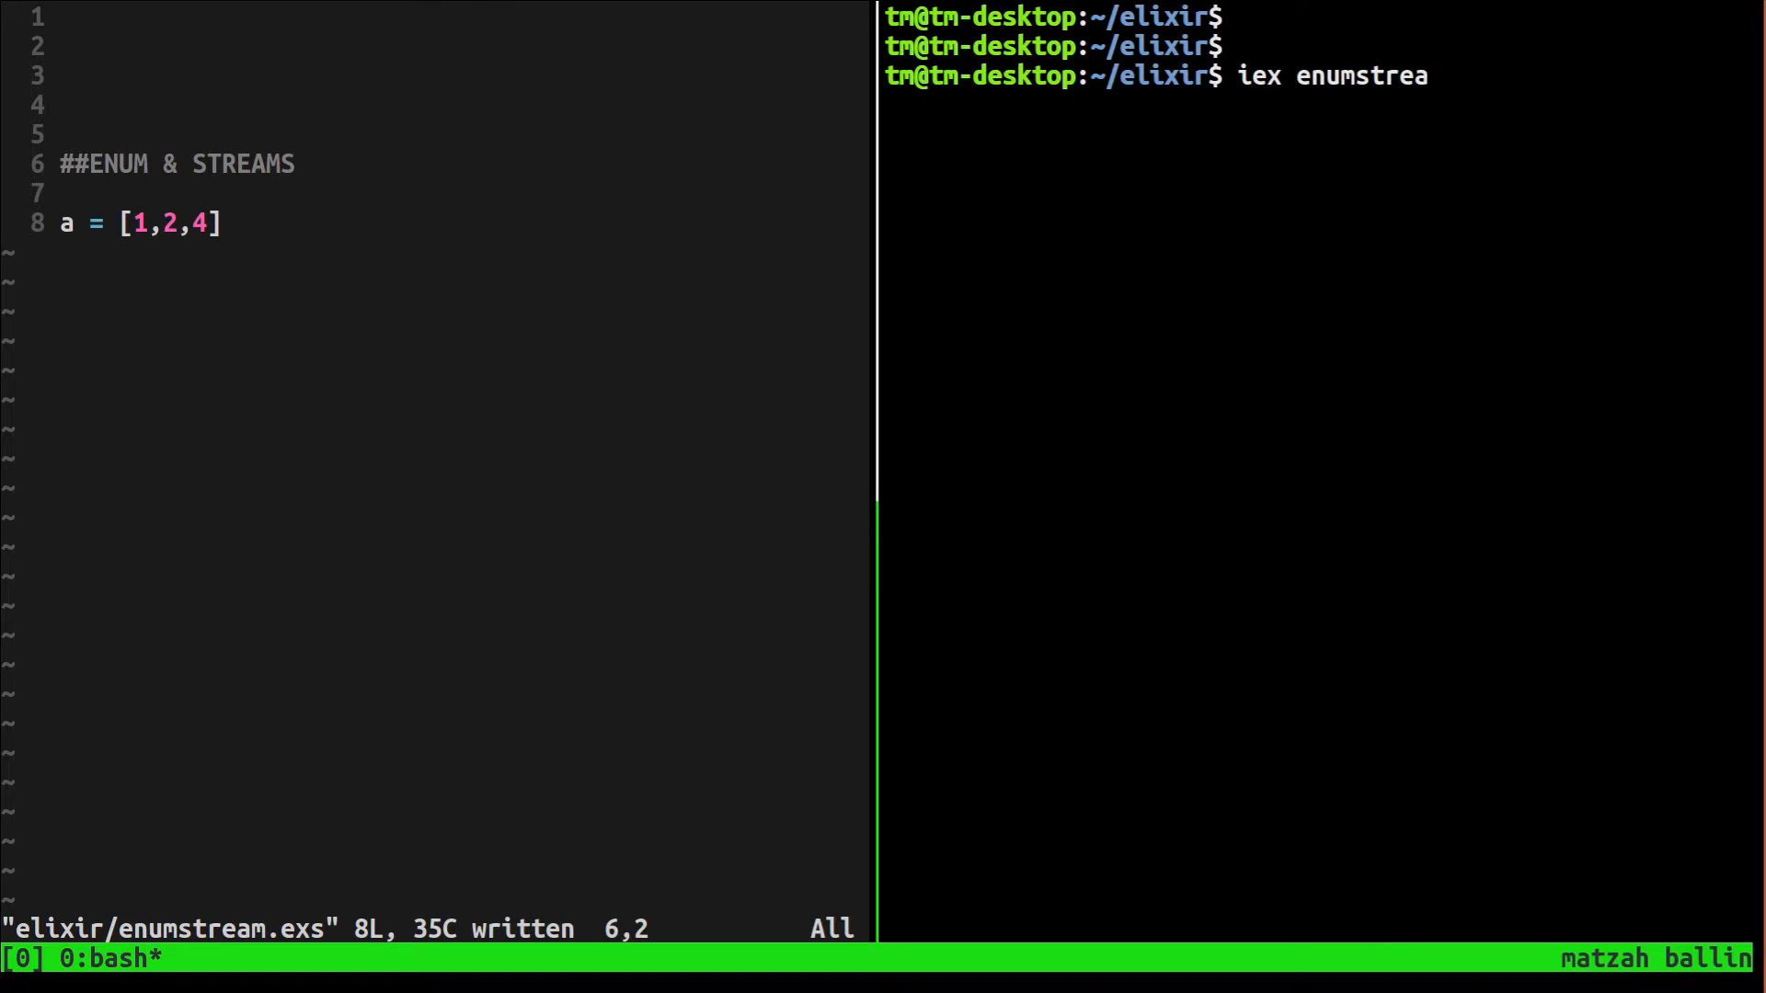
key("Enter")
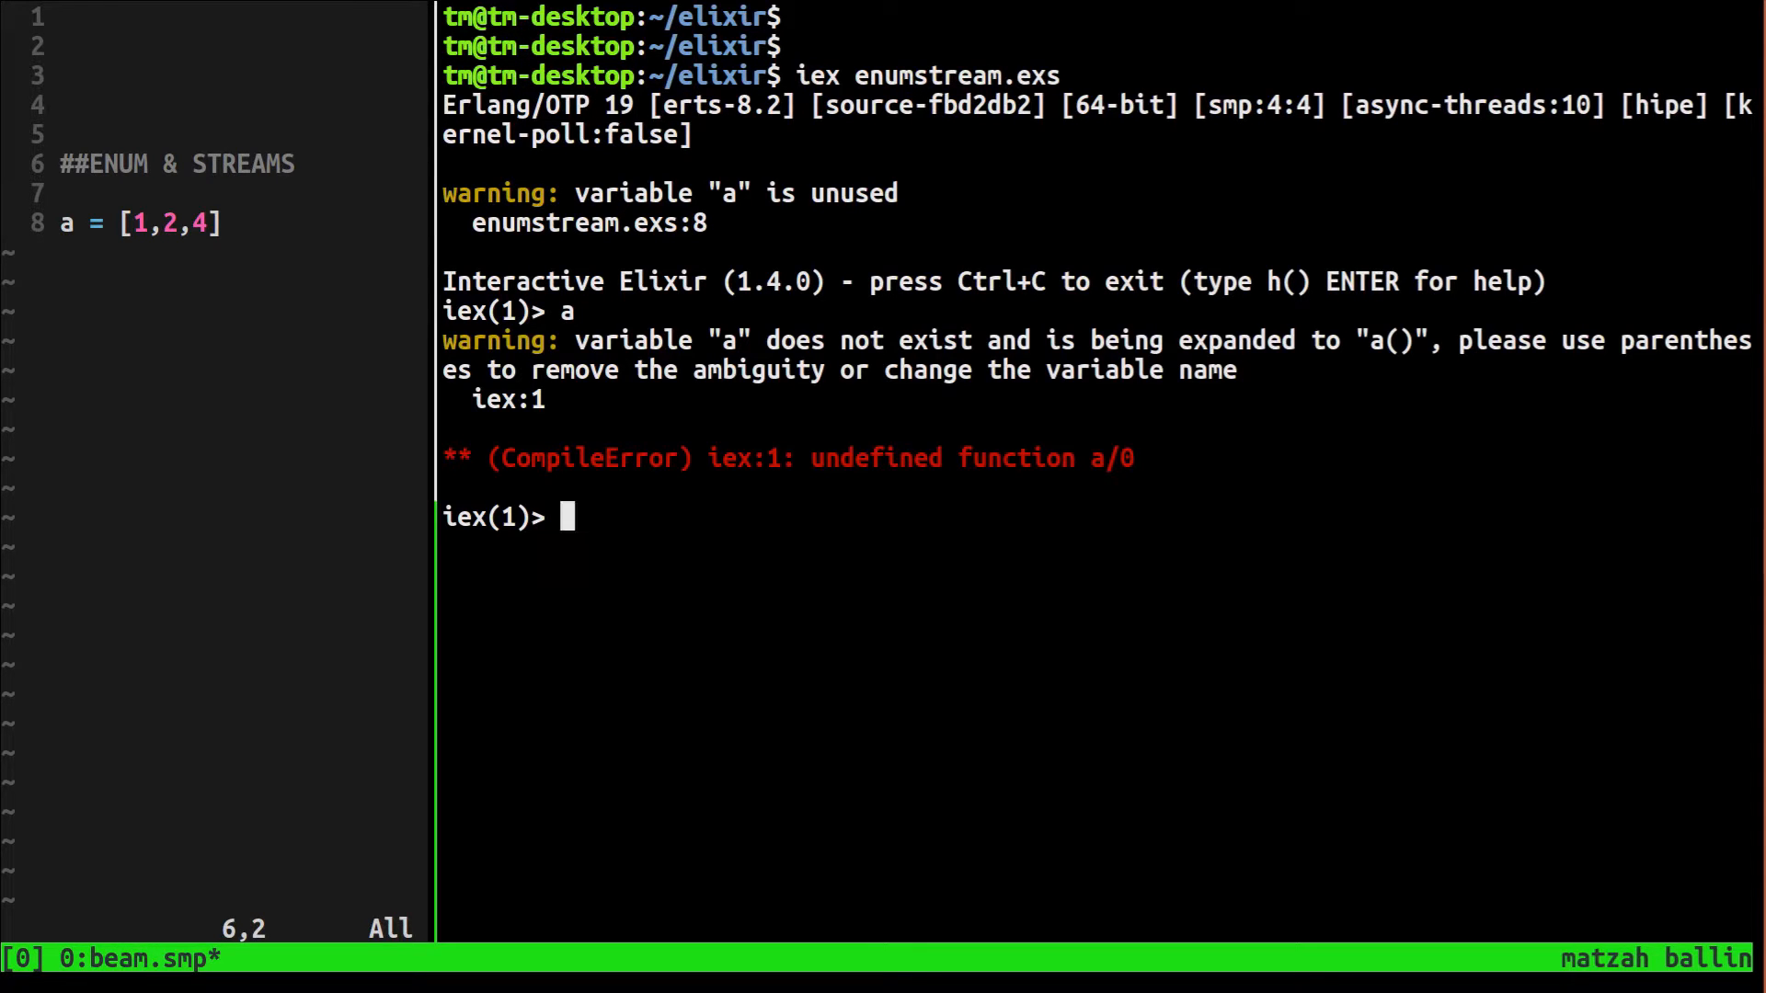
type("a -")
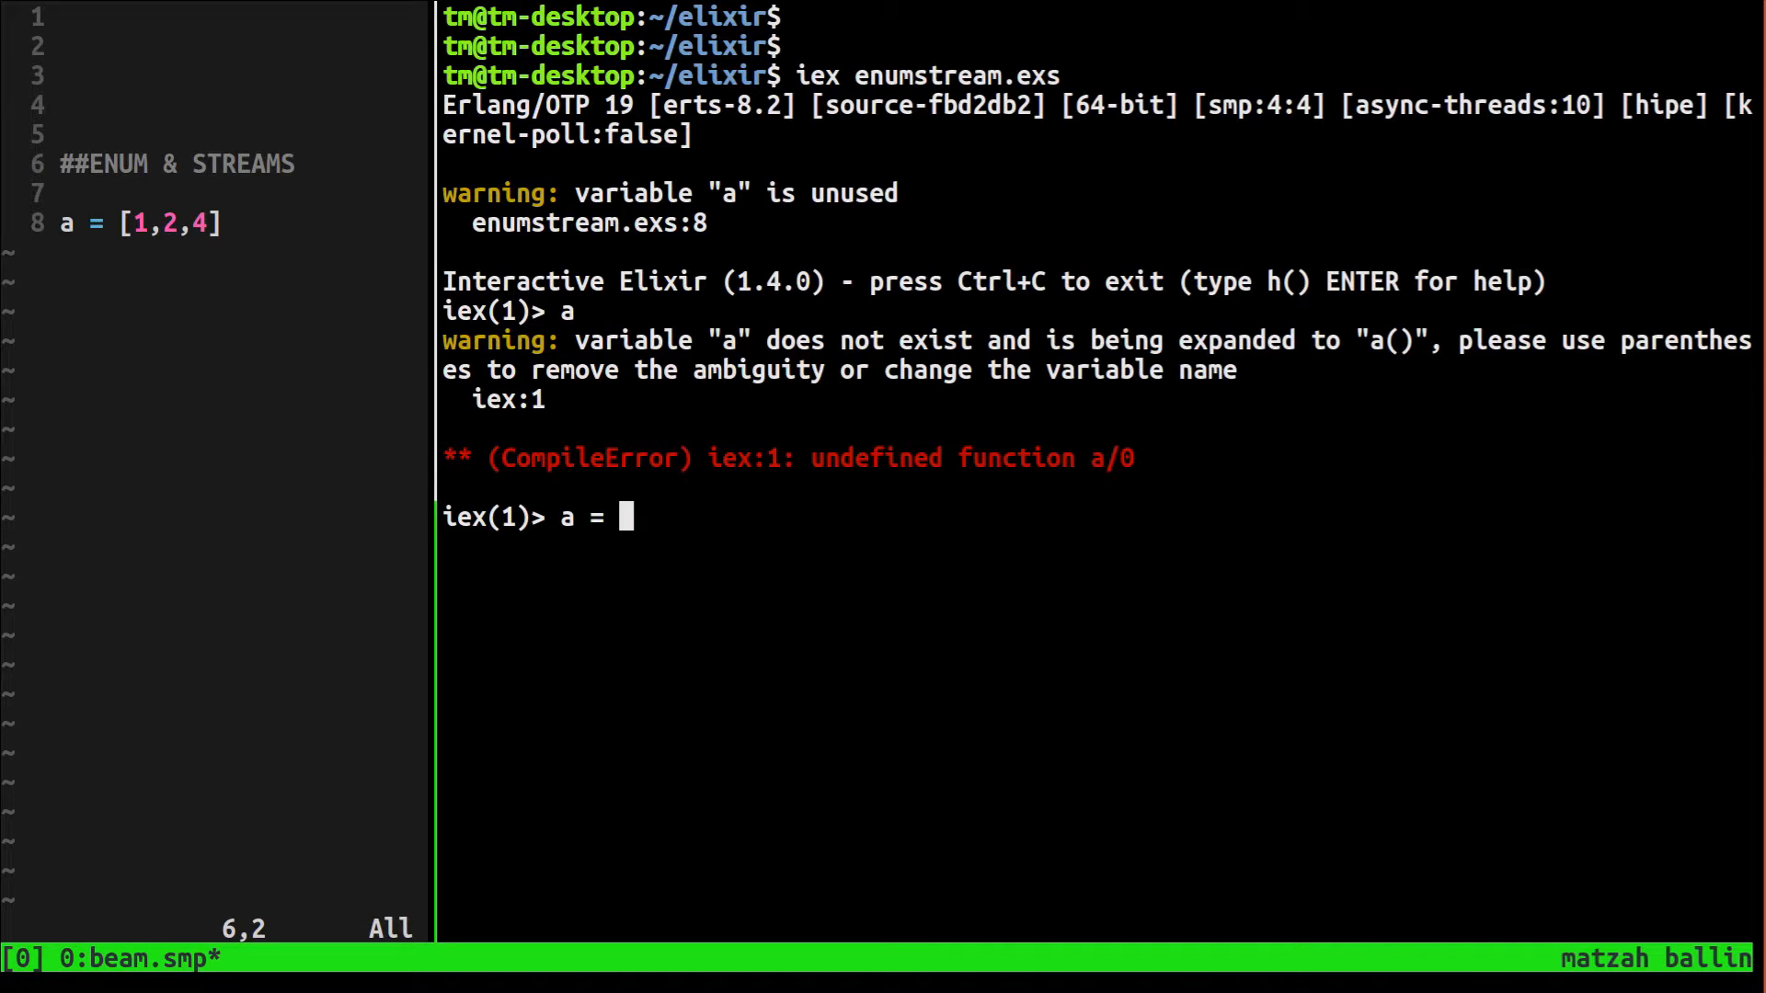
type("[1,2,3]")
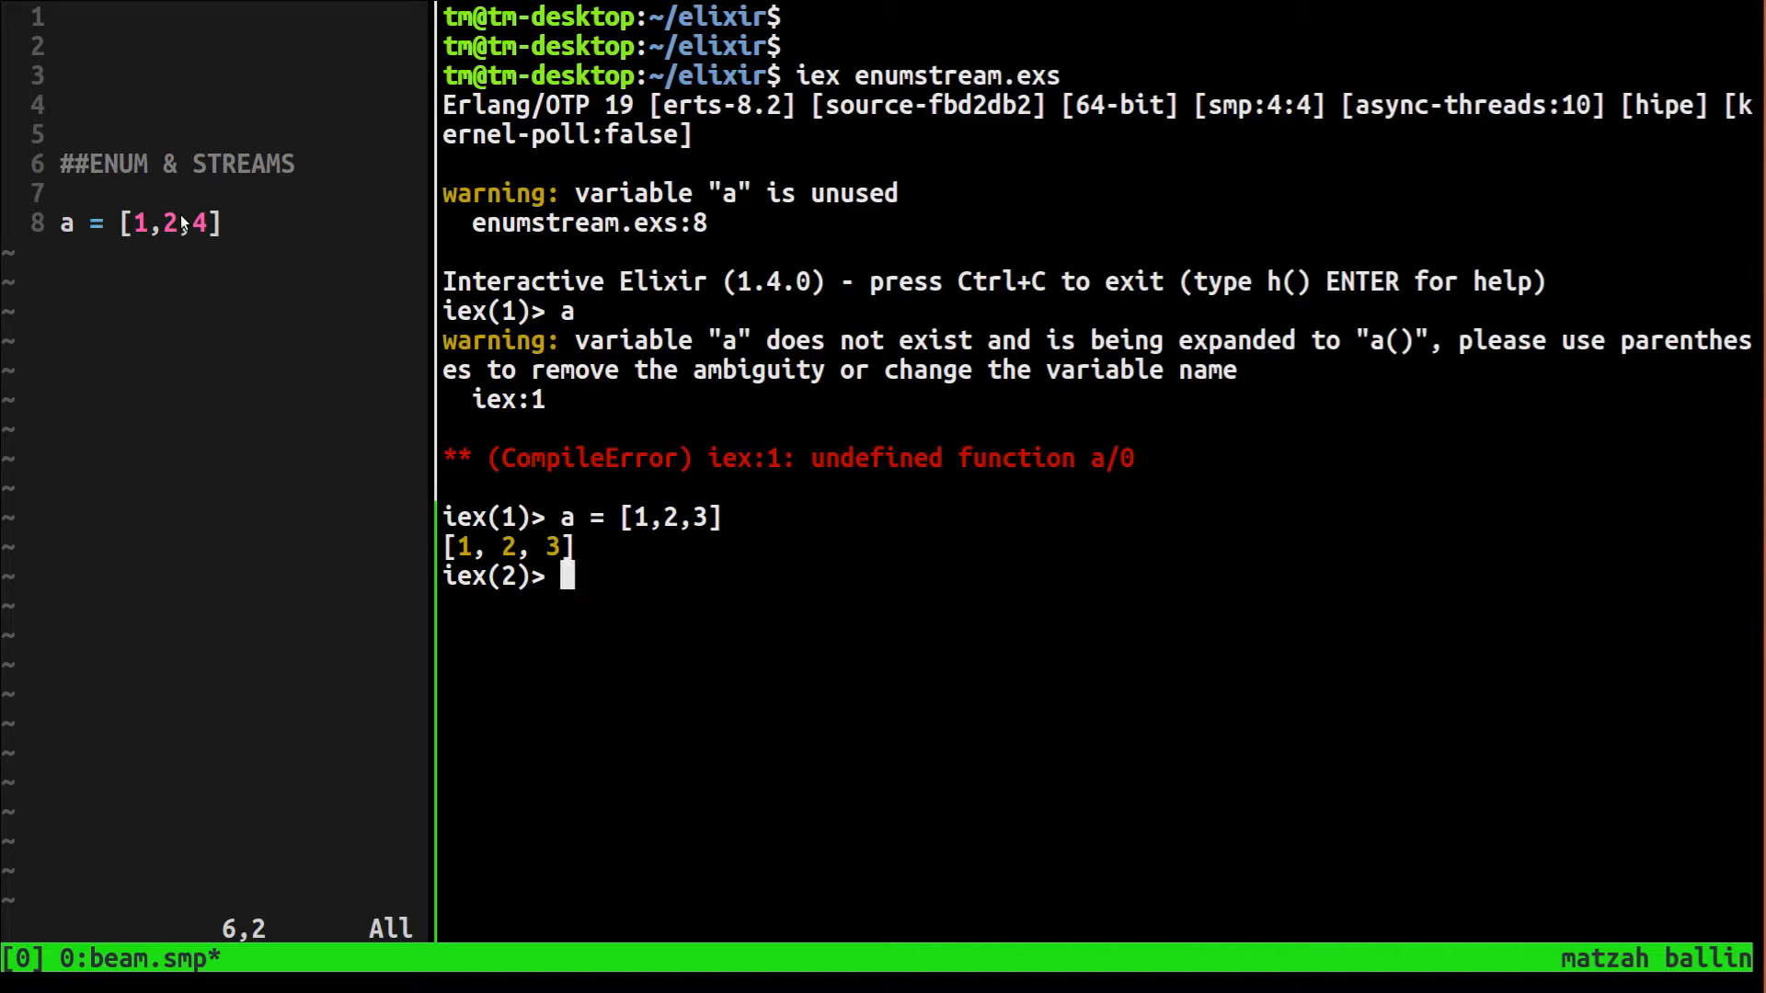
Evaluate Enum.map(a, &(&1 + 1)) to get [2, 3, 4]
type("Enu")
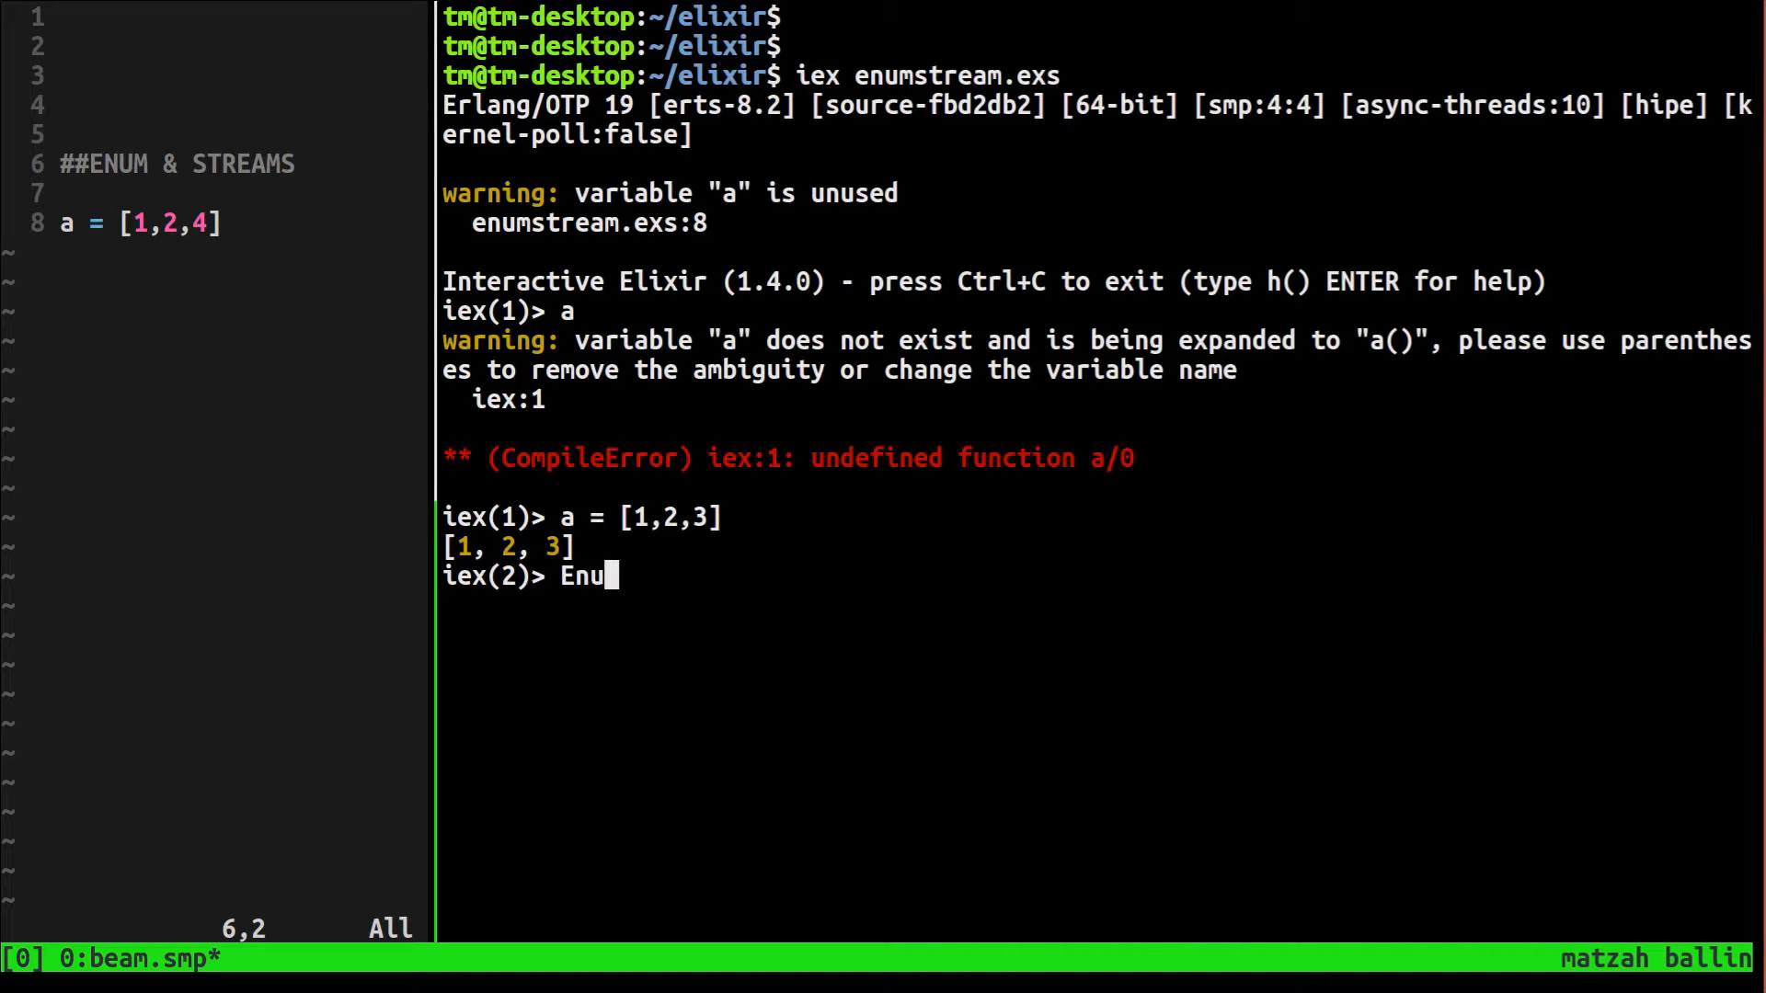
type(".map")
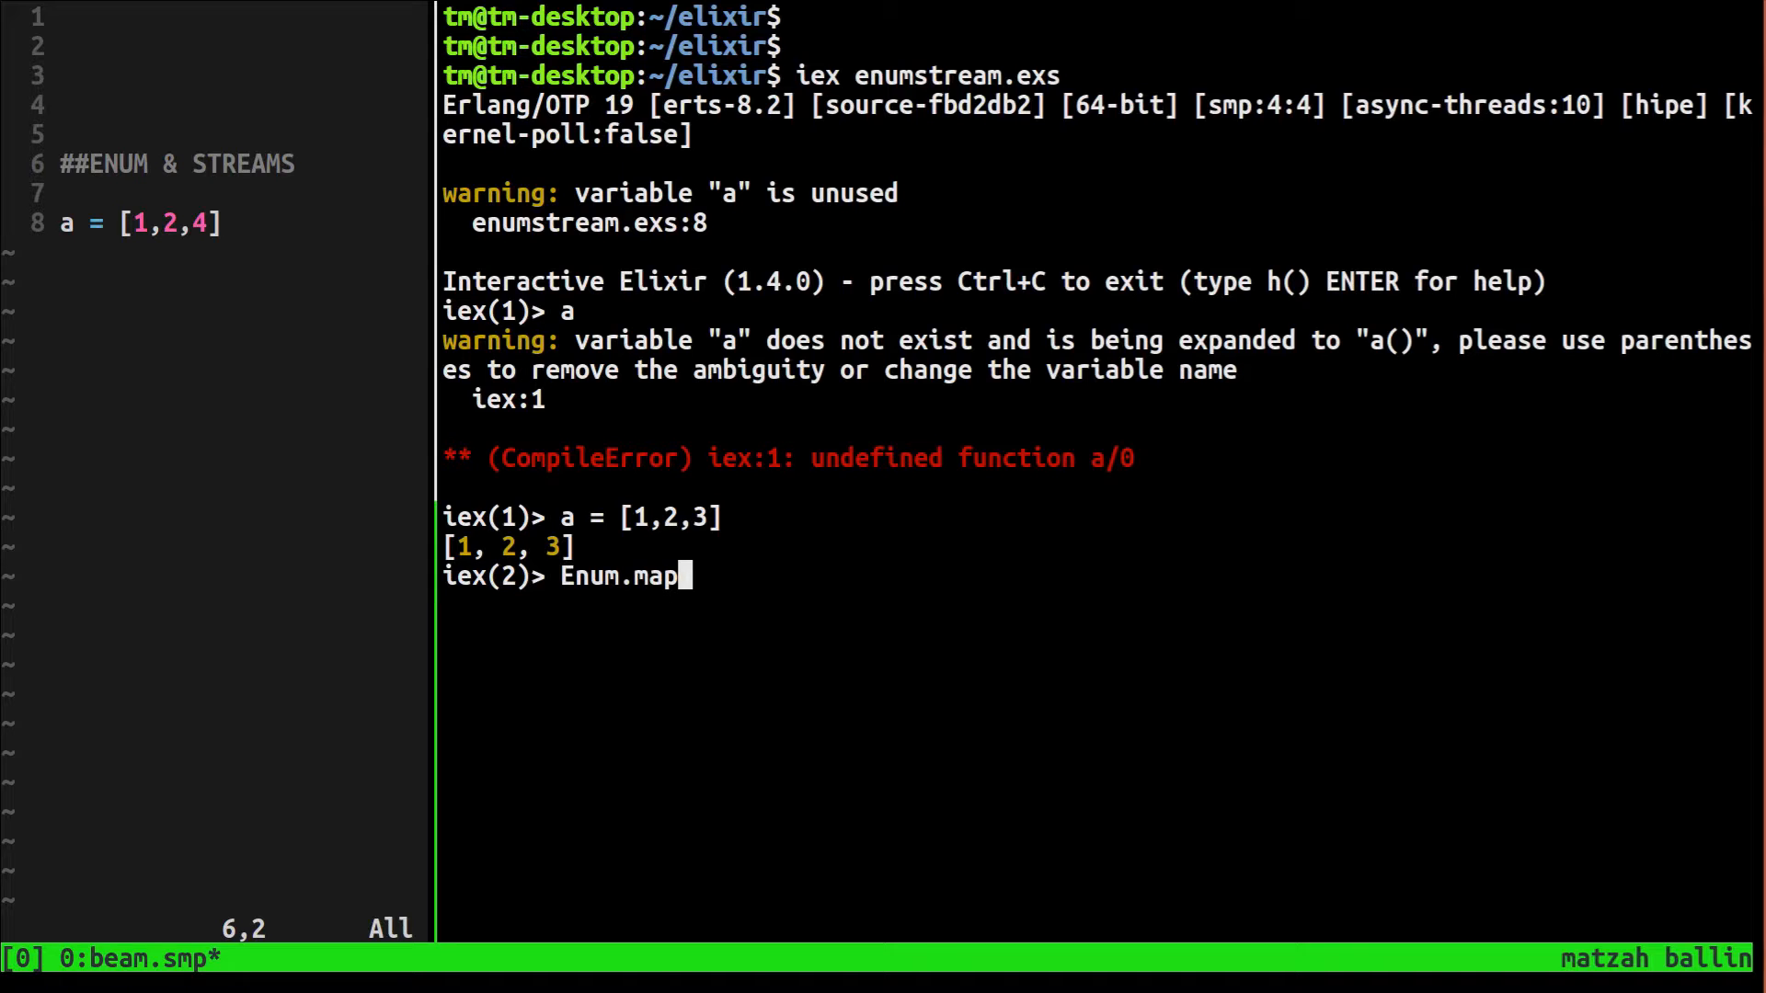
type("(")
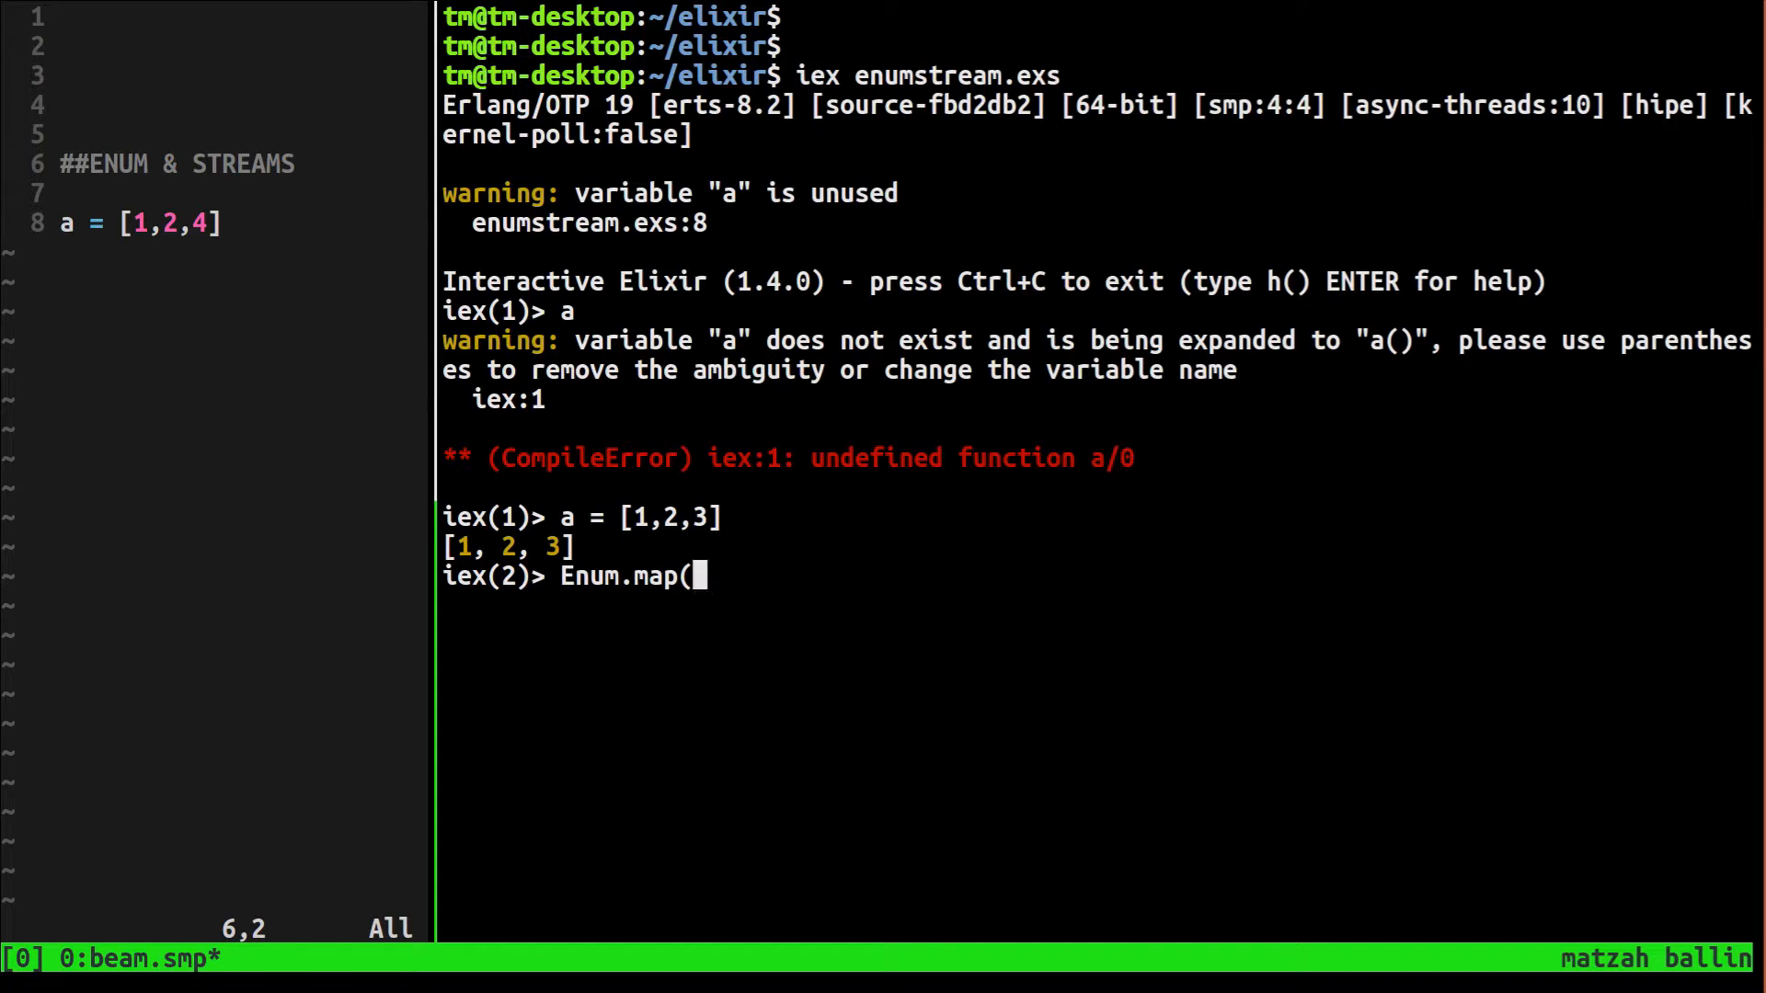
type("a,")
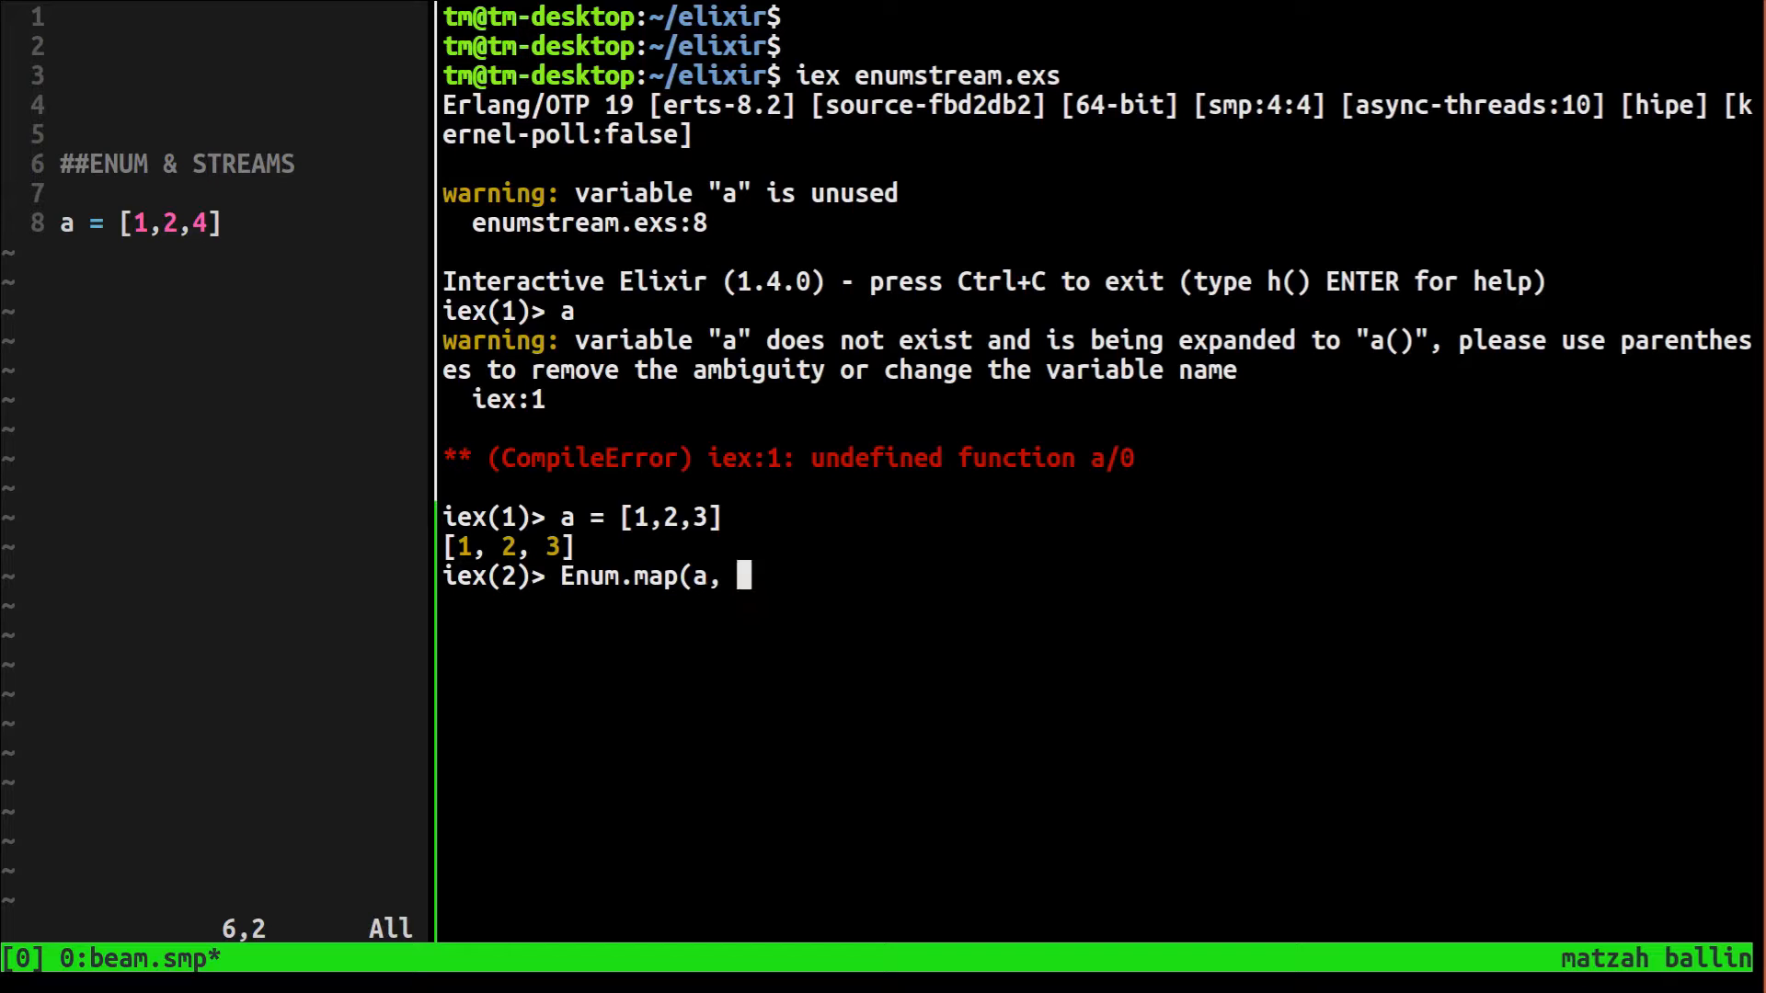
type("&(")
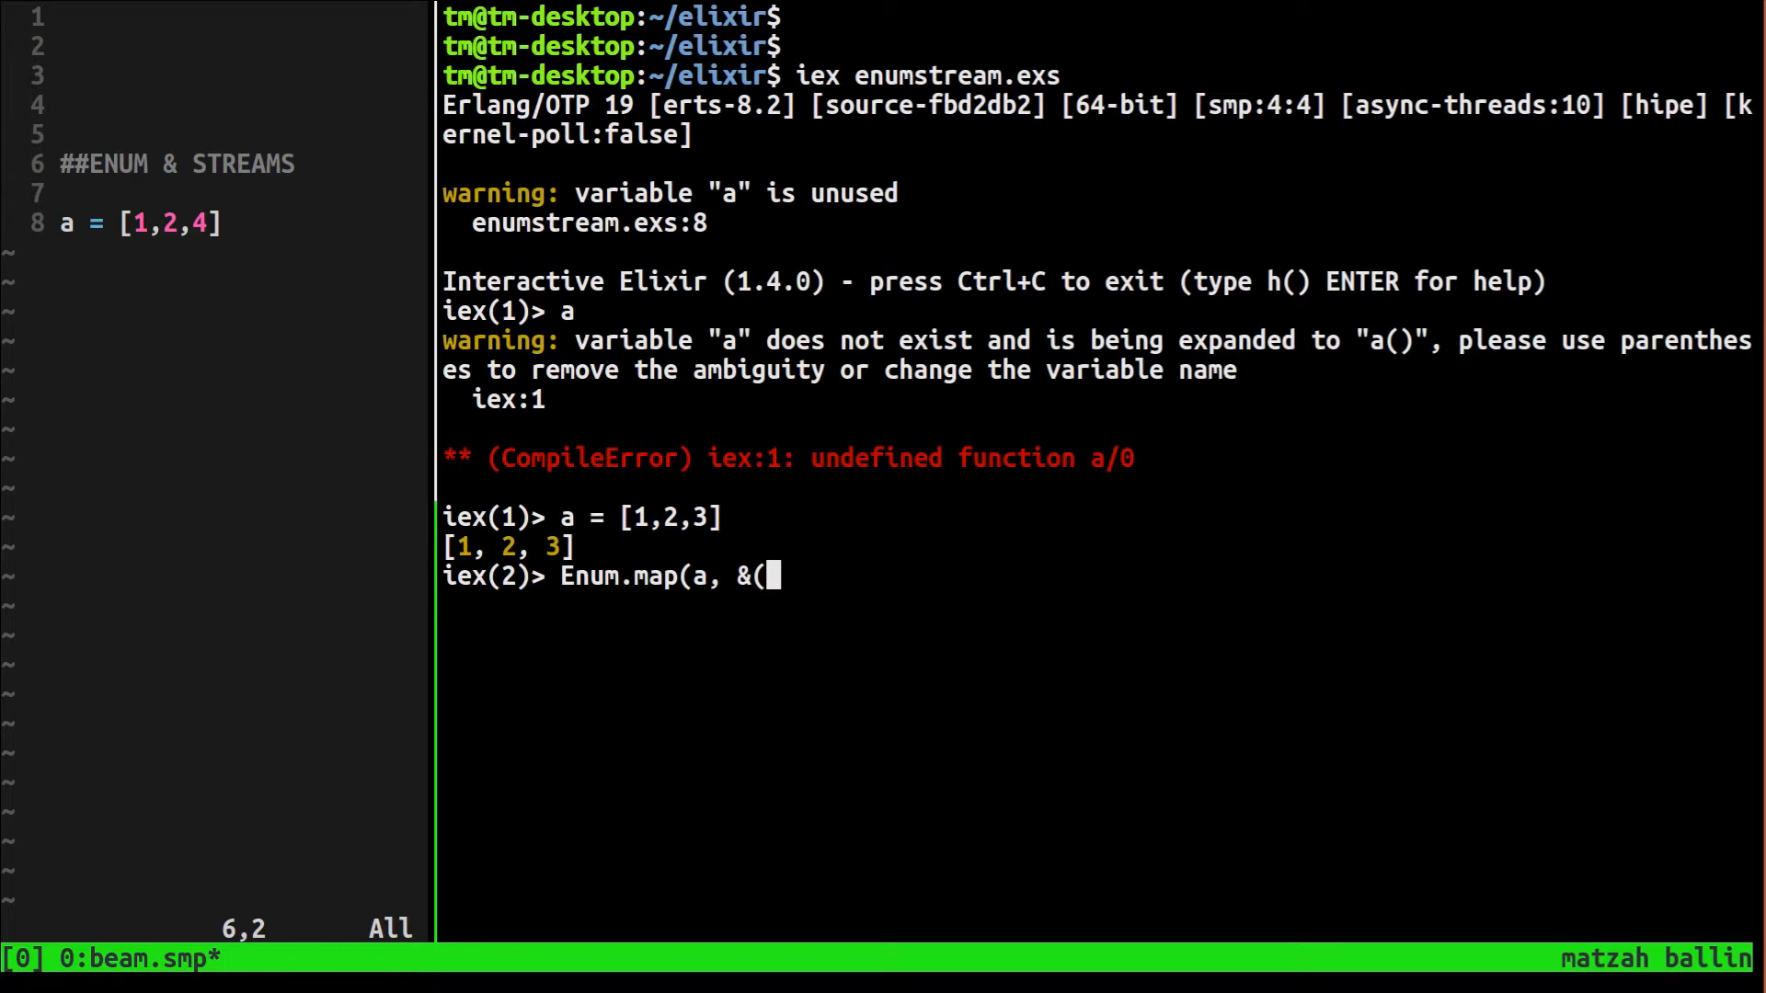
type("&")
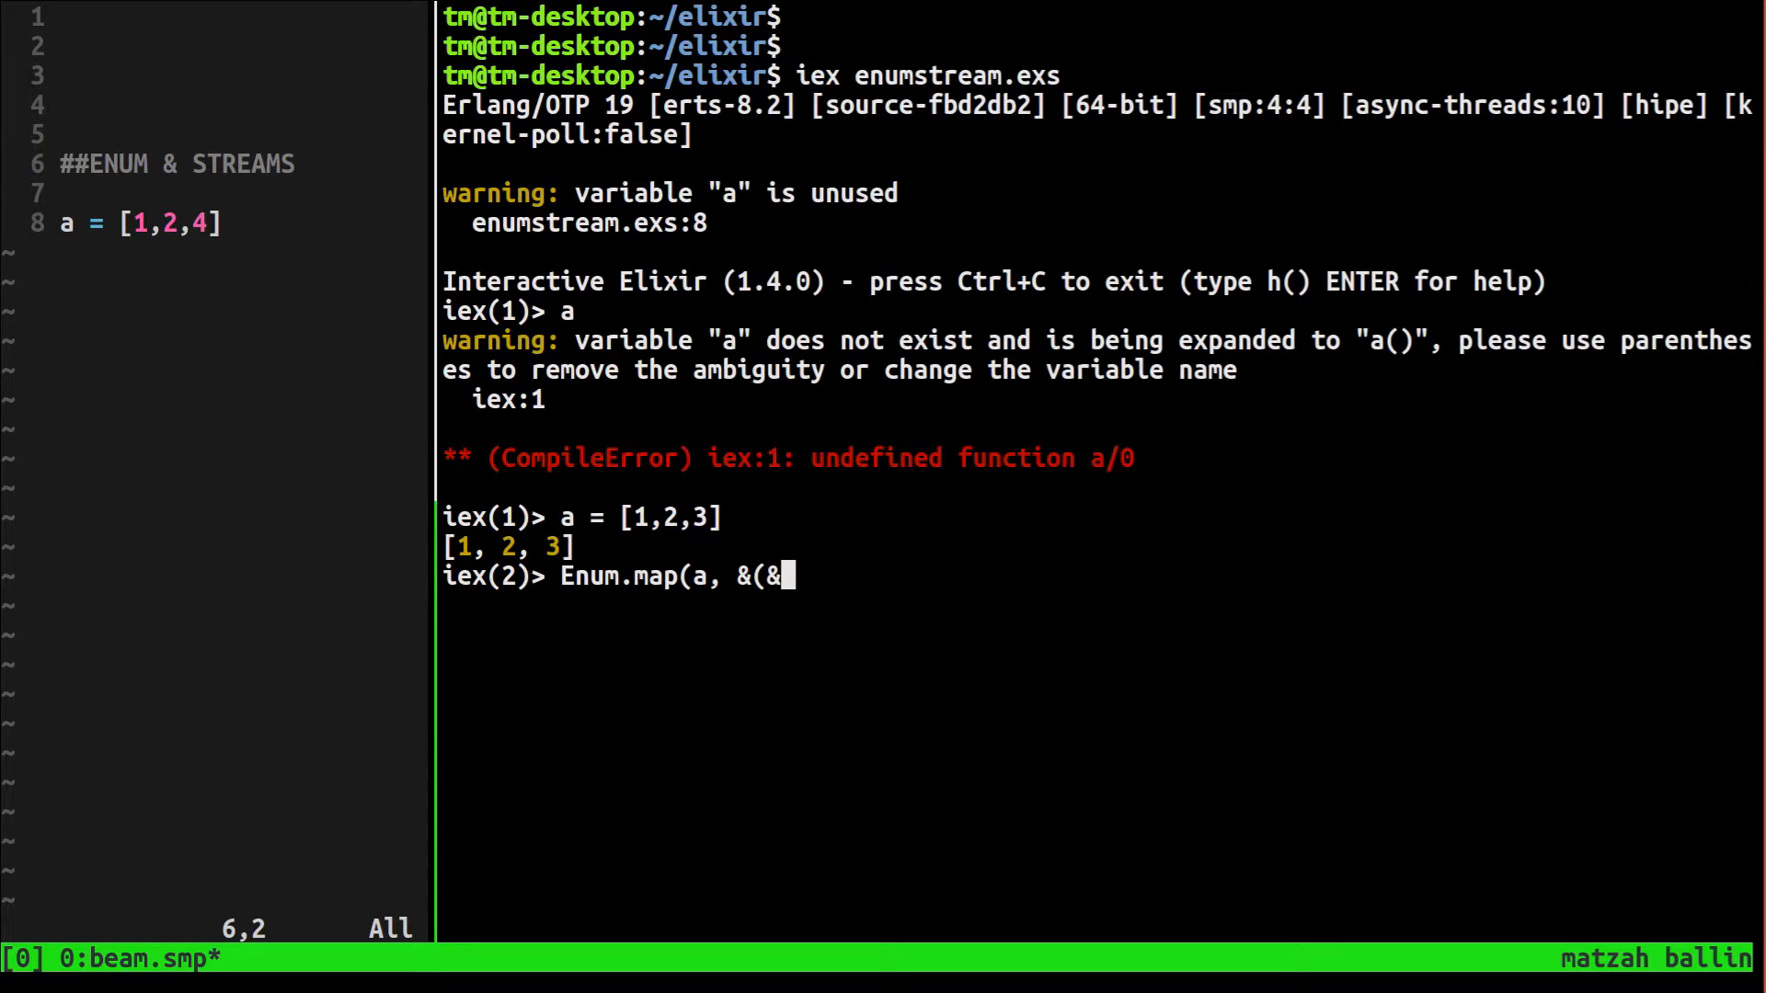
type("1")
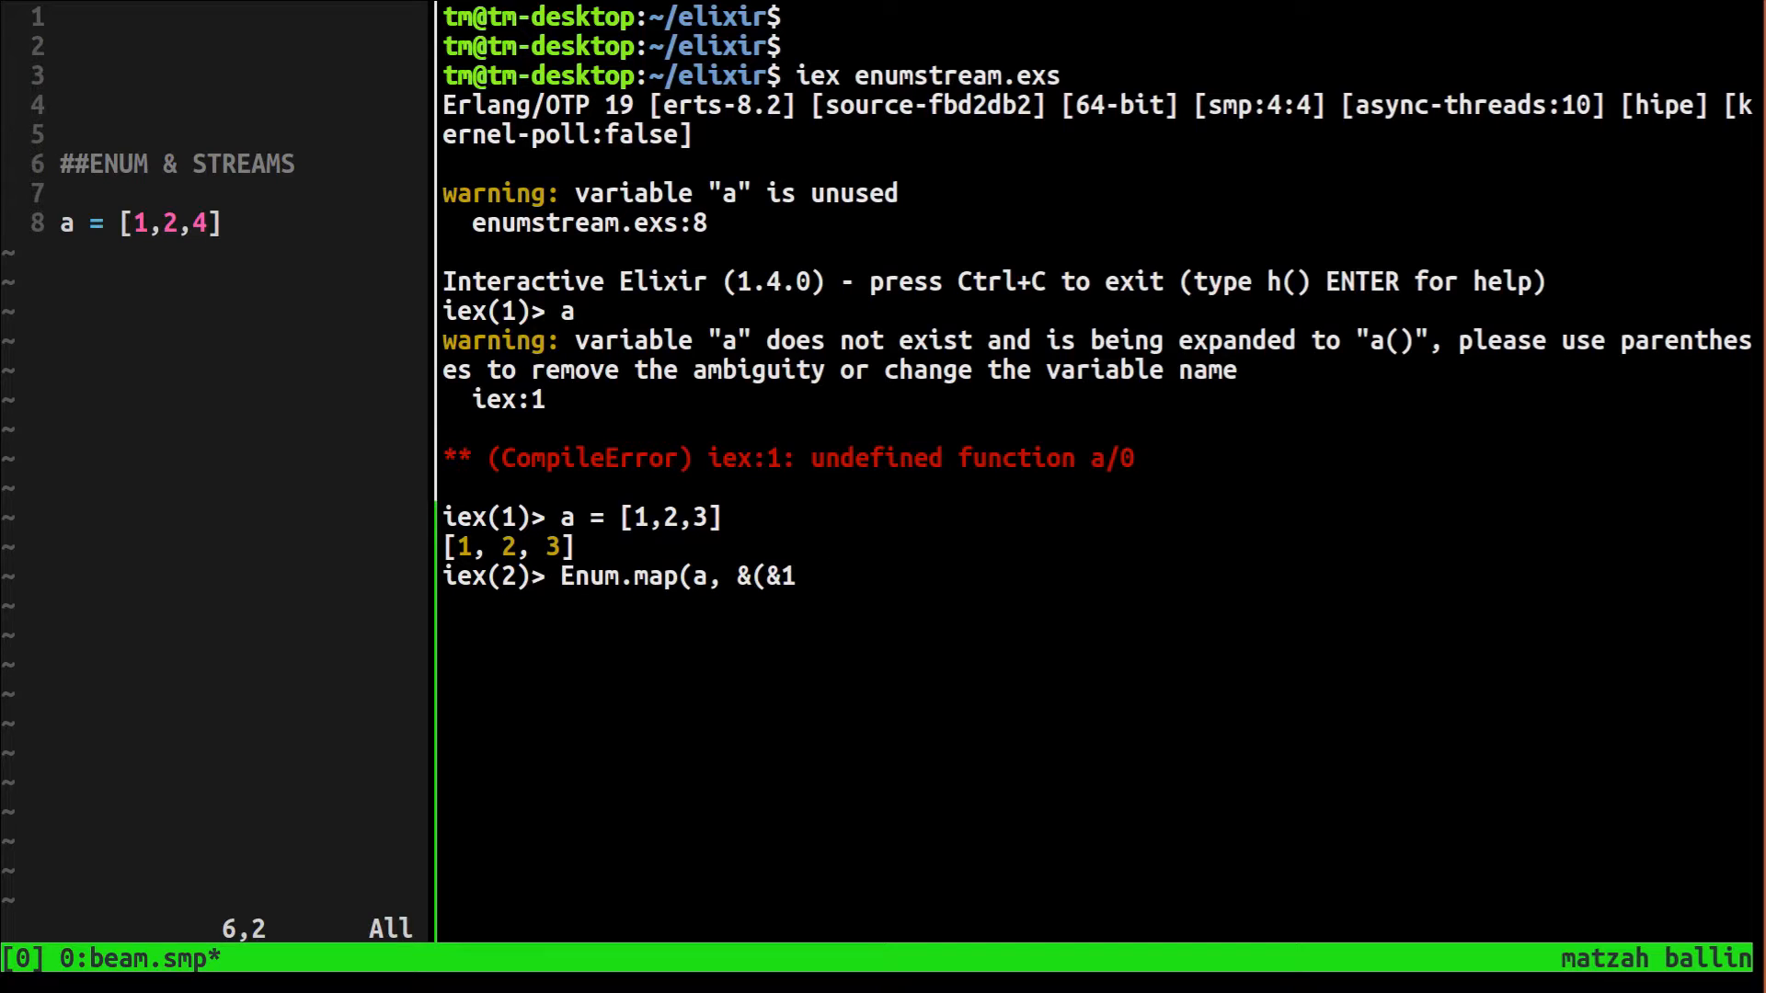
type("+")
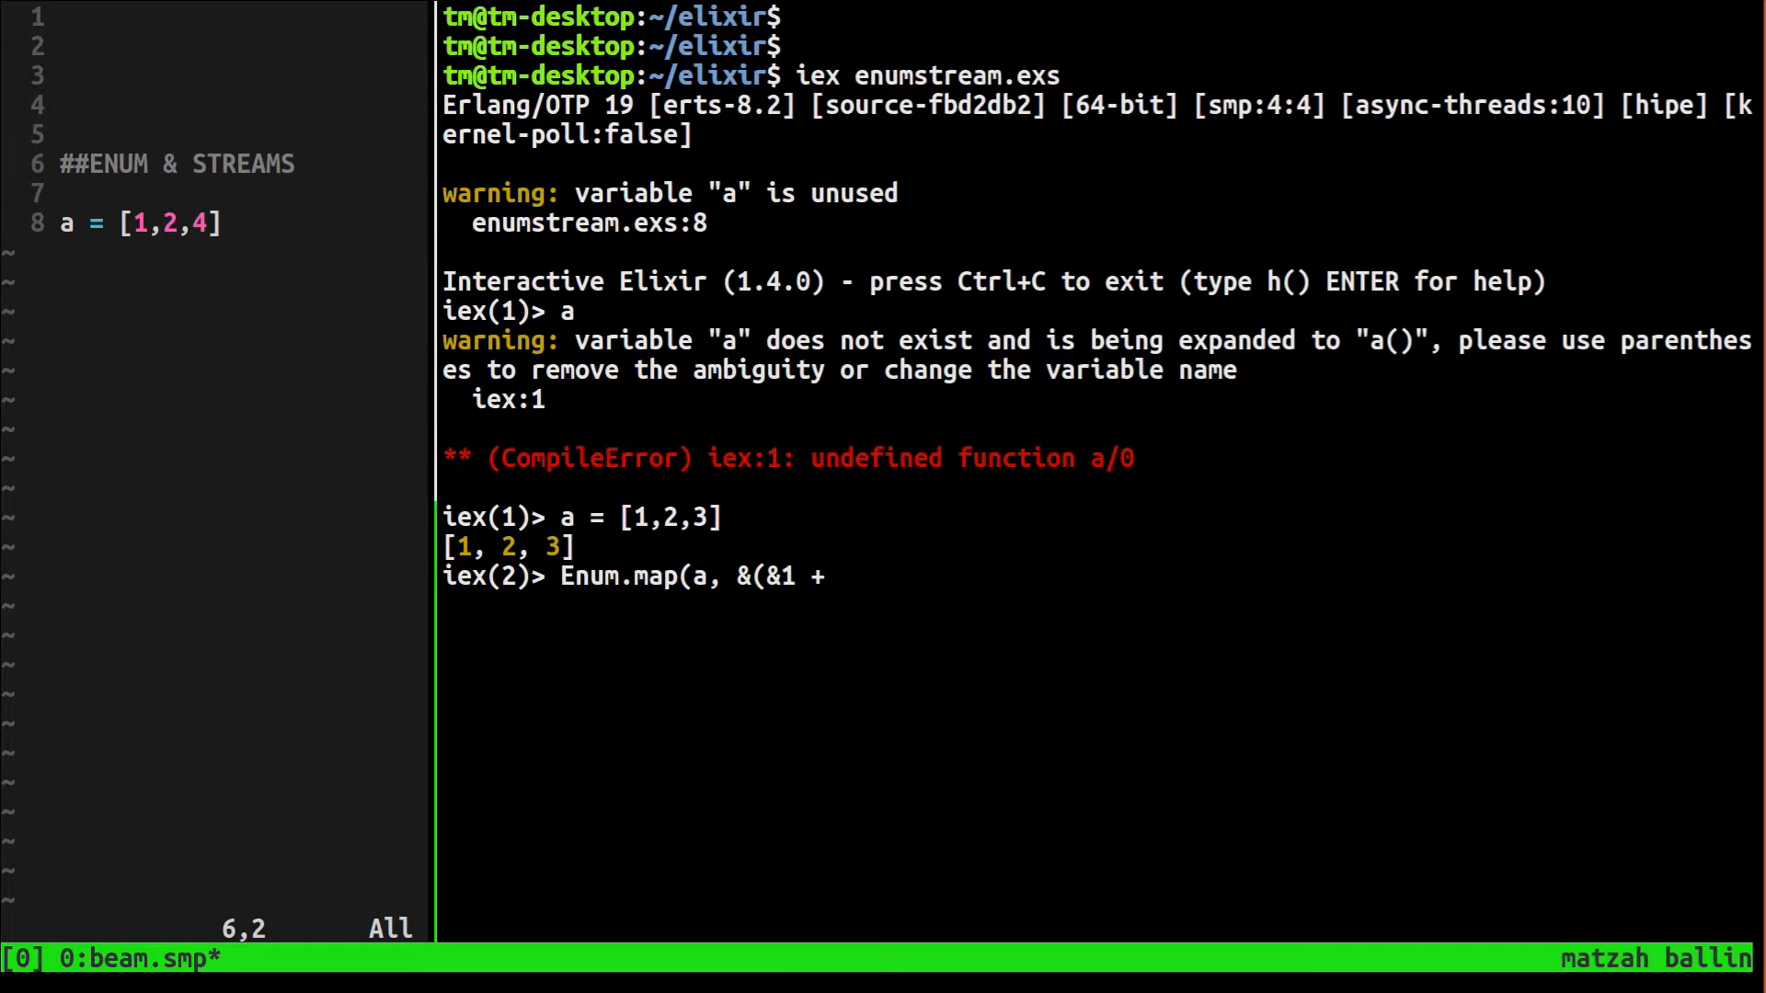
type("1")
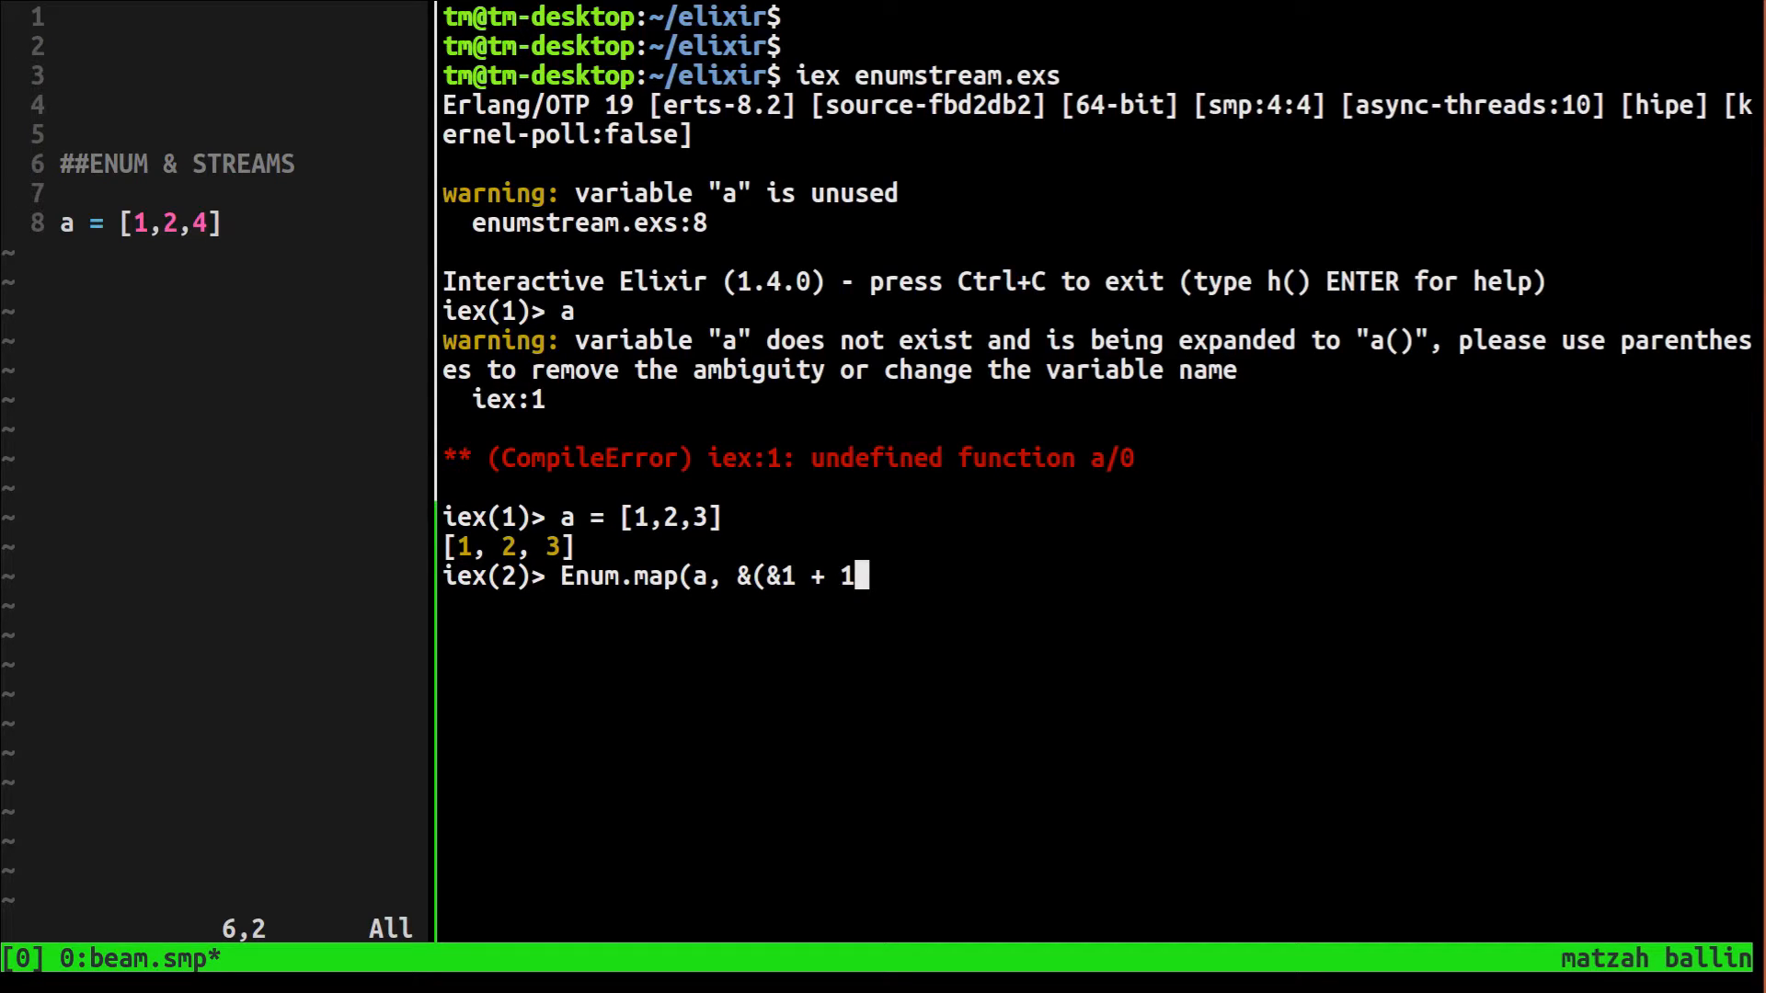
type("))")
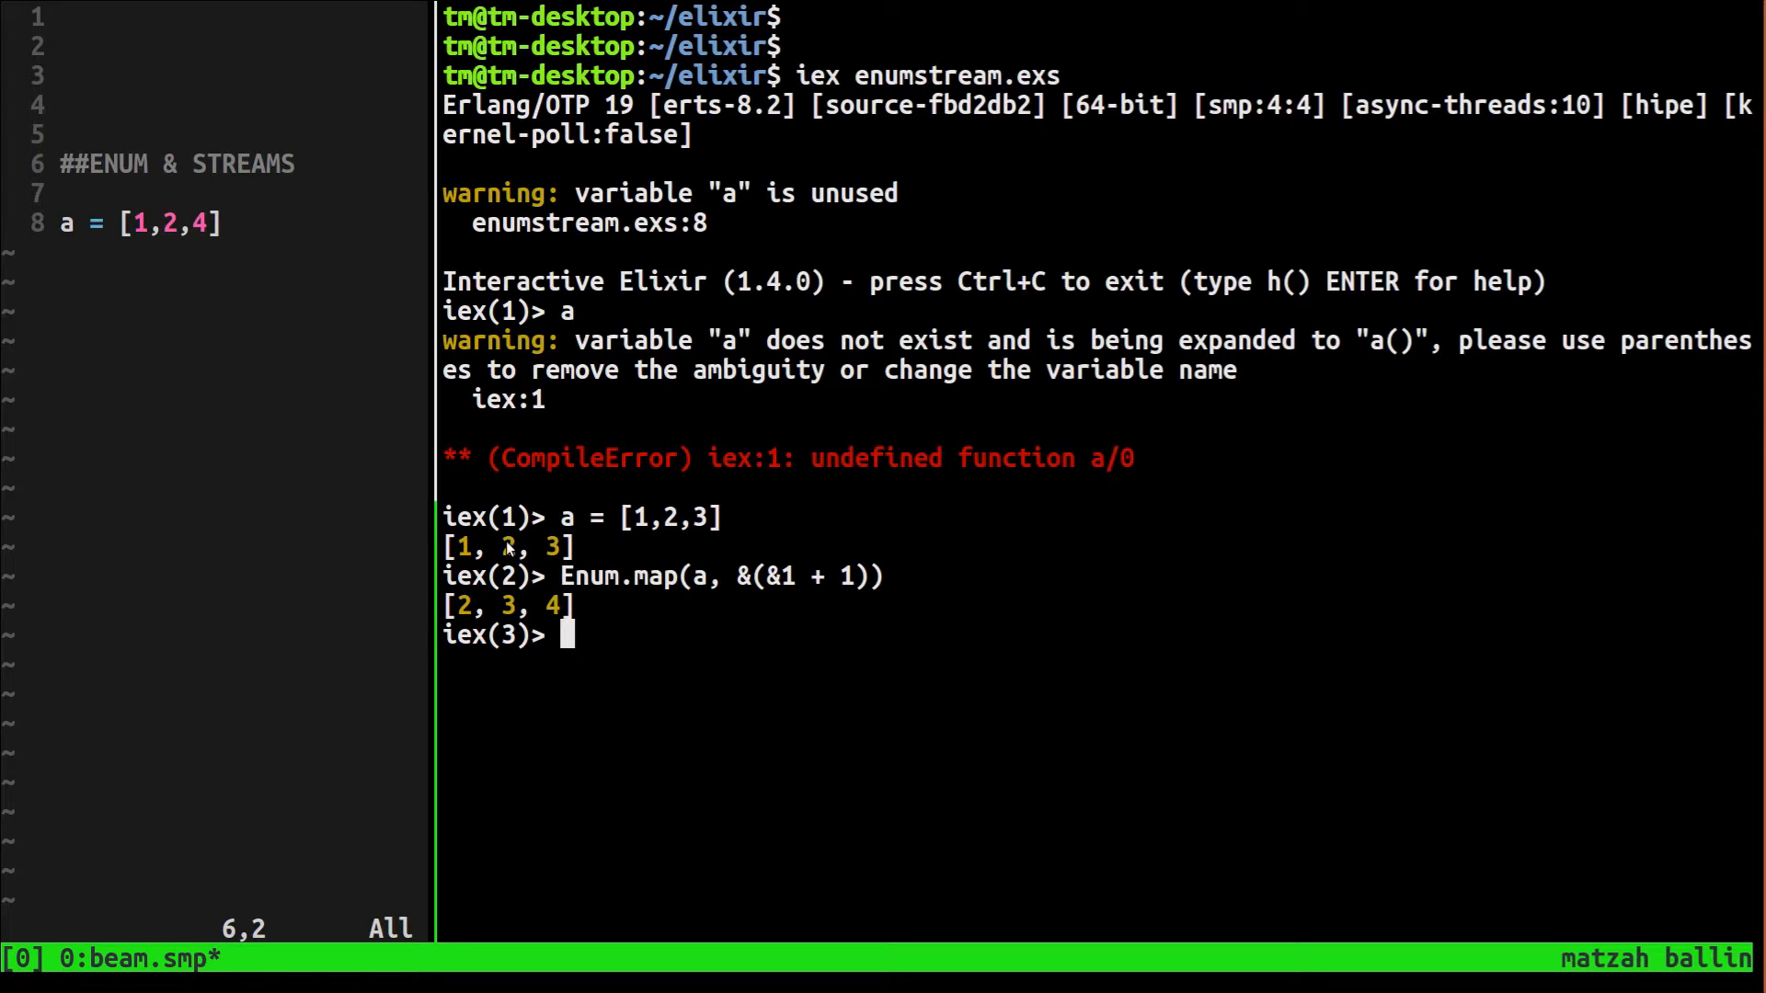
mouse_move(541, 607)
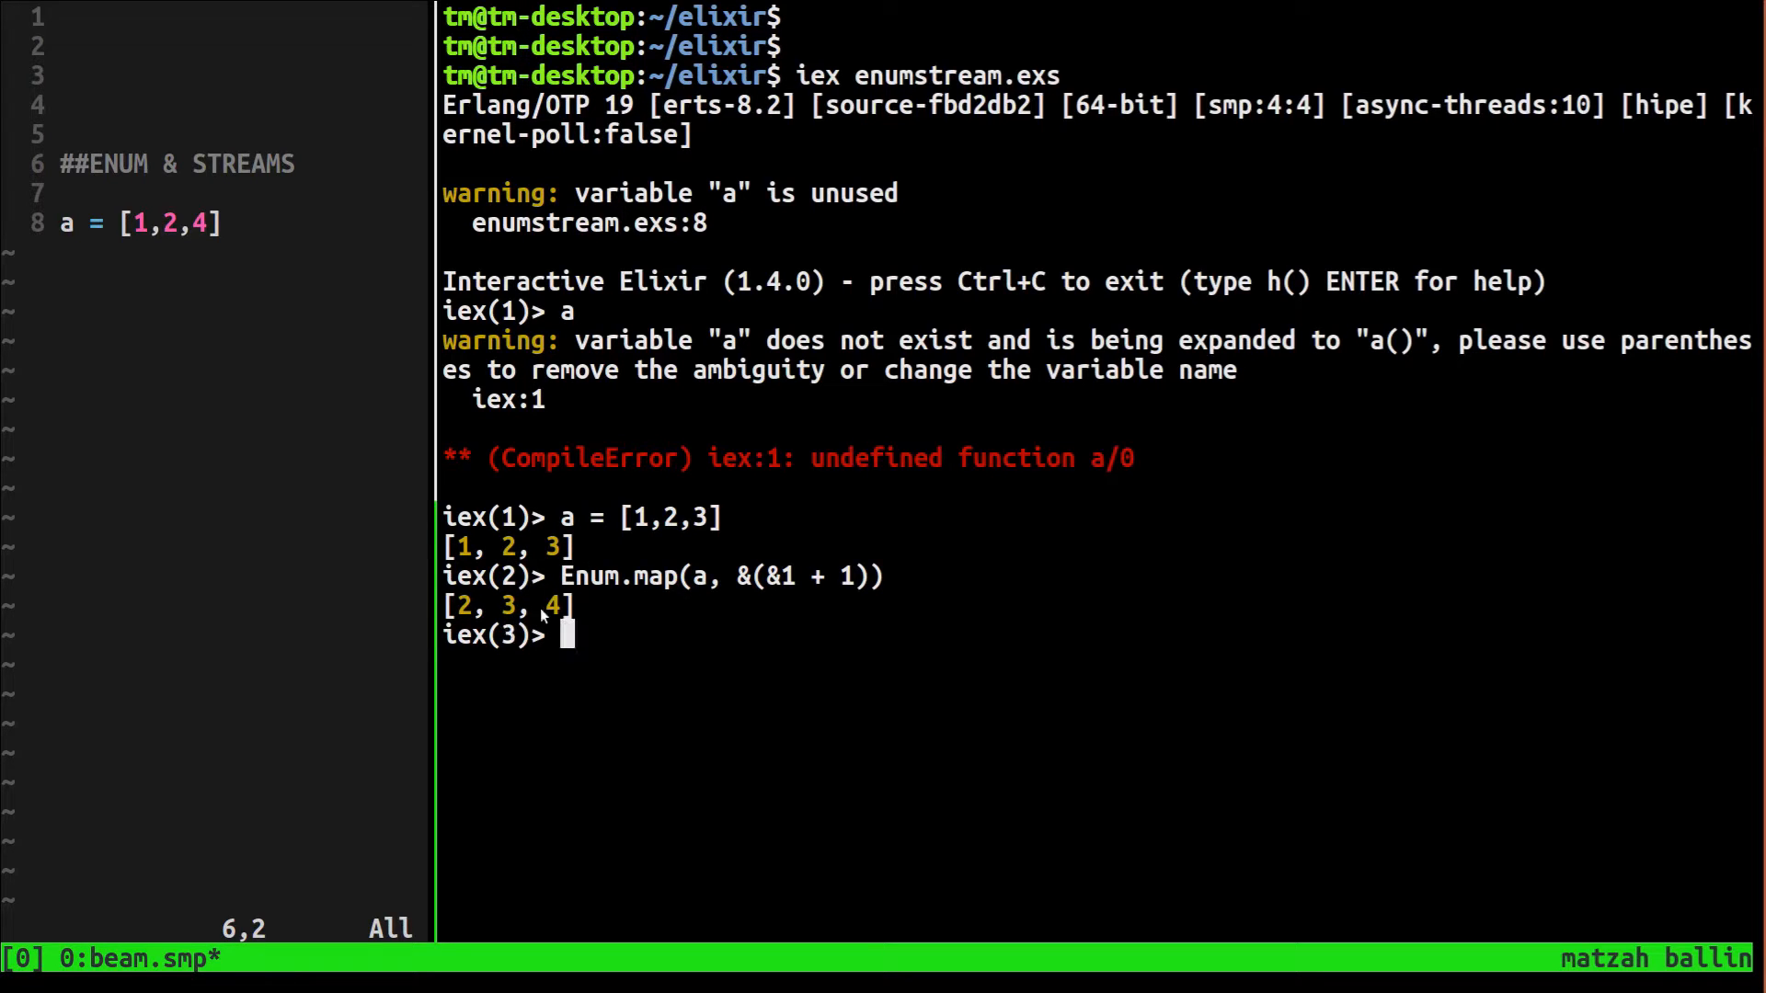
mouse_move(857, 581)
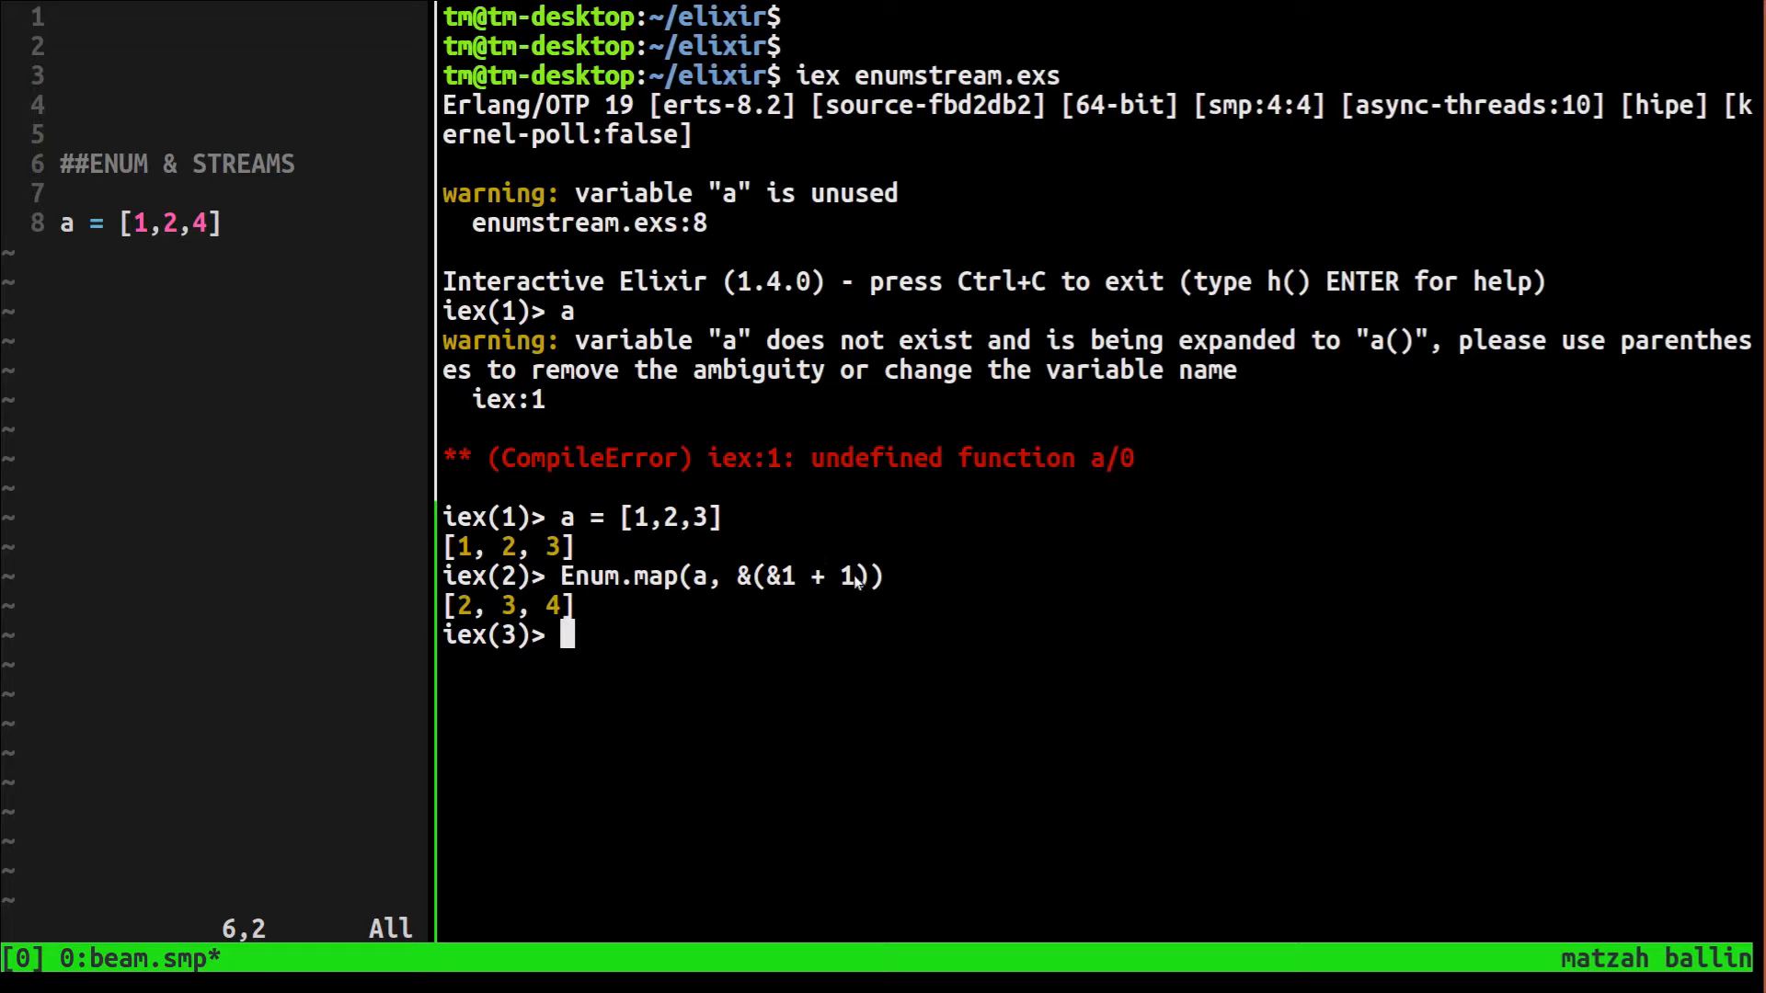
mouse_move(544, 607)
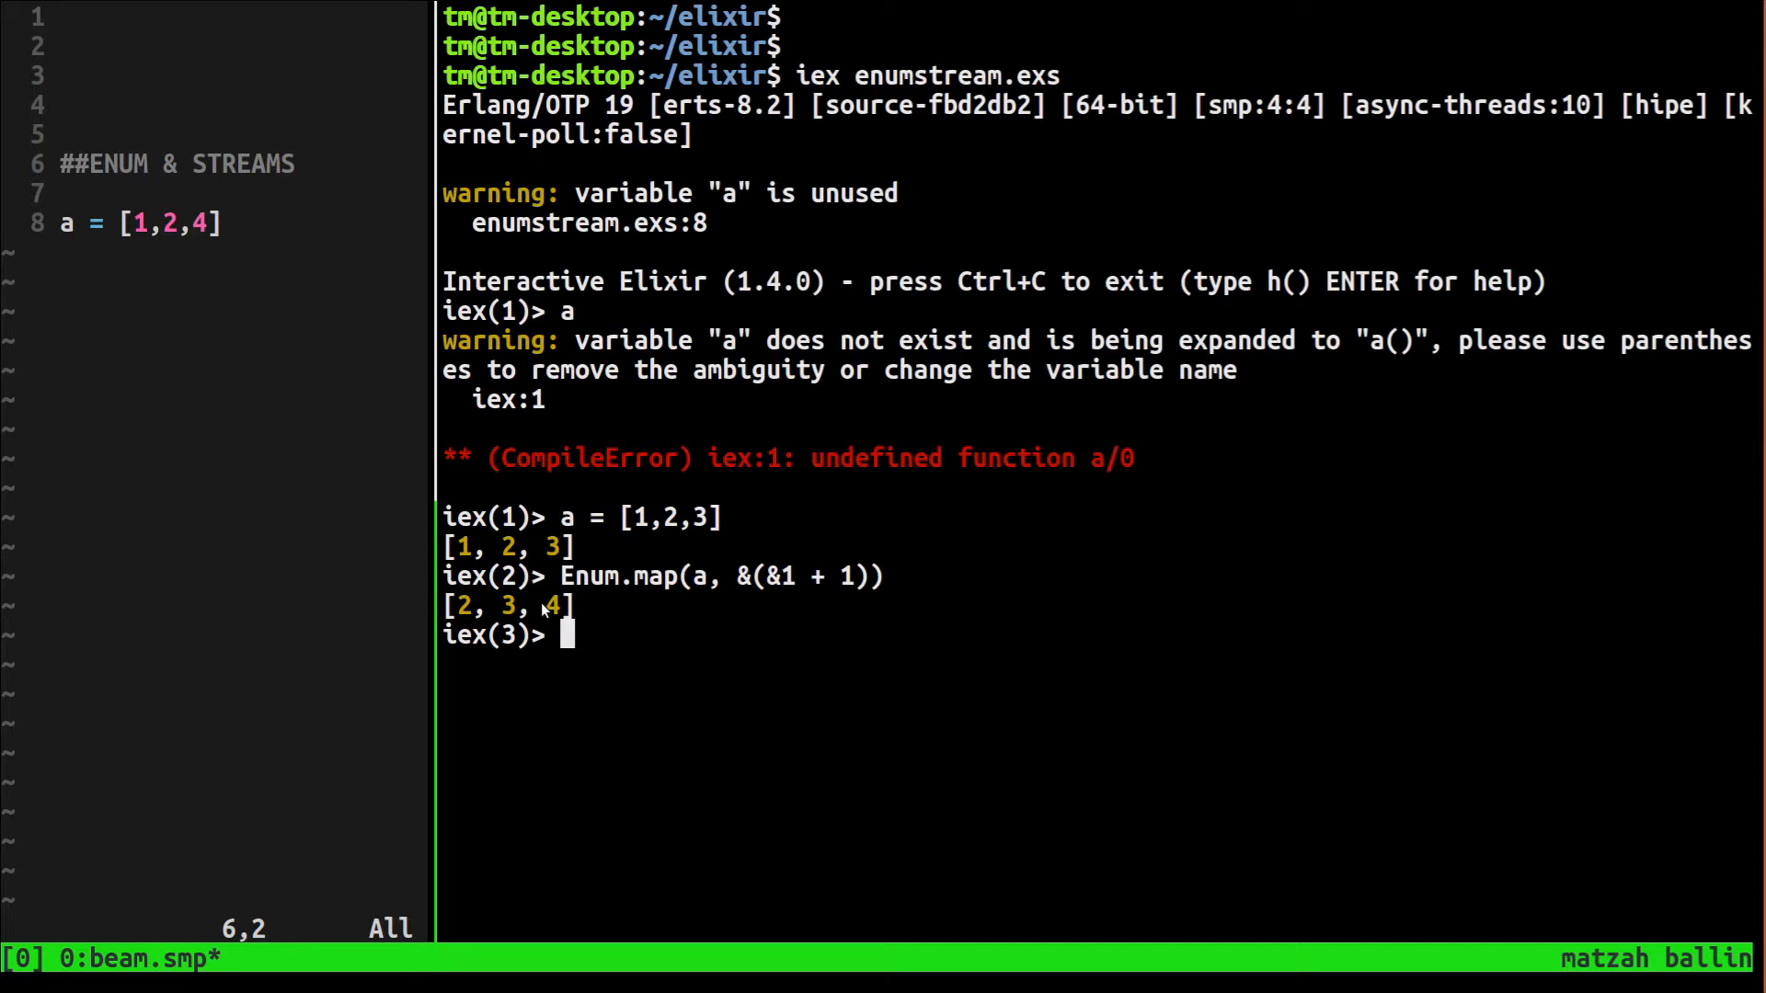
mouse_move(644, 652)
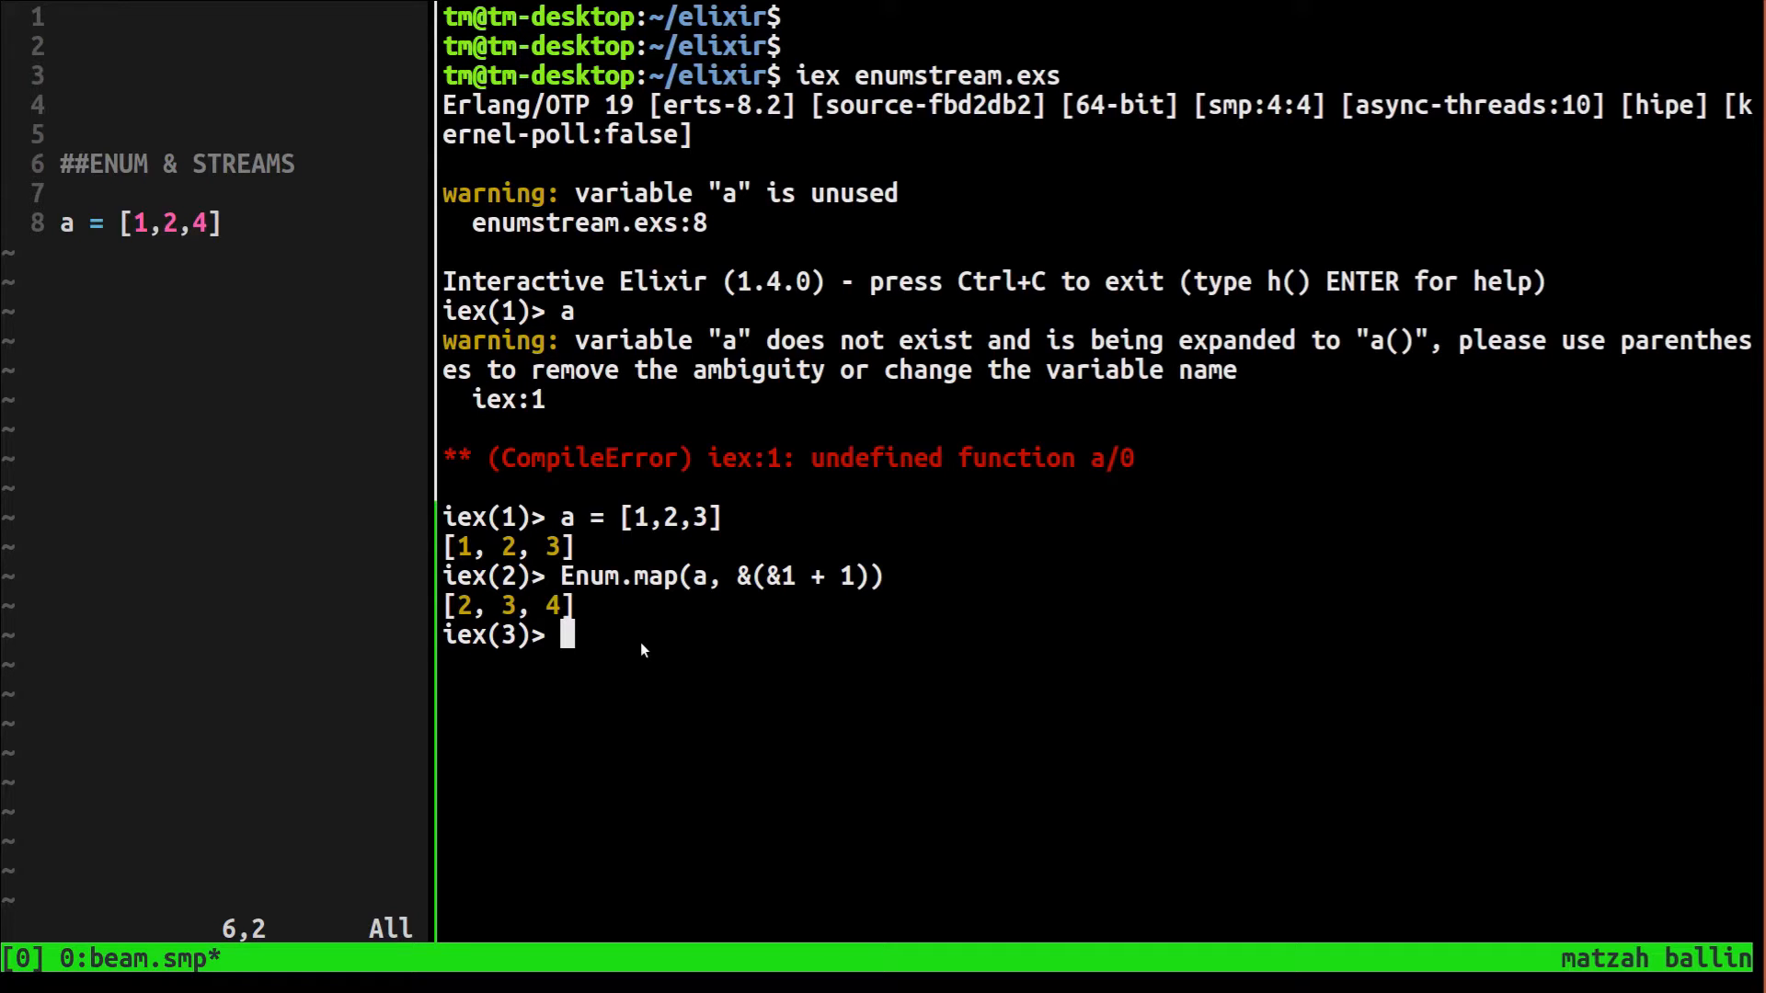
Re-enter Enum.map(a, &(&1 + 1)) and pipe its result into Enum.filter
type("Enum")
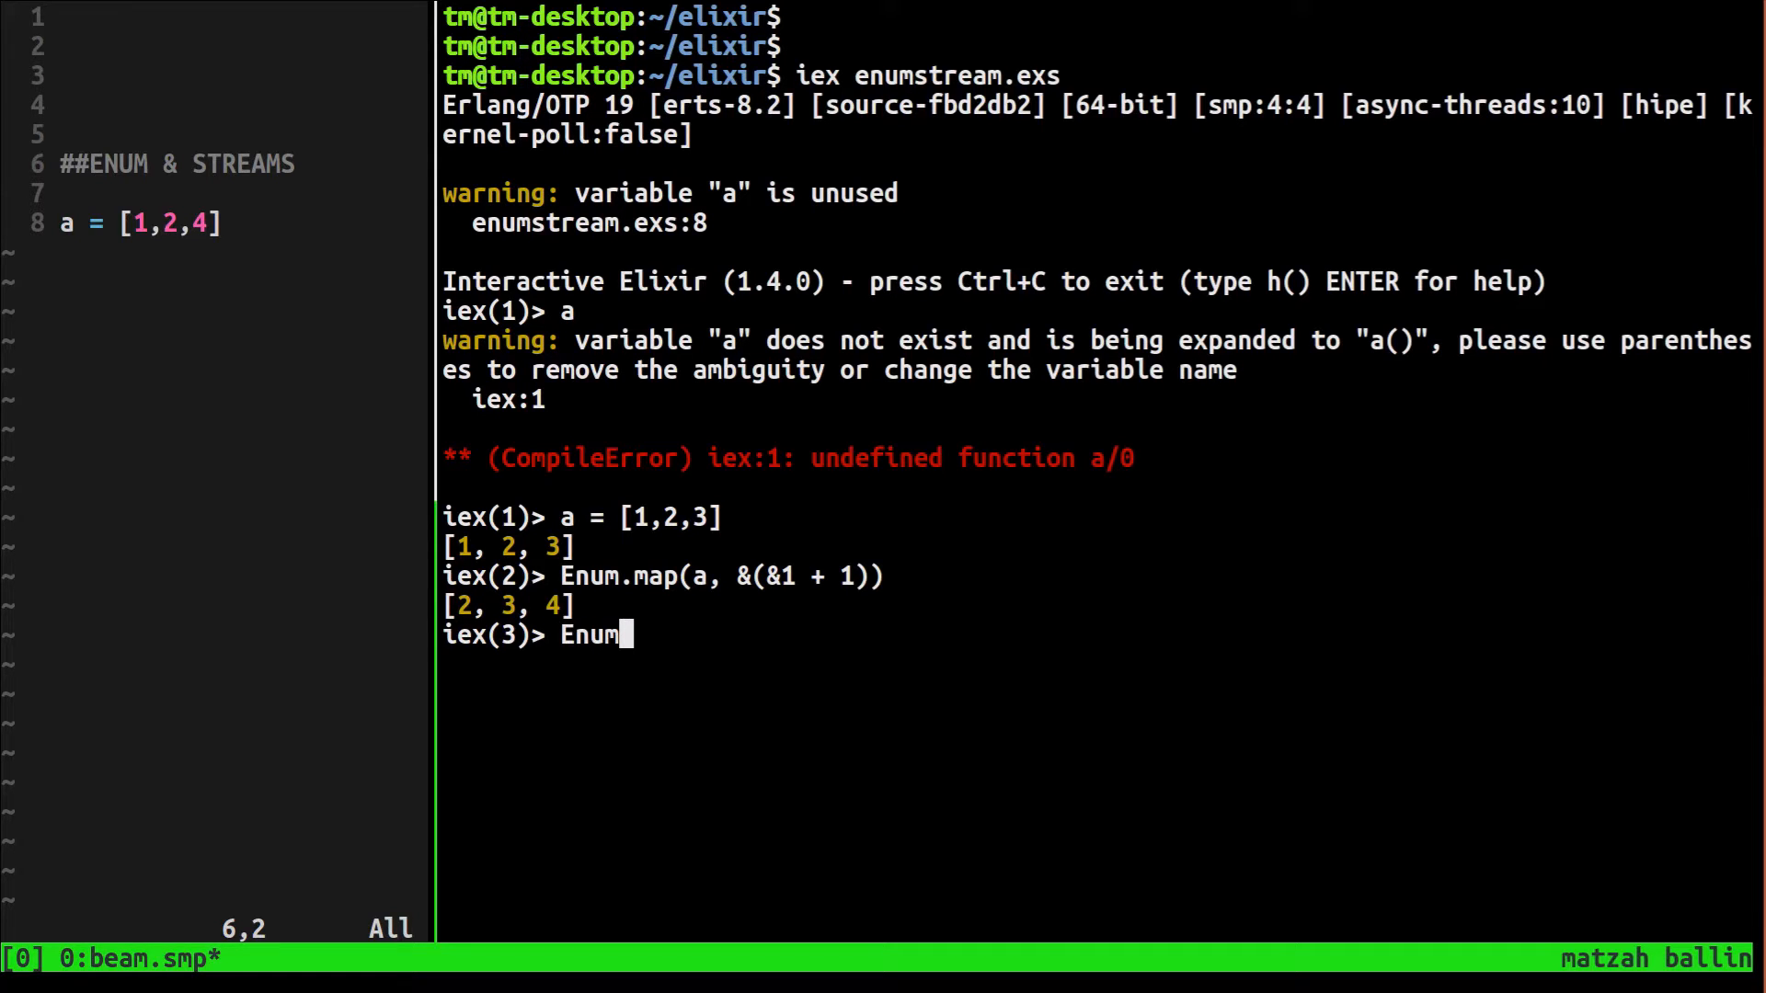
type(".")
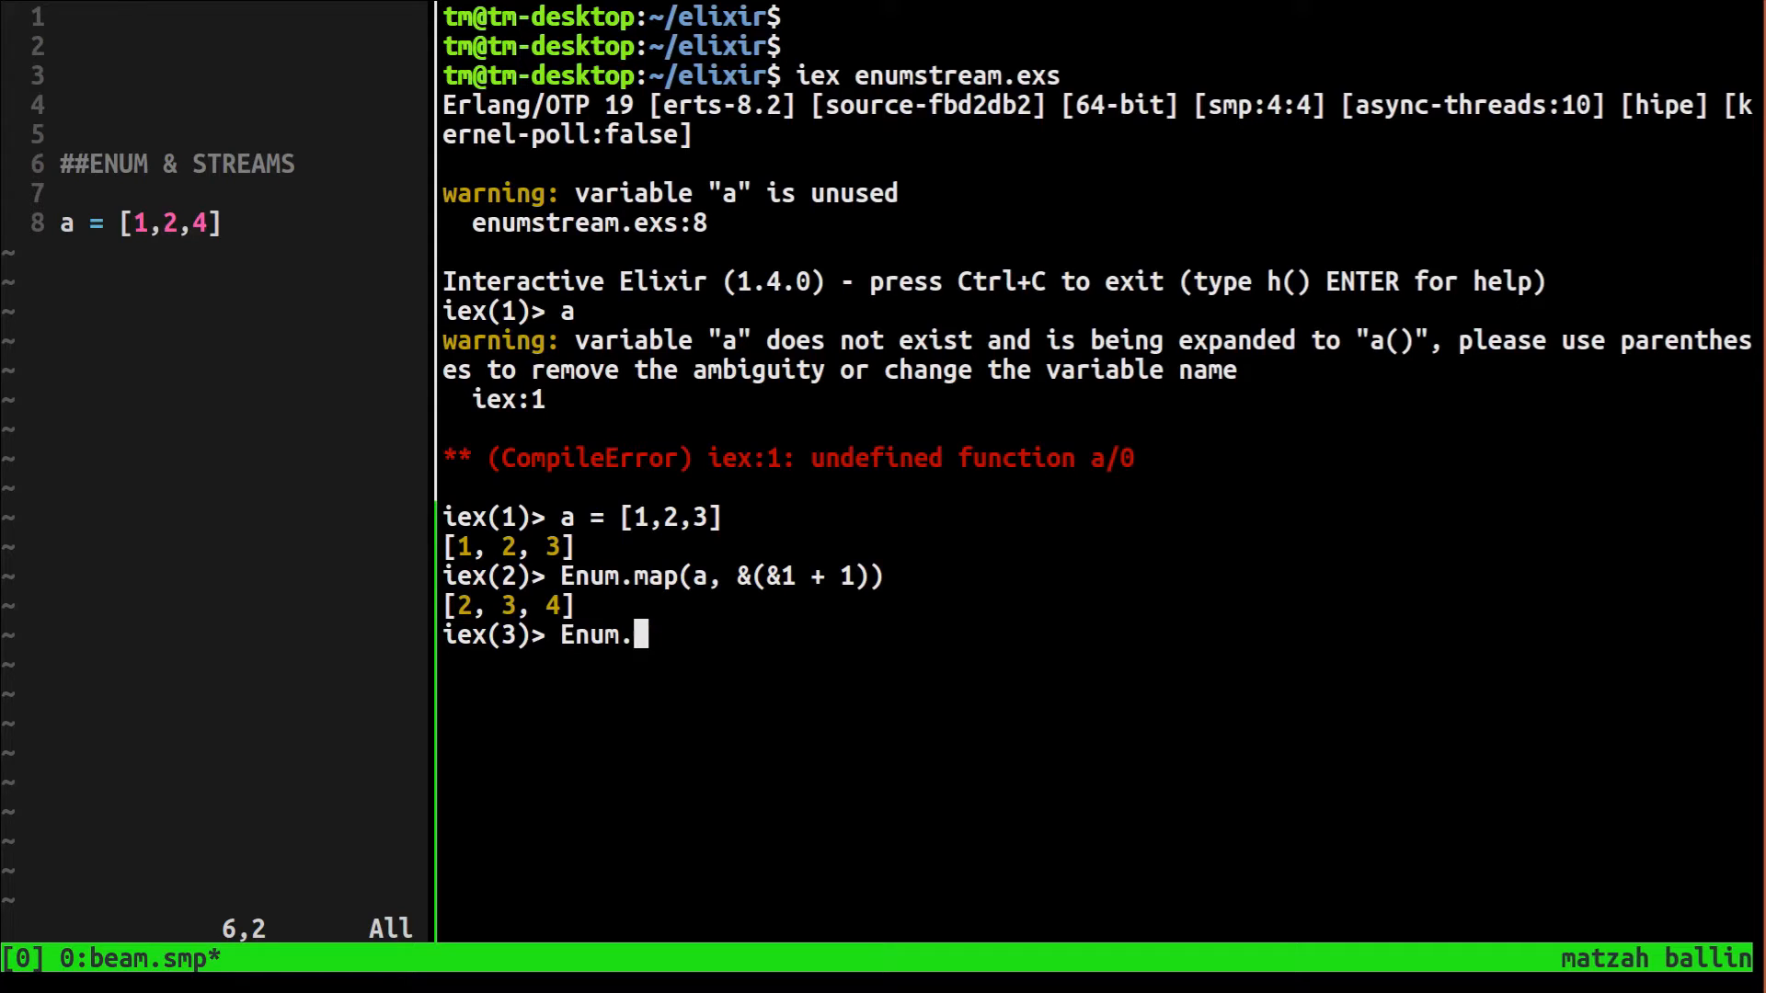
type("map(a, &(&1 + 1)) |")
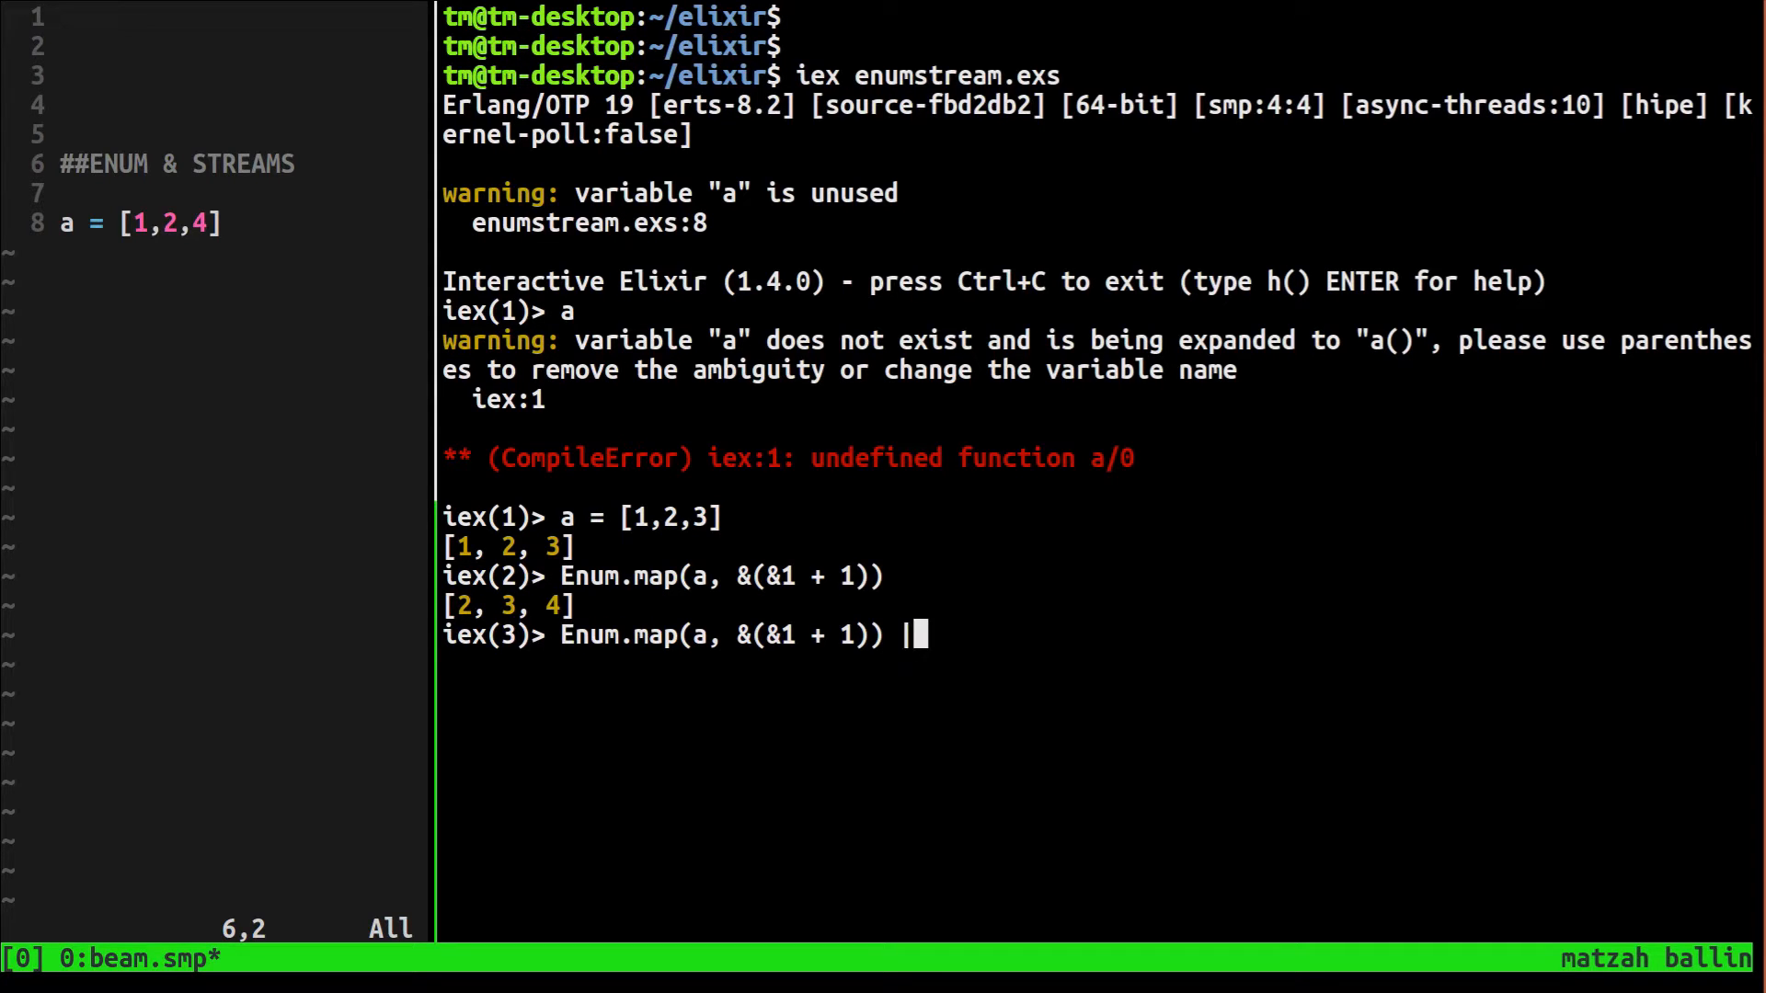
type("> E")
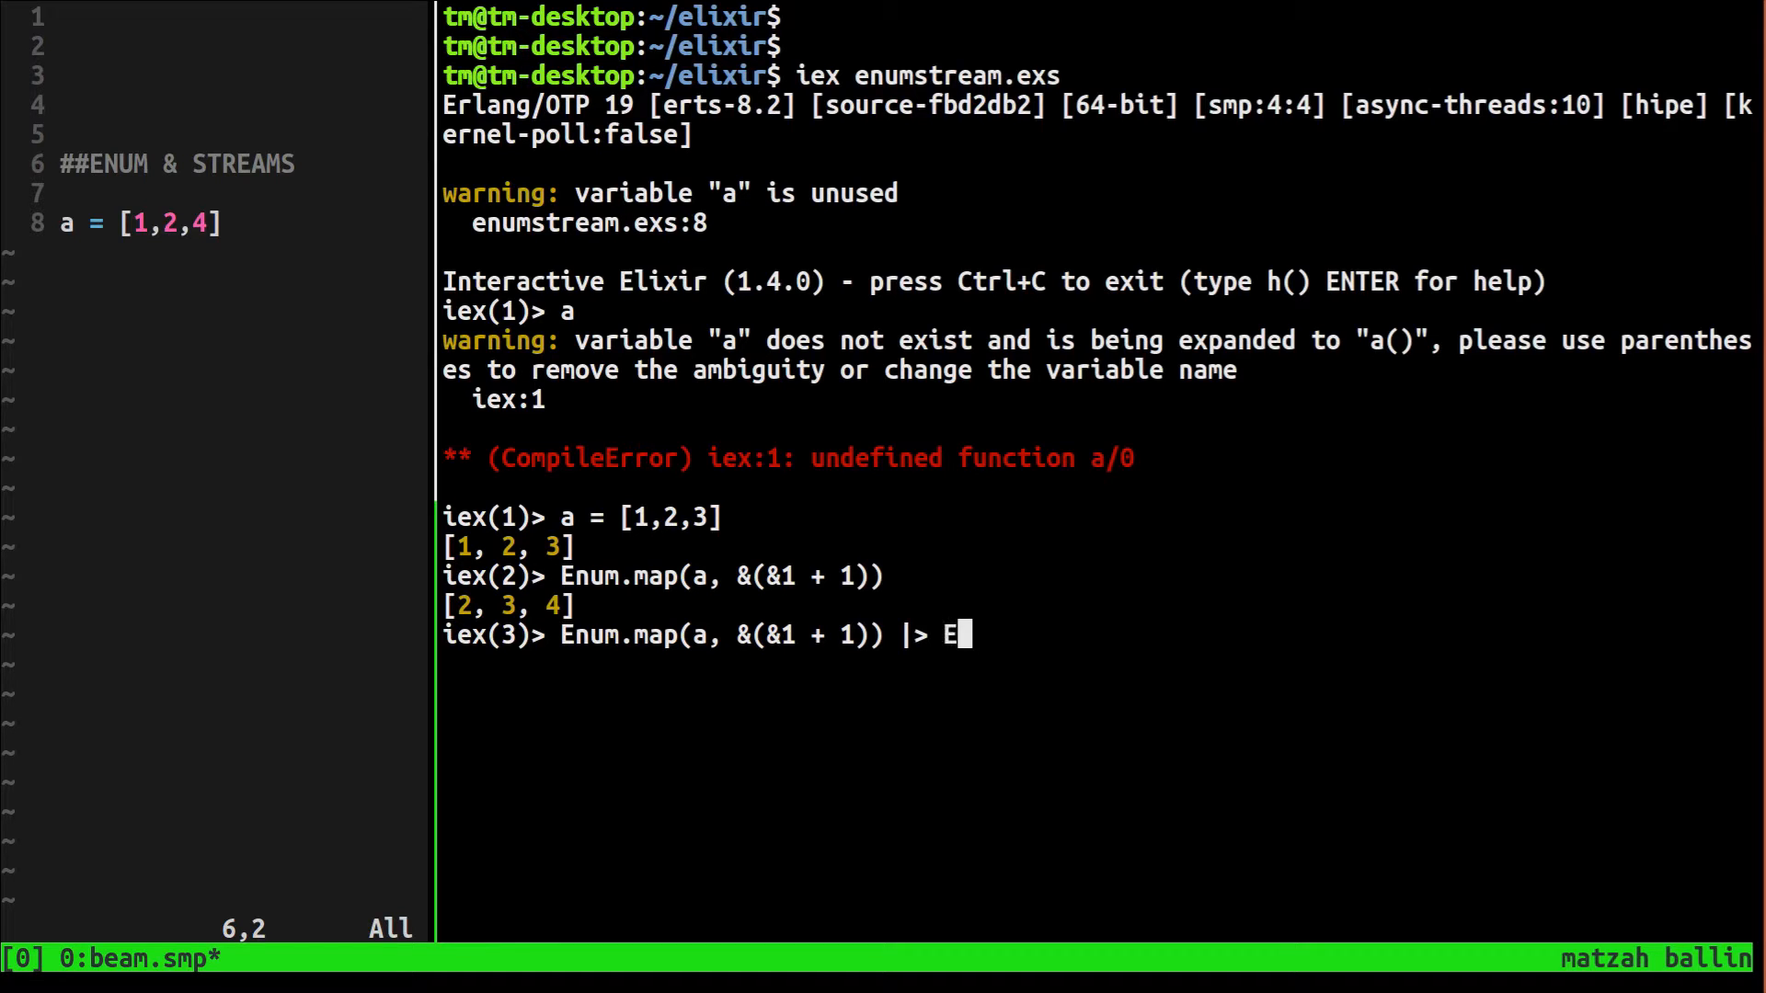
type("num.filter")
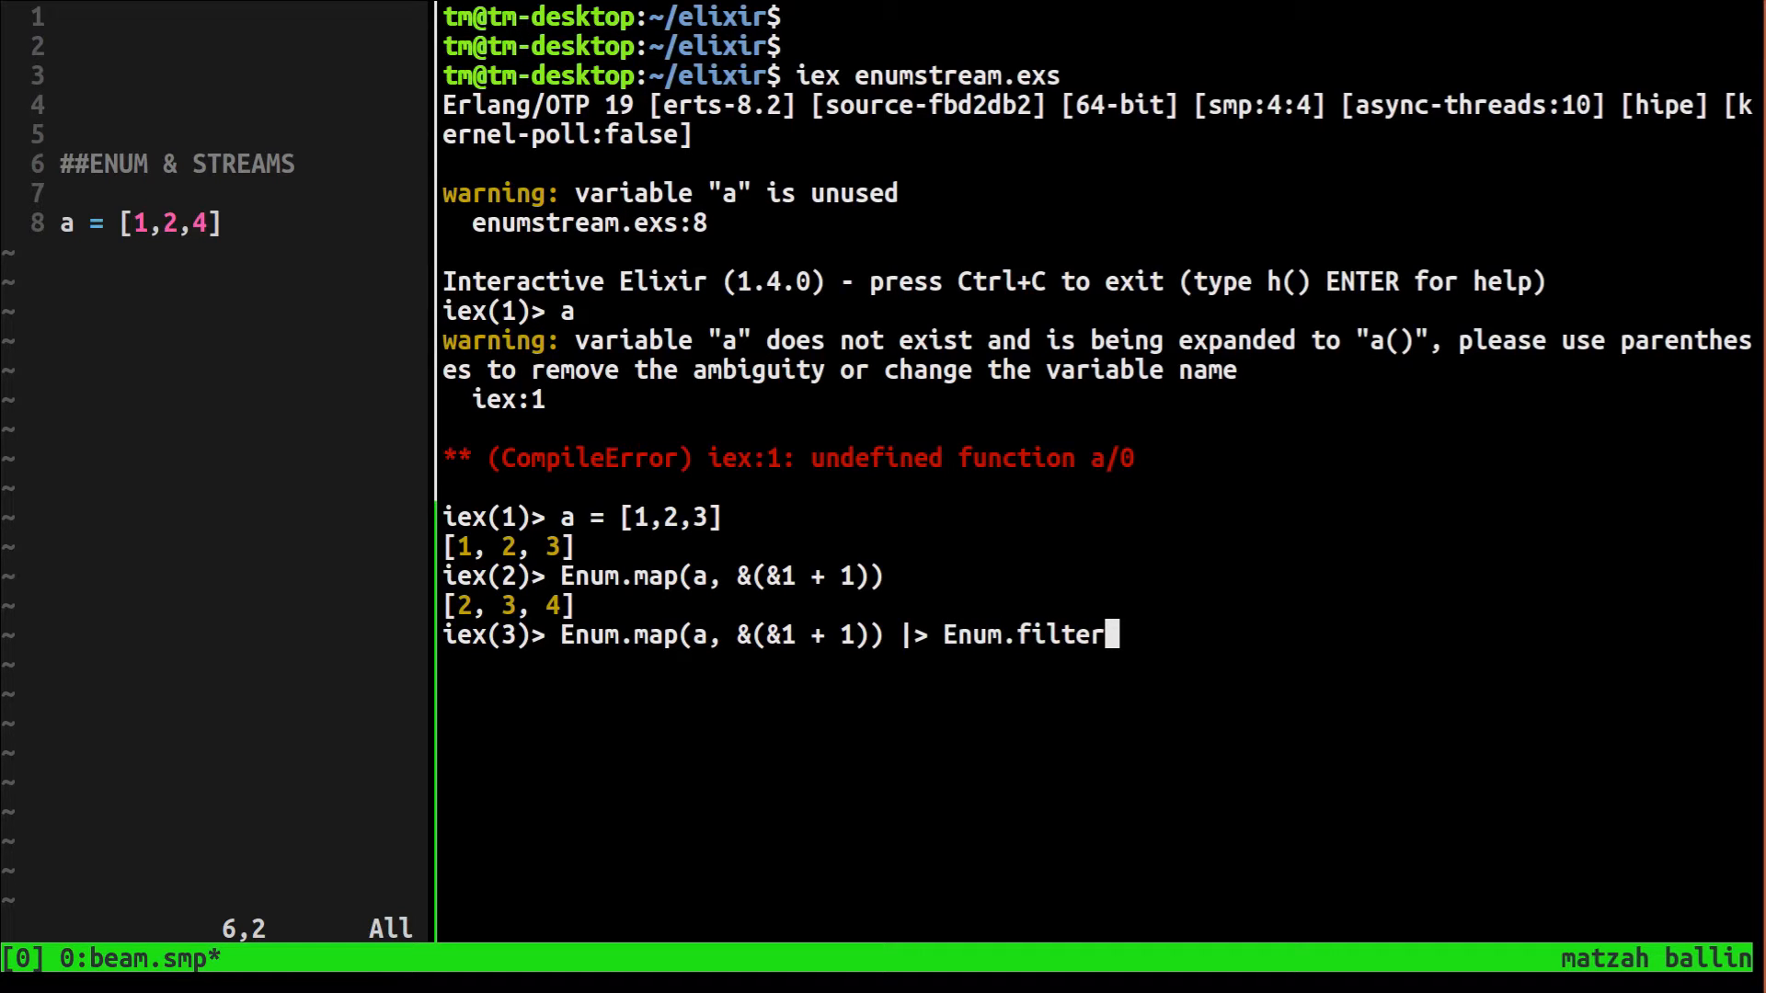
type("(")
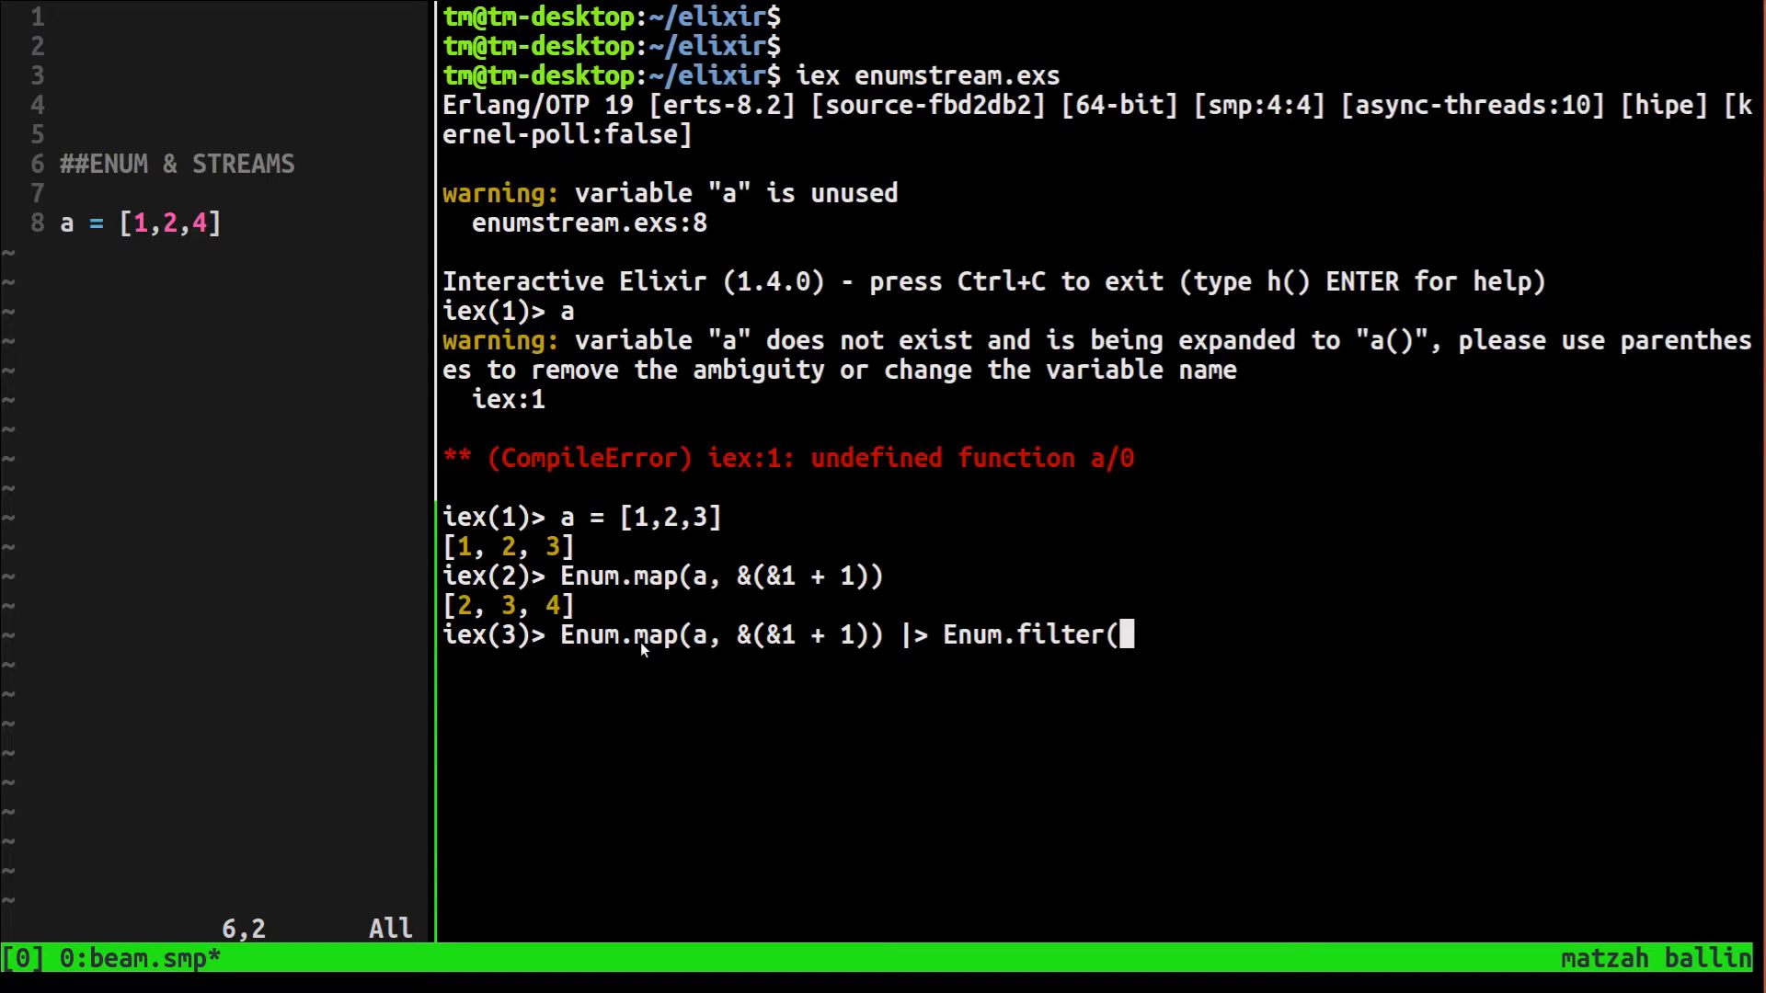
Write the filter predicate &(rem(&1, 2) == 0) to keep only even numbers
type("&(rem")
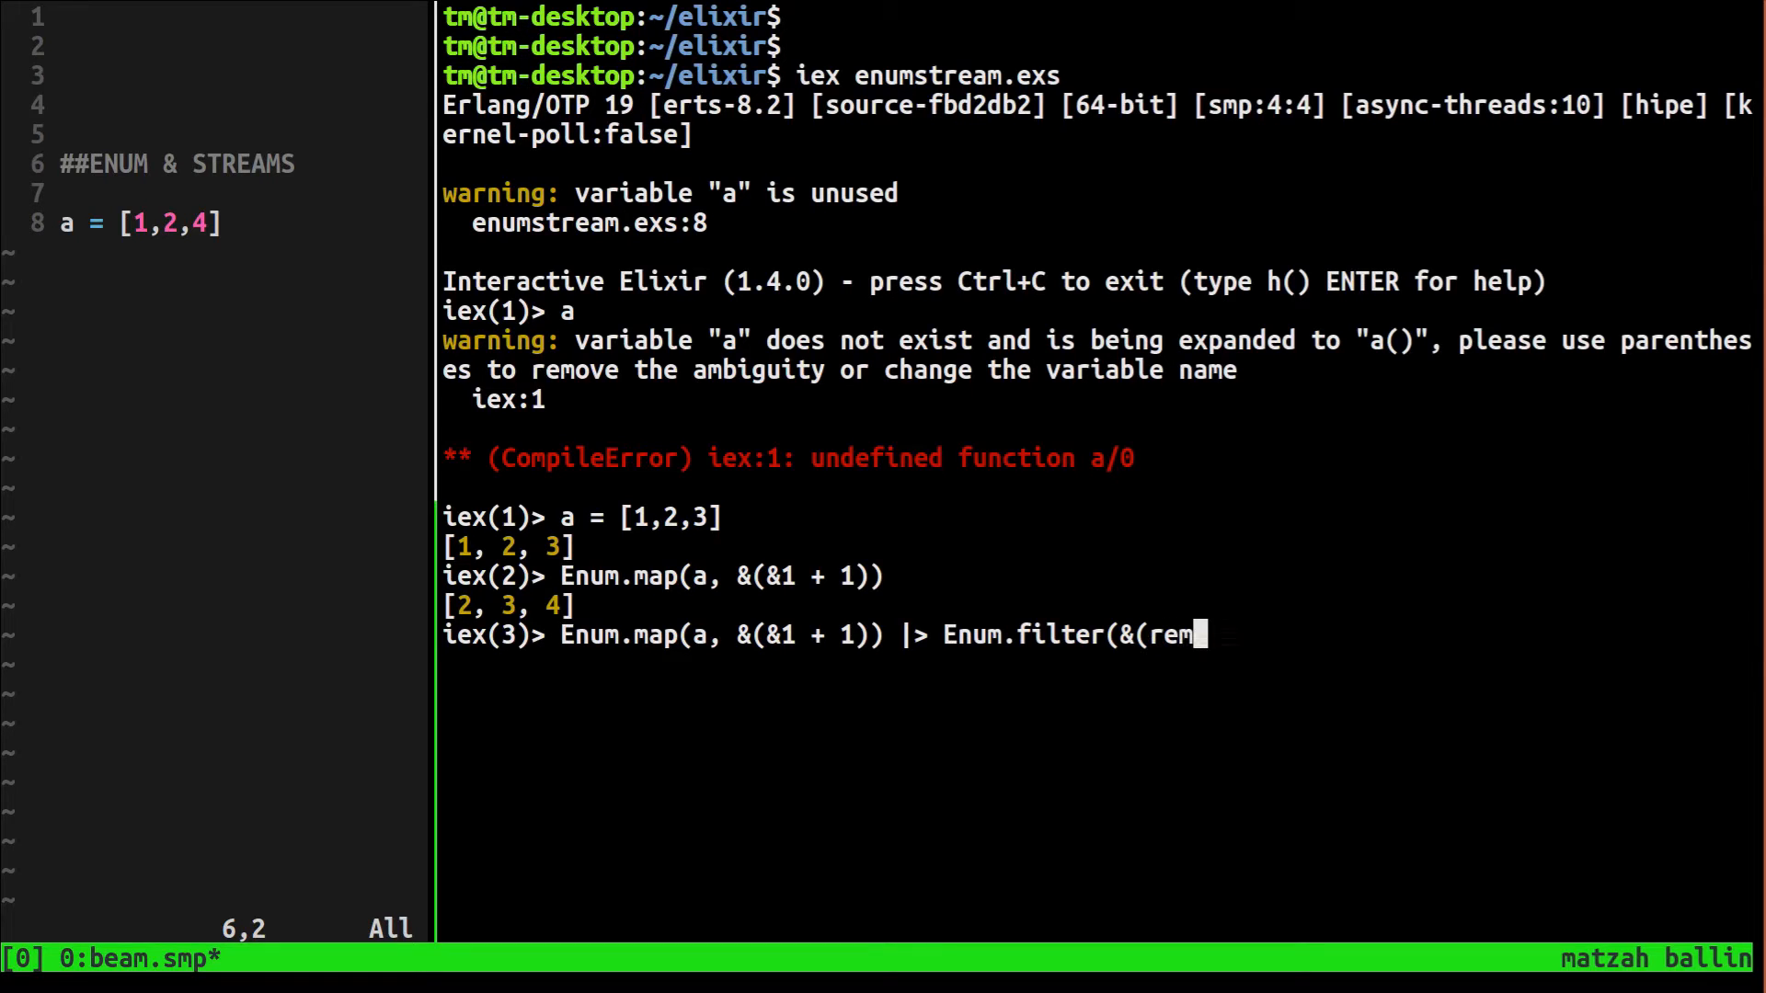
type("(")
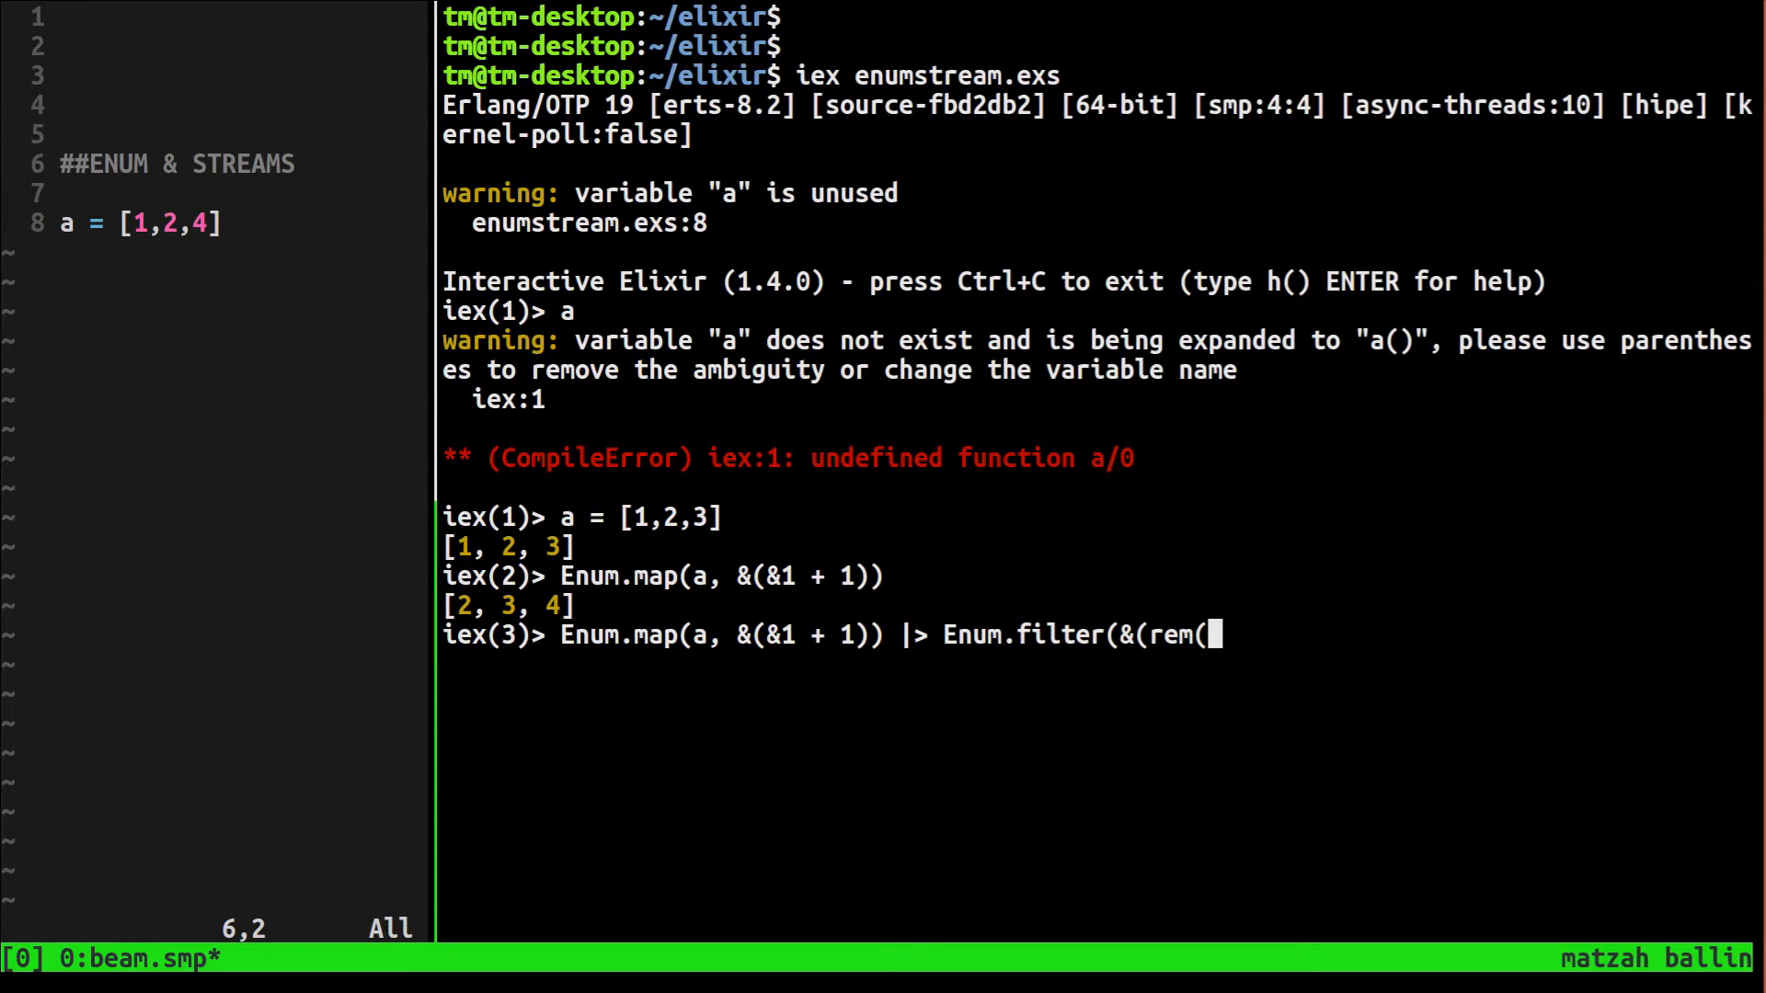
type("&1")
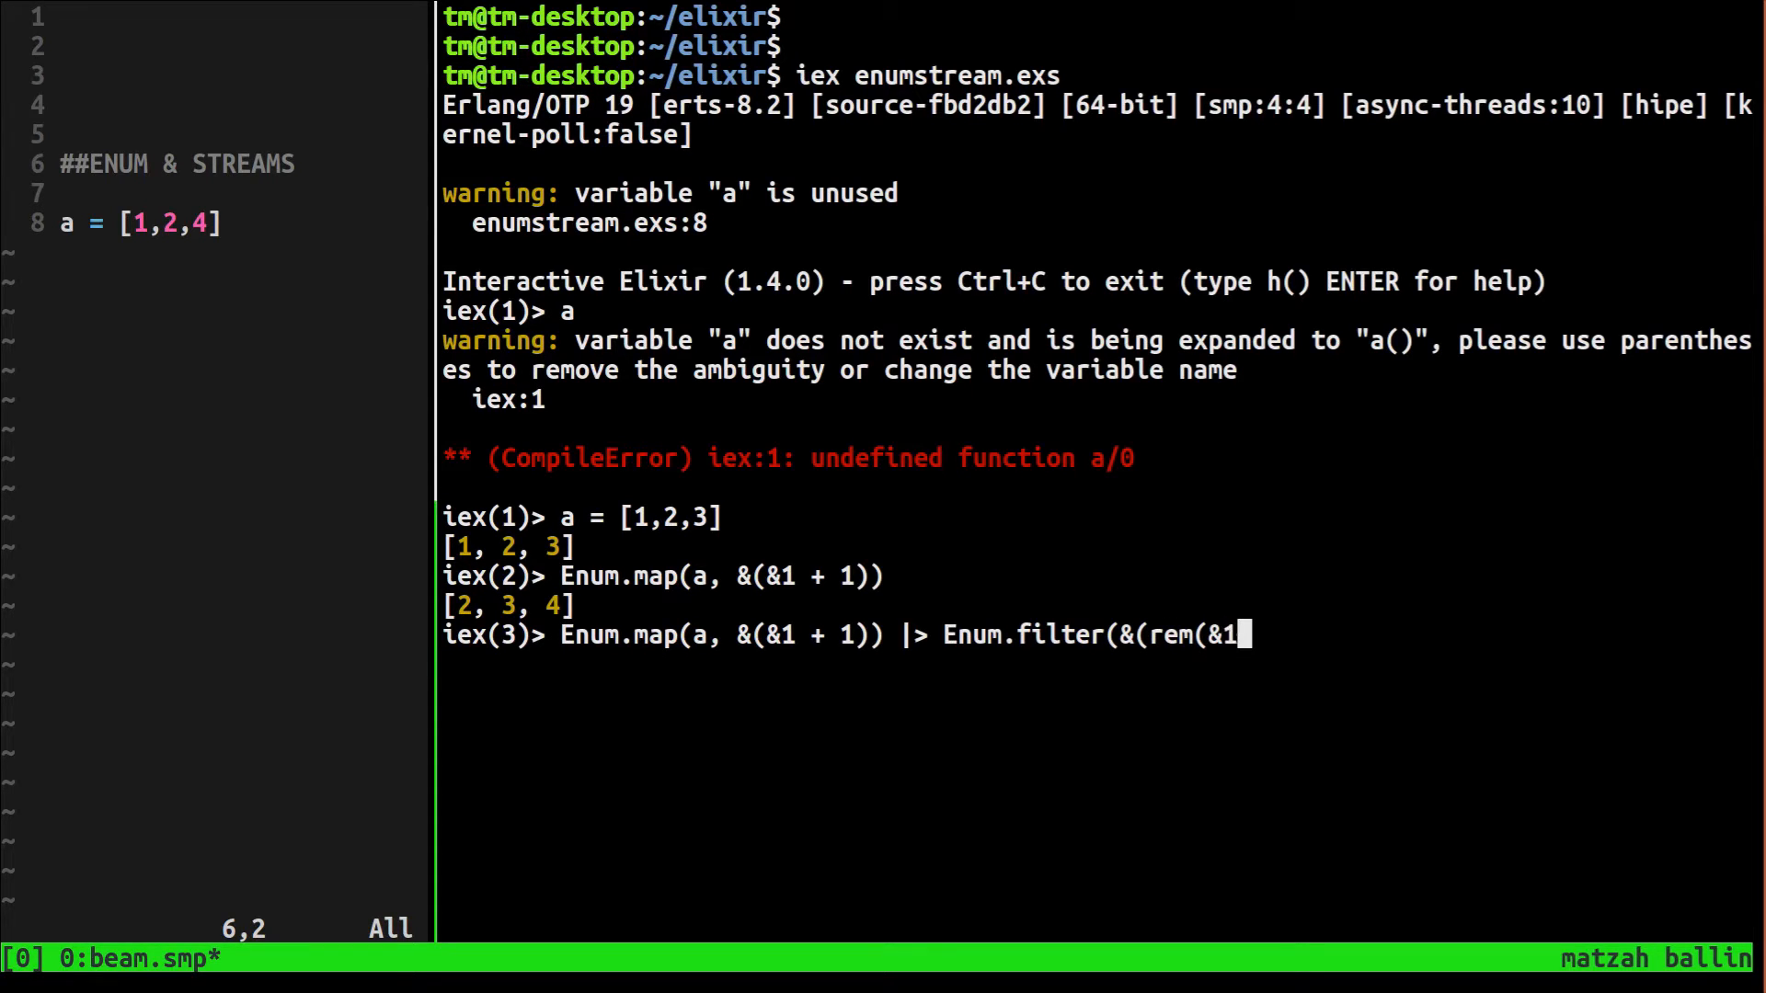
type(", 2)")
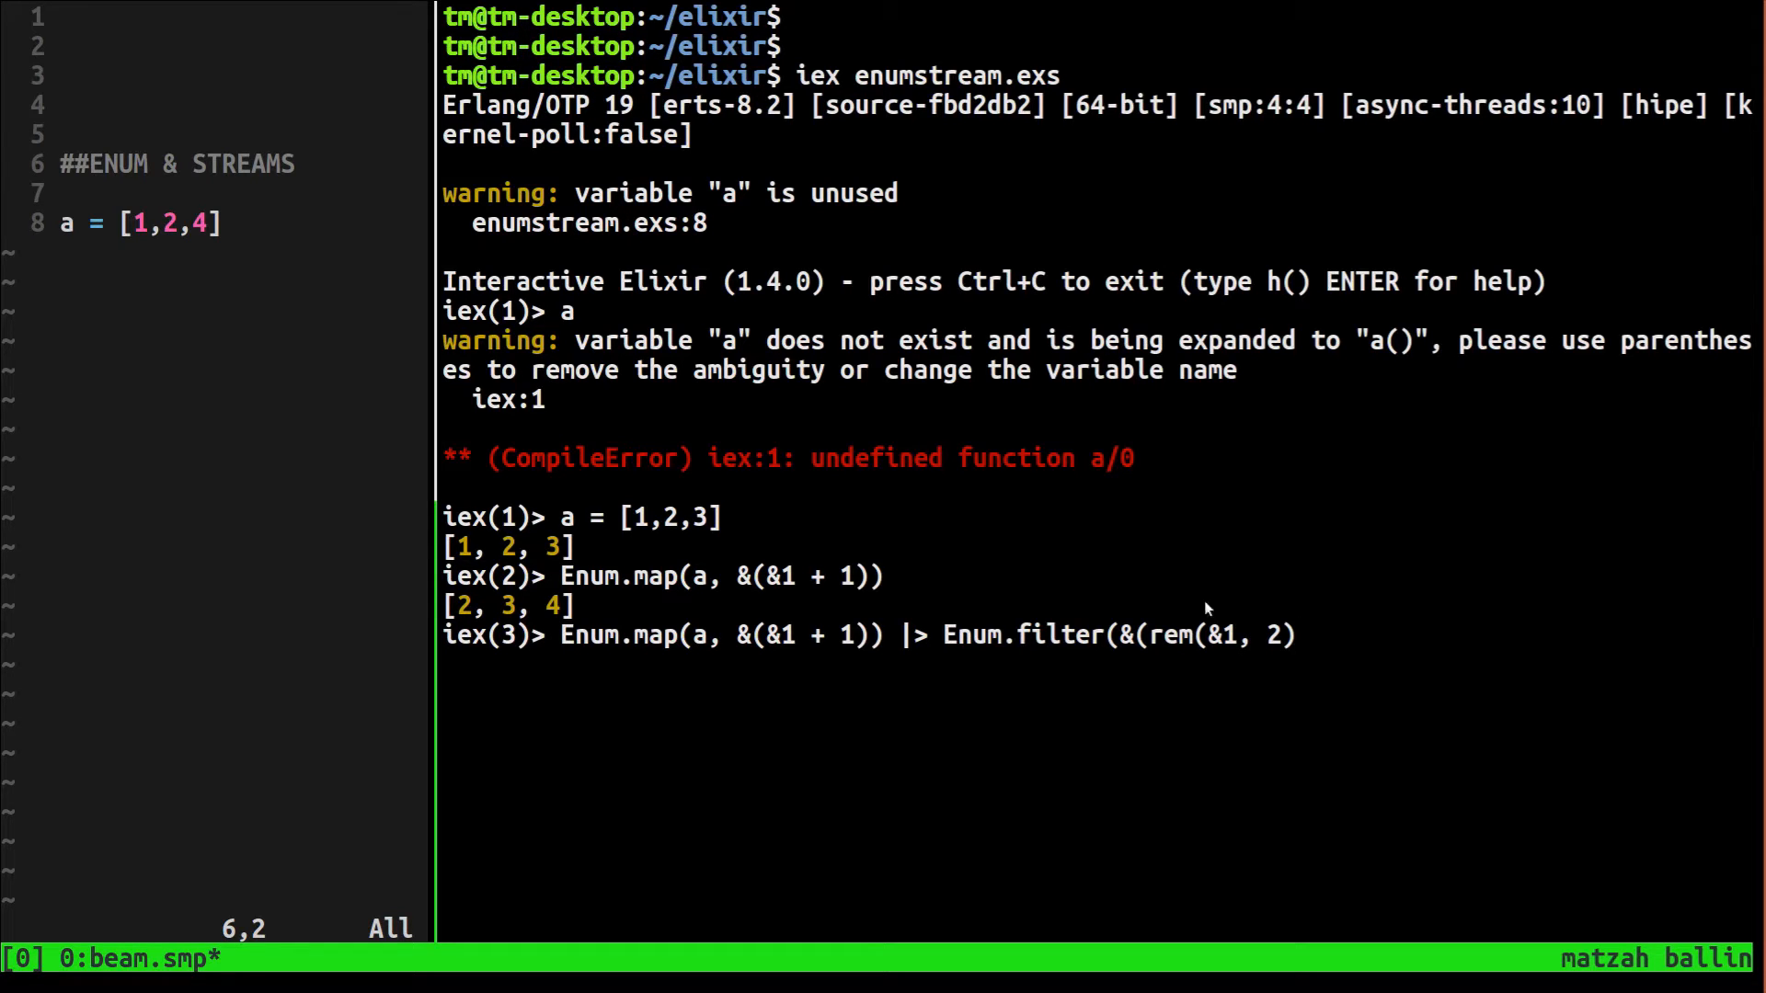
mouse_move(1205, 651)
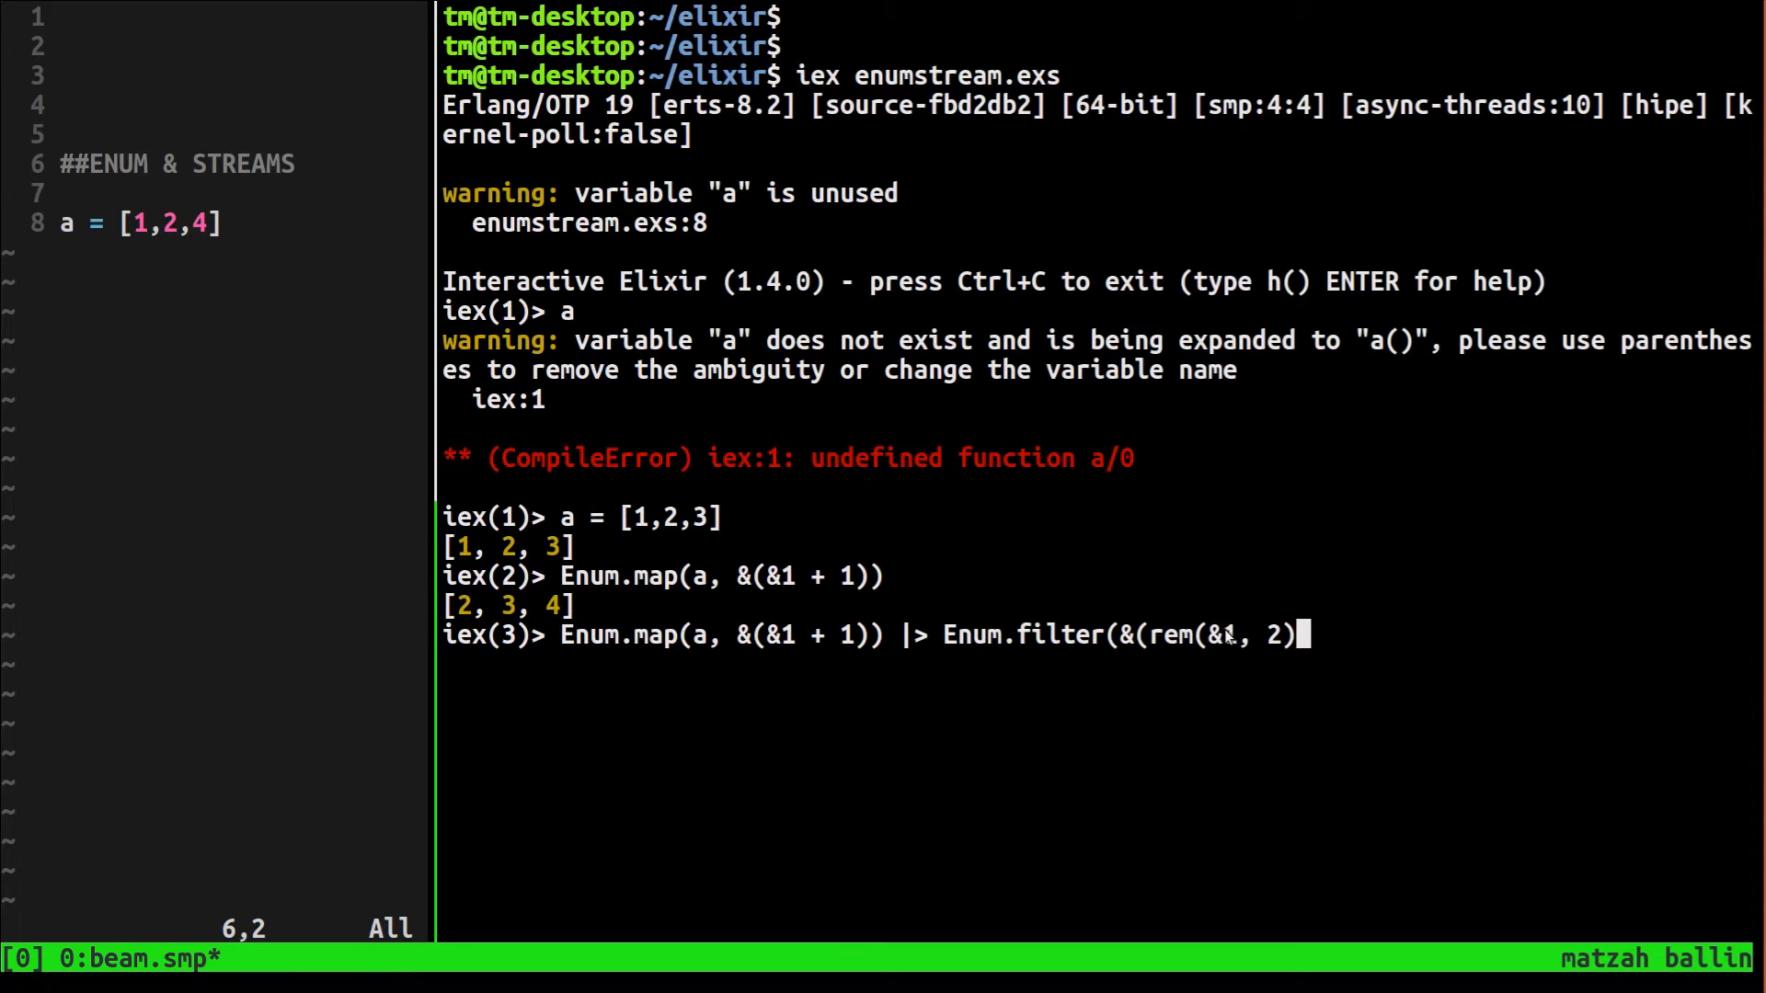
type("&")
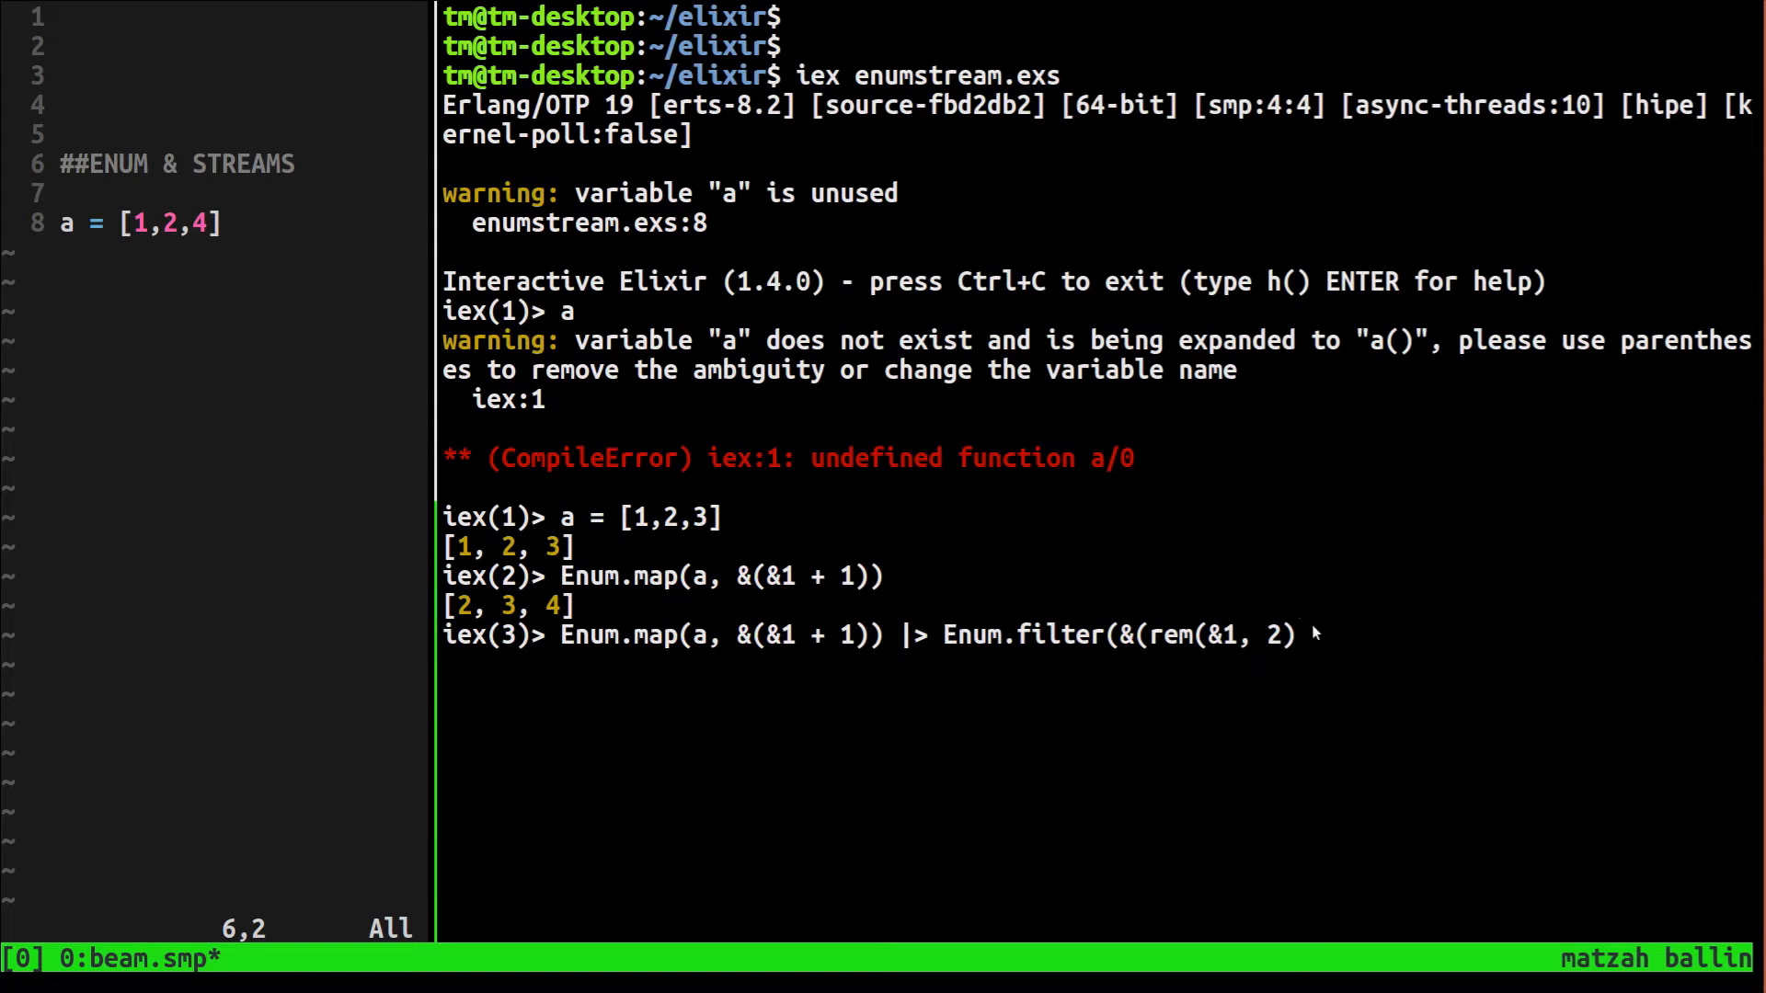
type("==0")
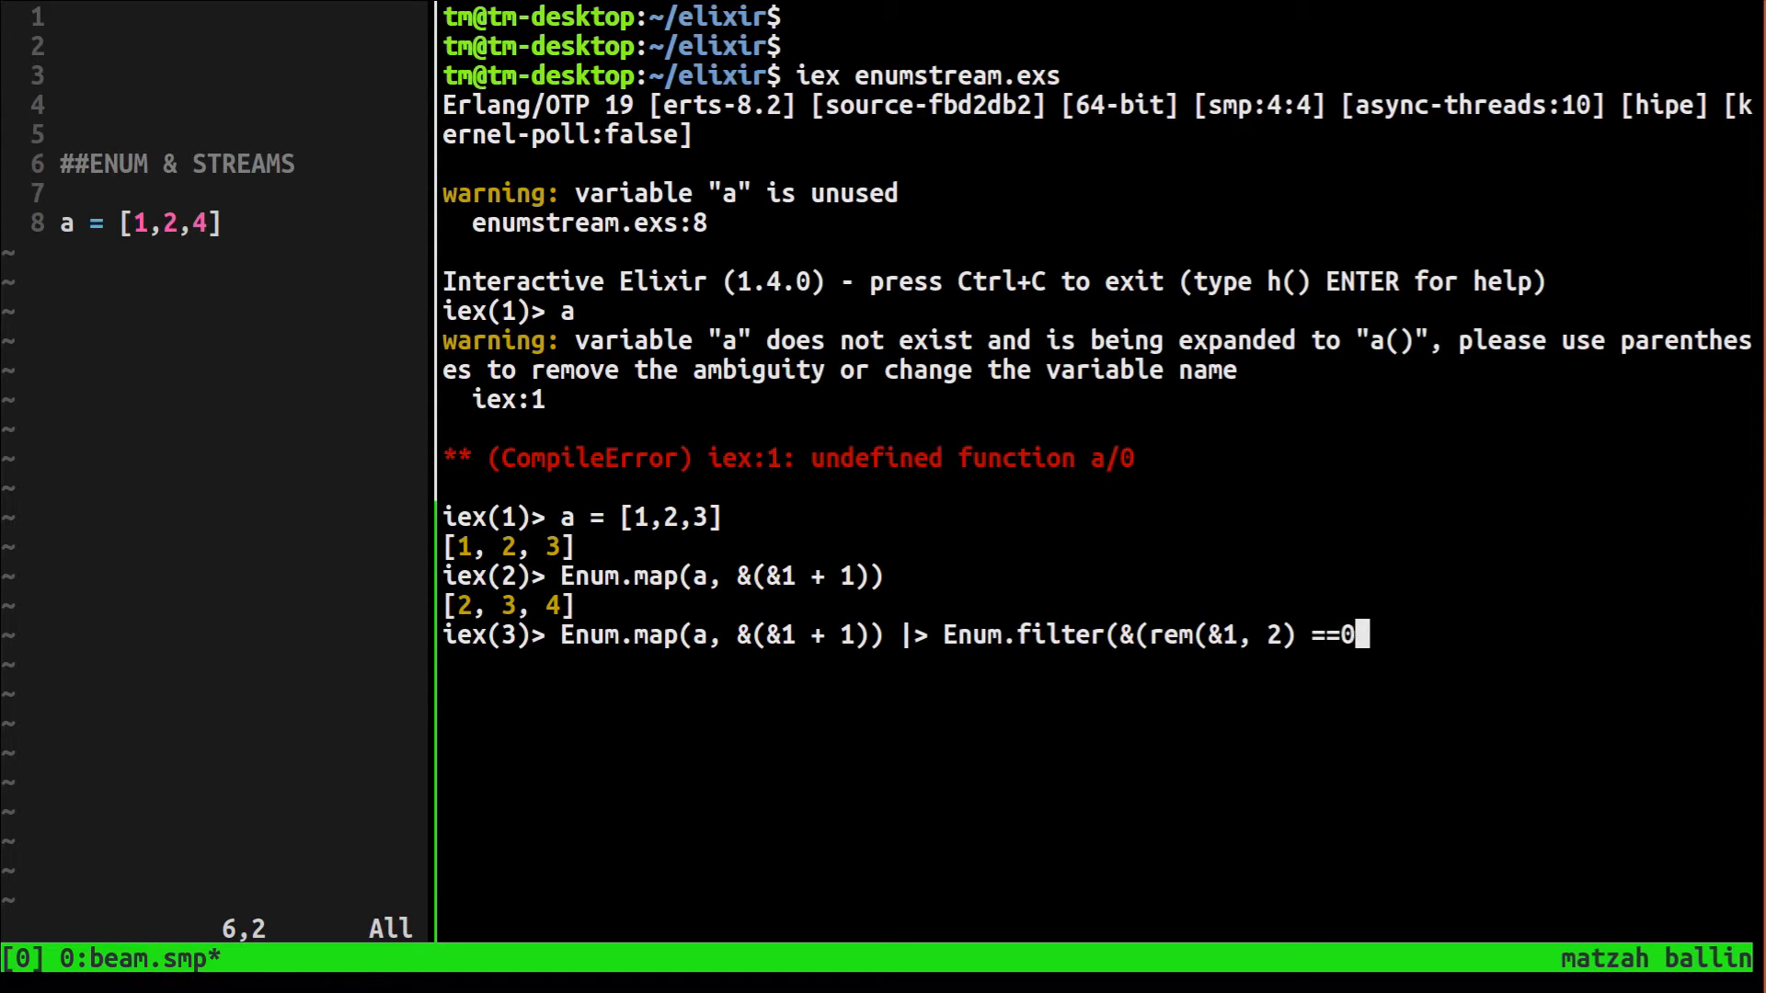
type("\" \"")
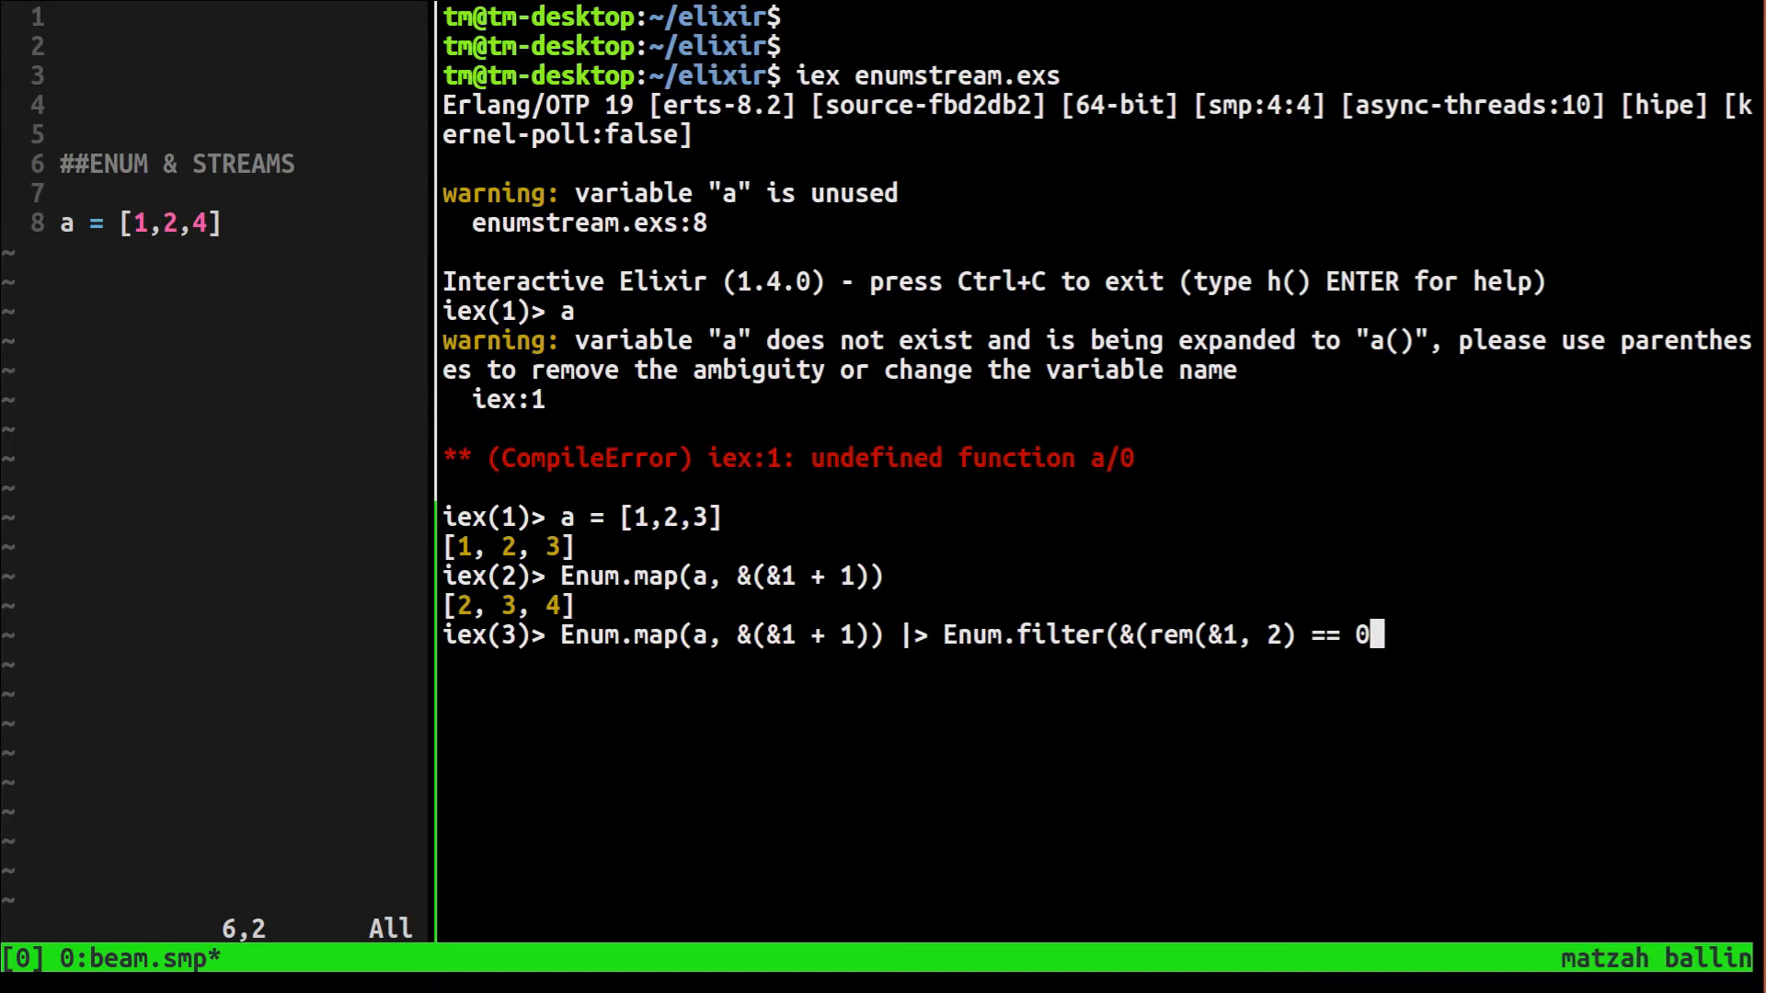
type("))")
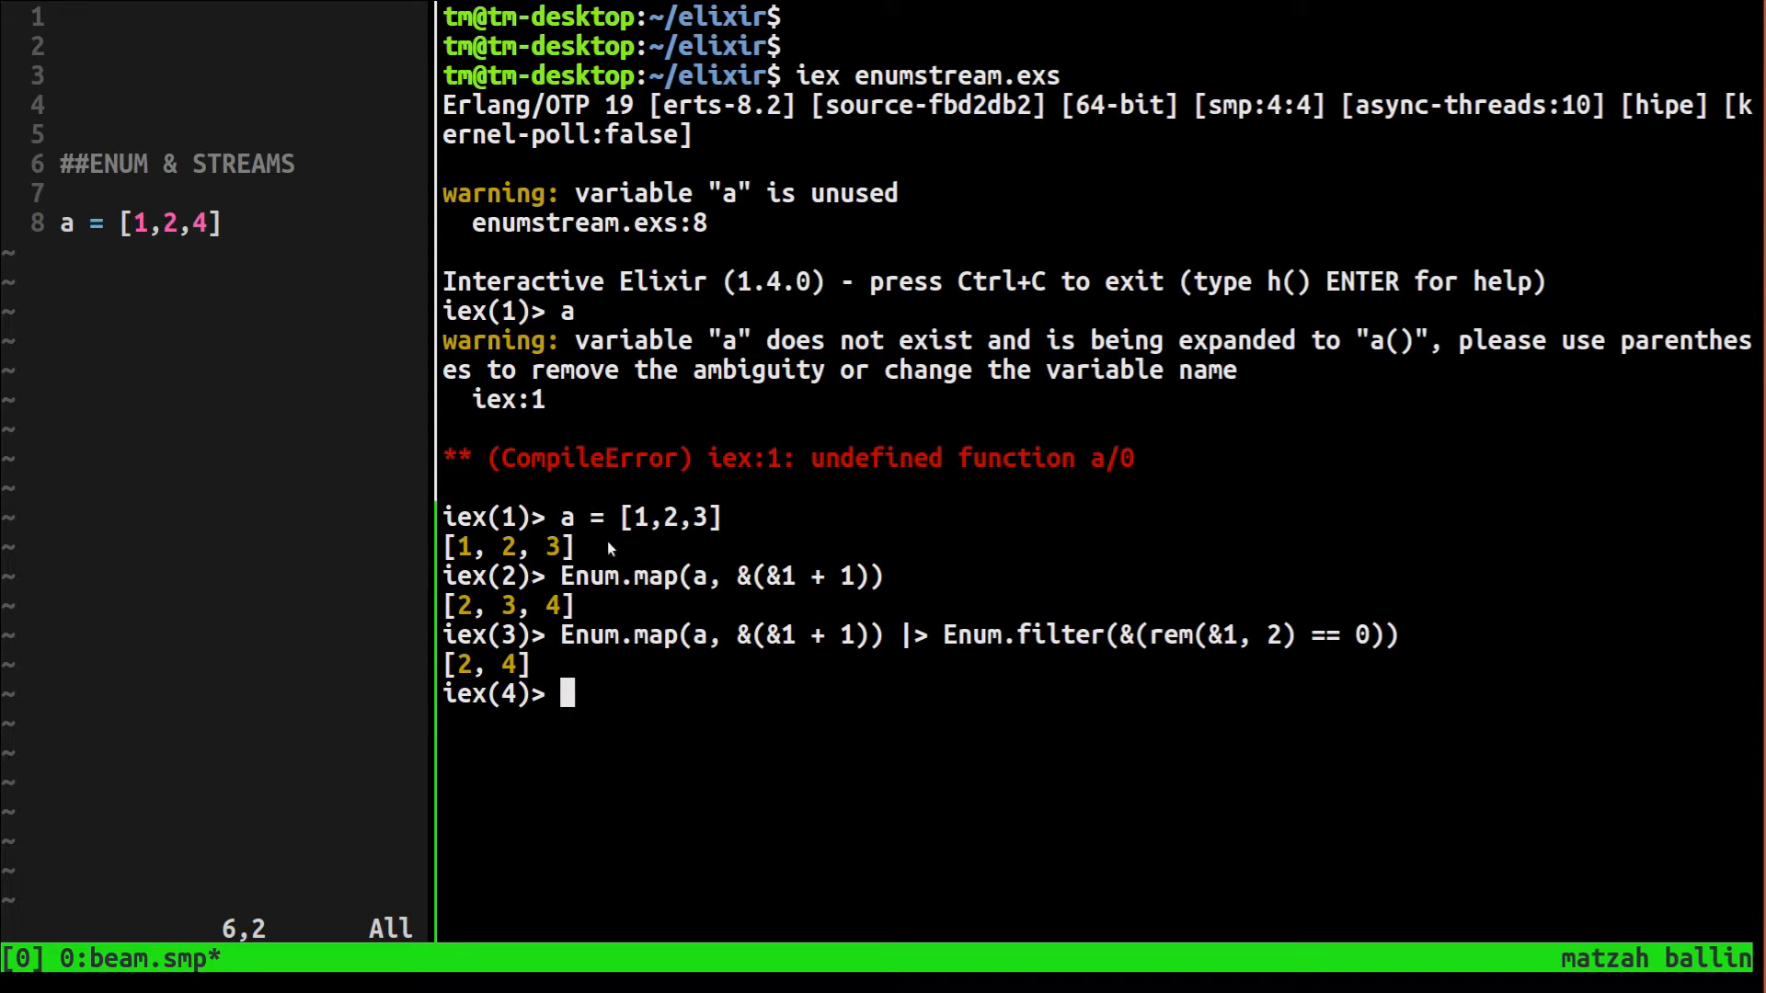
mouse_move(538, 576)
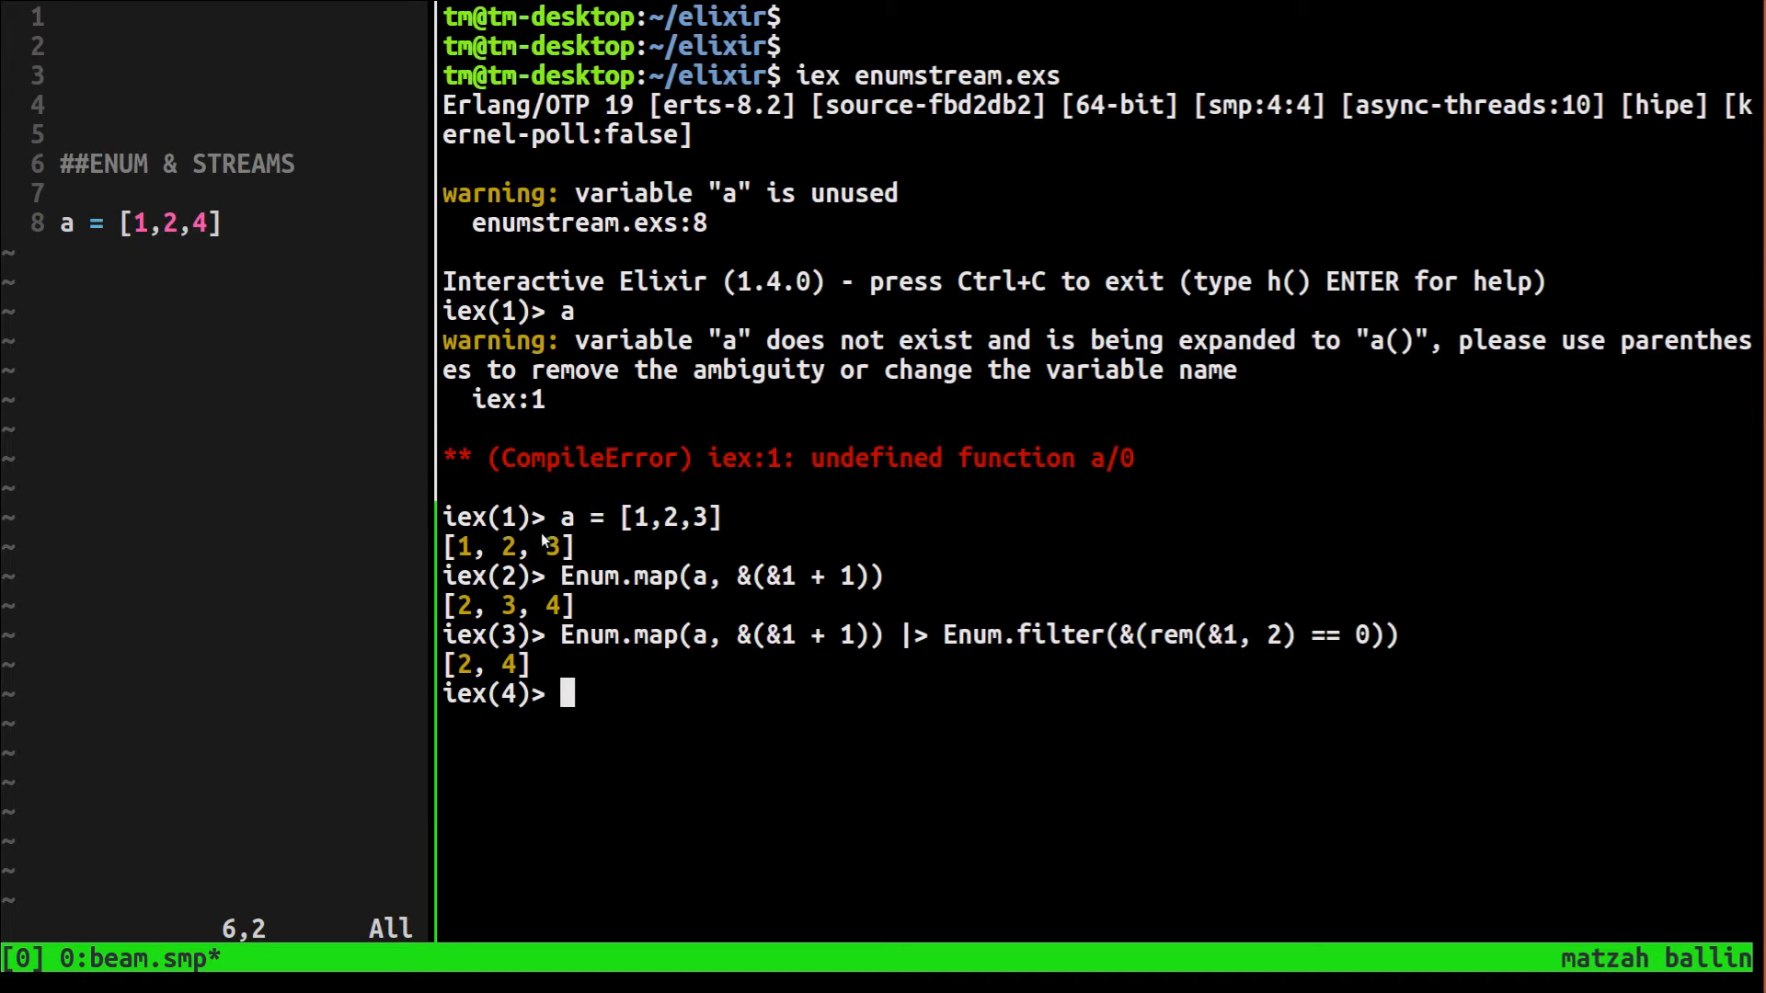
mouse_move(739, 644)
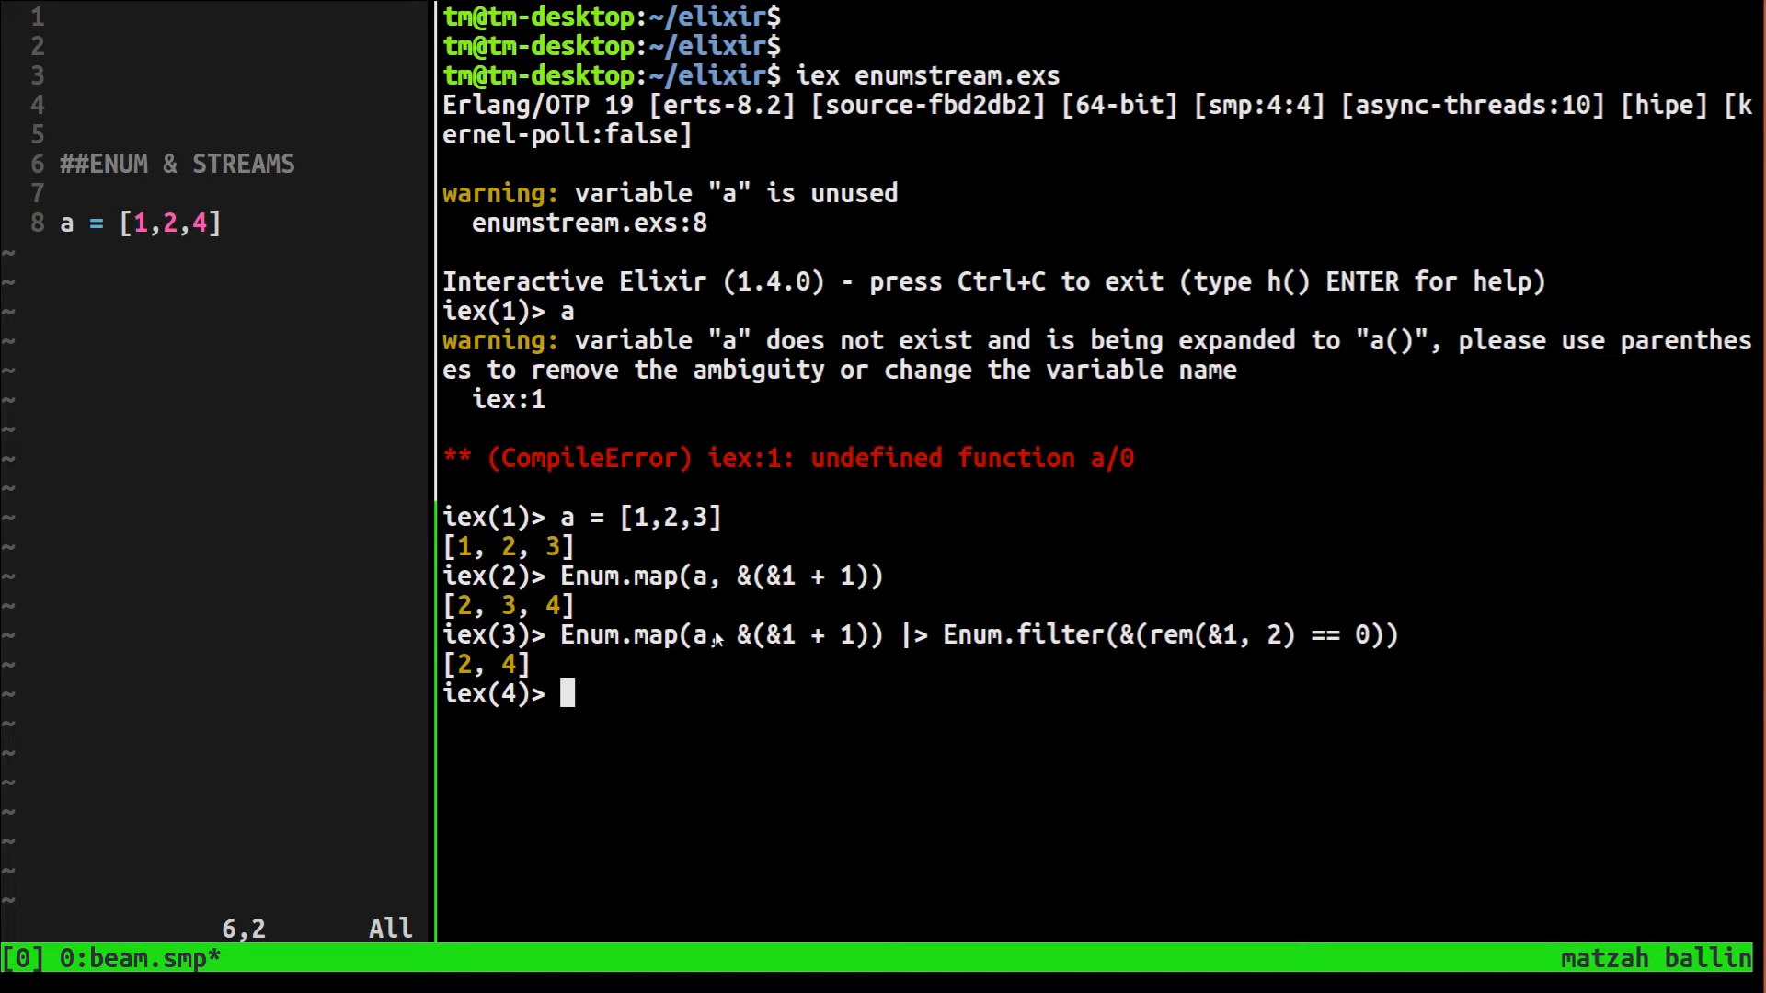
mouse_move(570, 618)
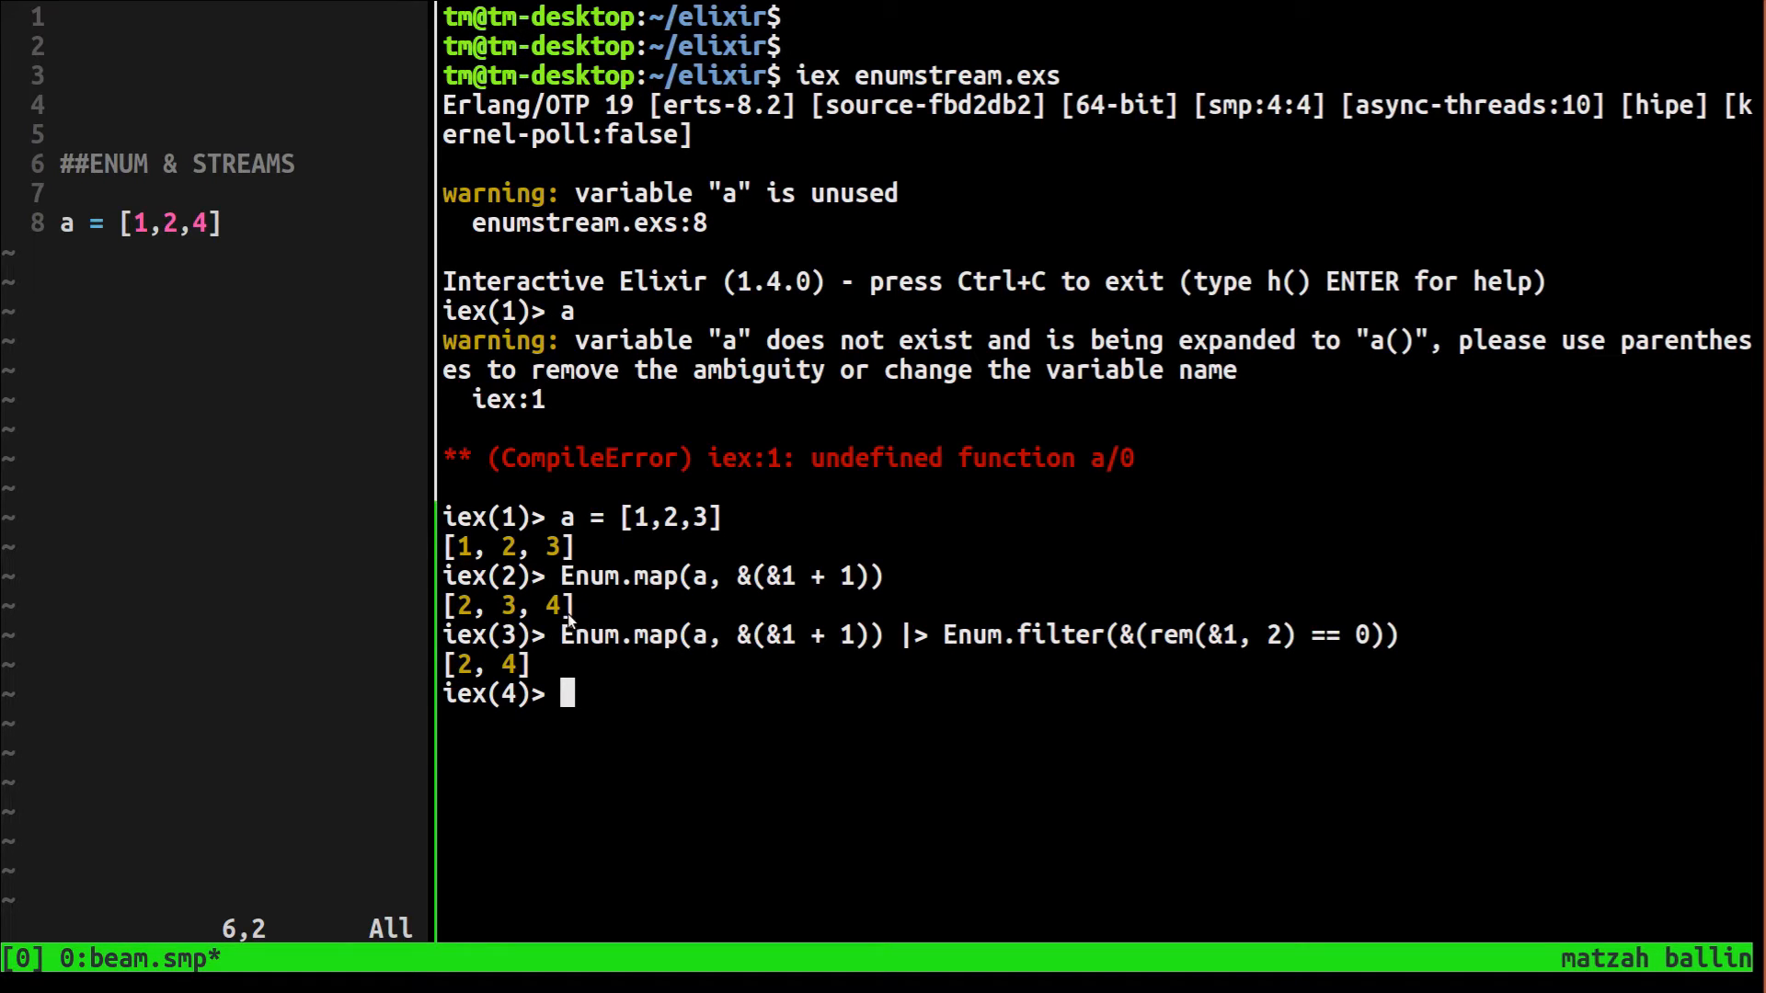
mouse_move(832, 648)
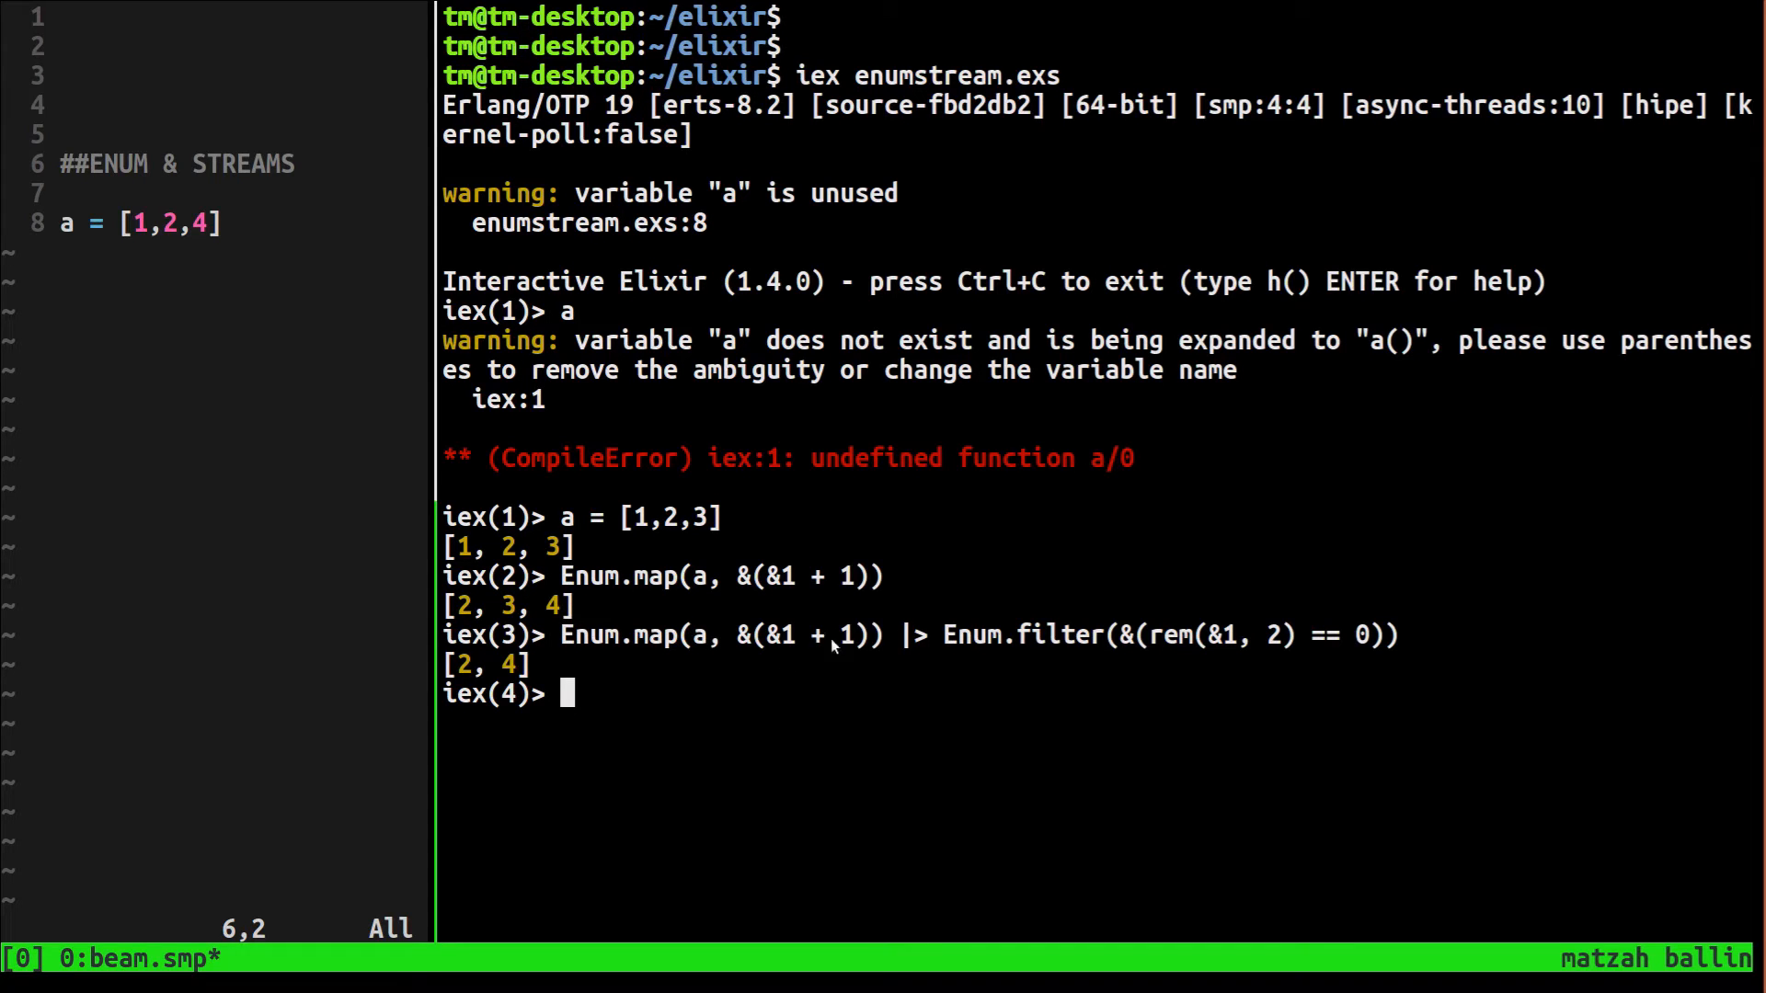
mouse_move(1196, 633)
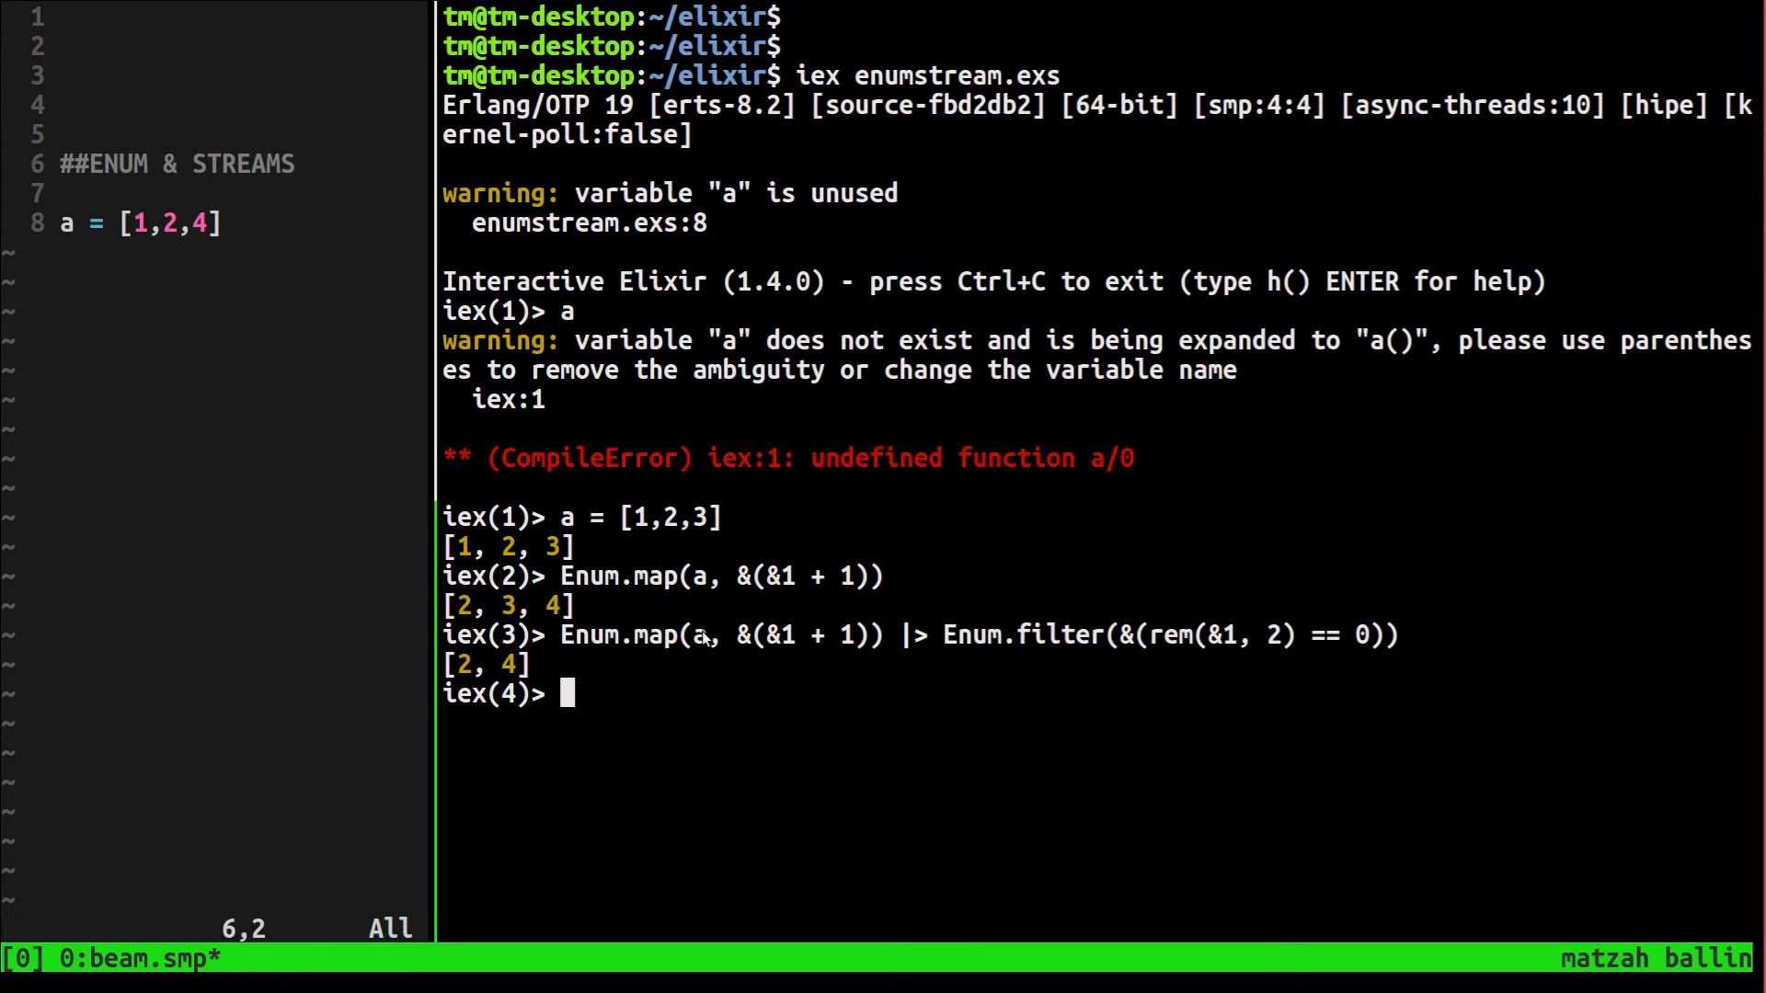
mouse_move(666, 609)
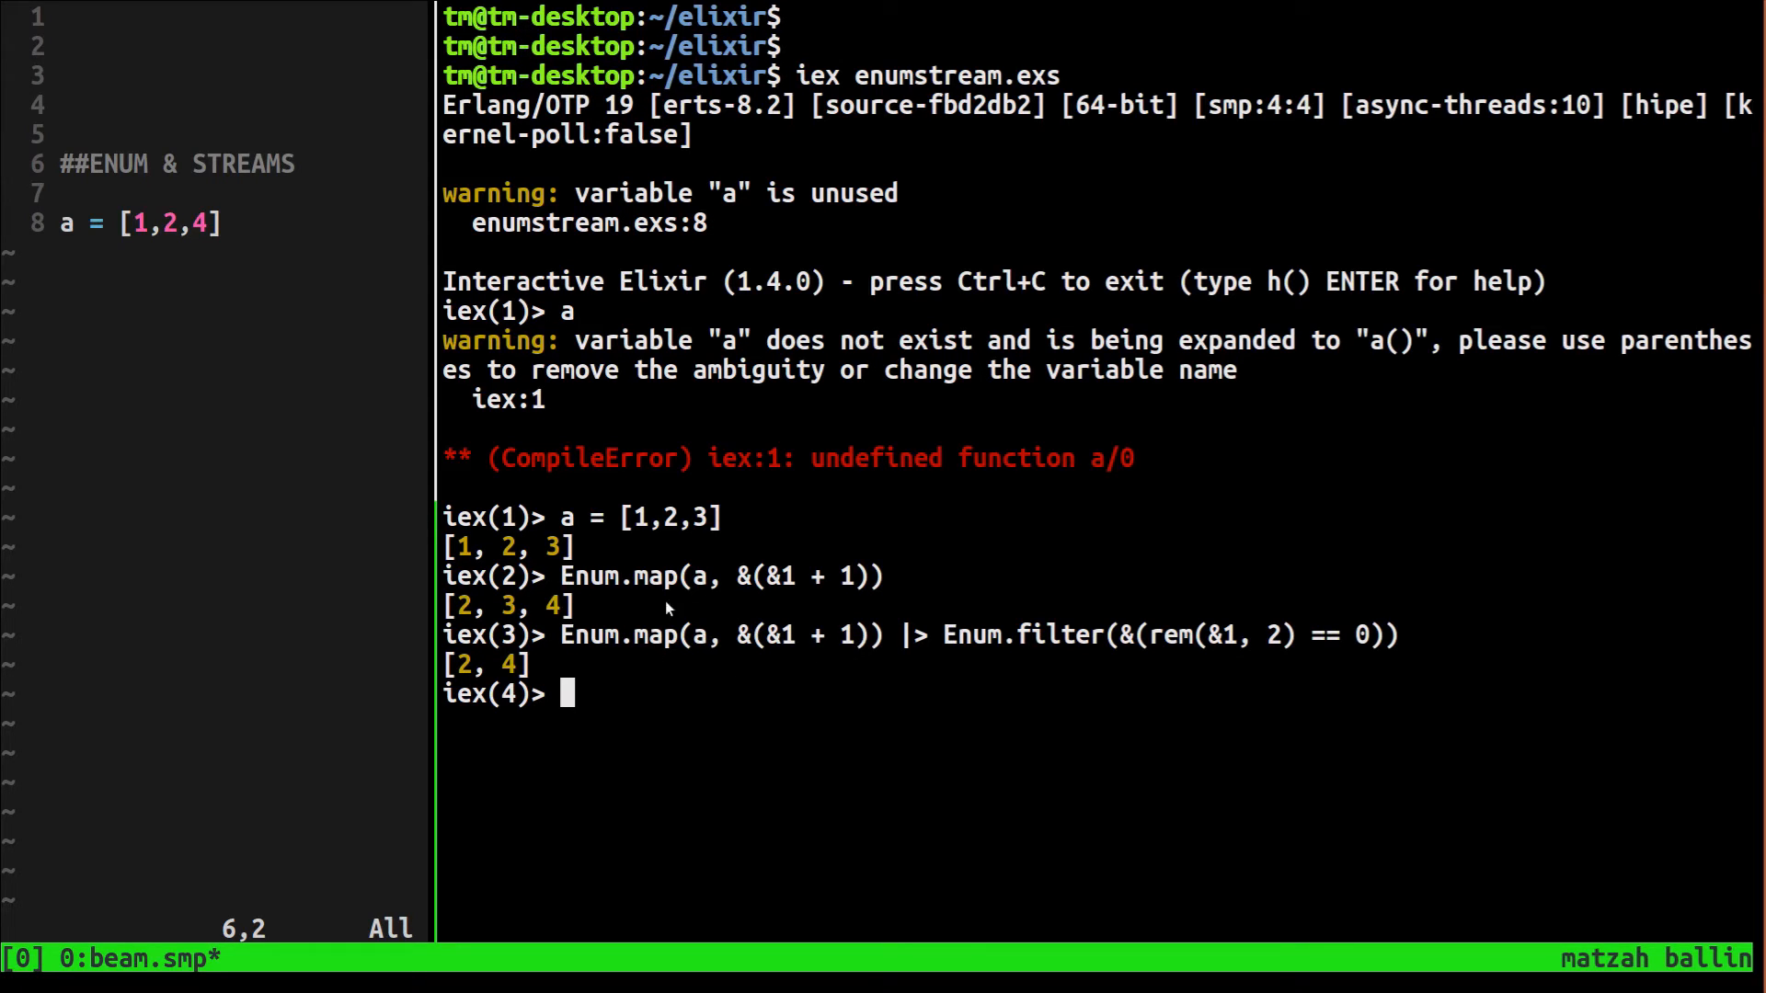
mouse_move(1159, 625)
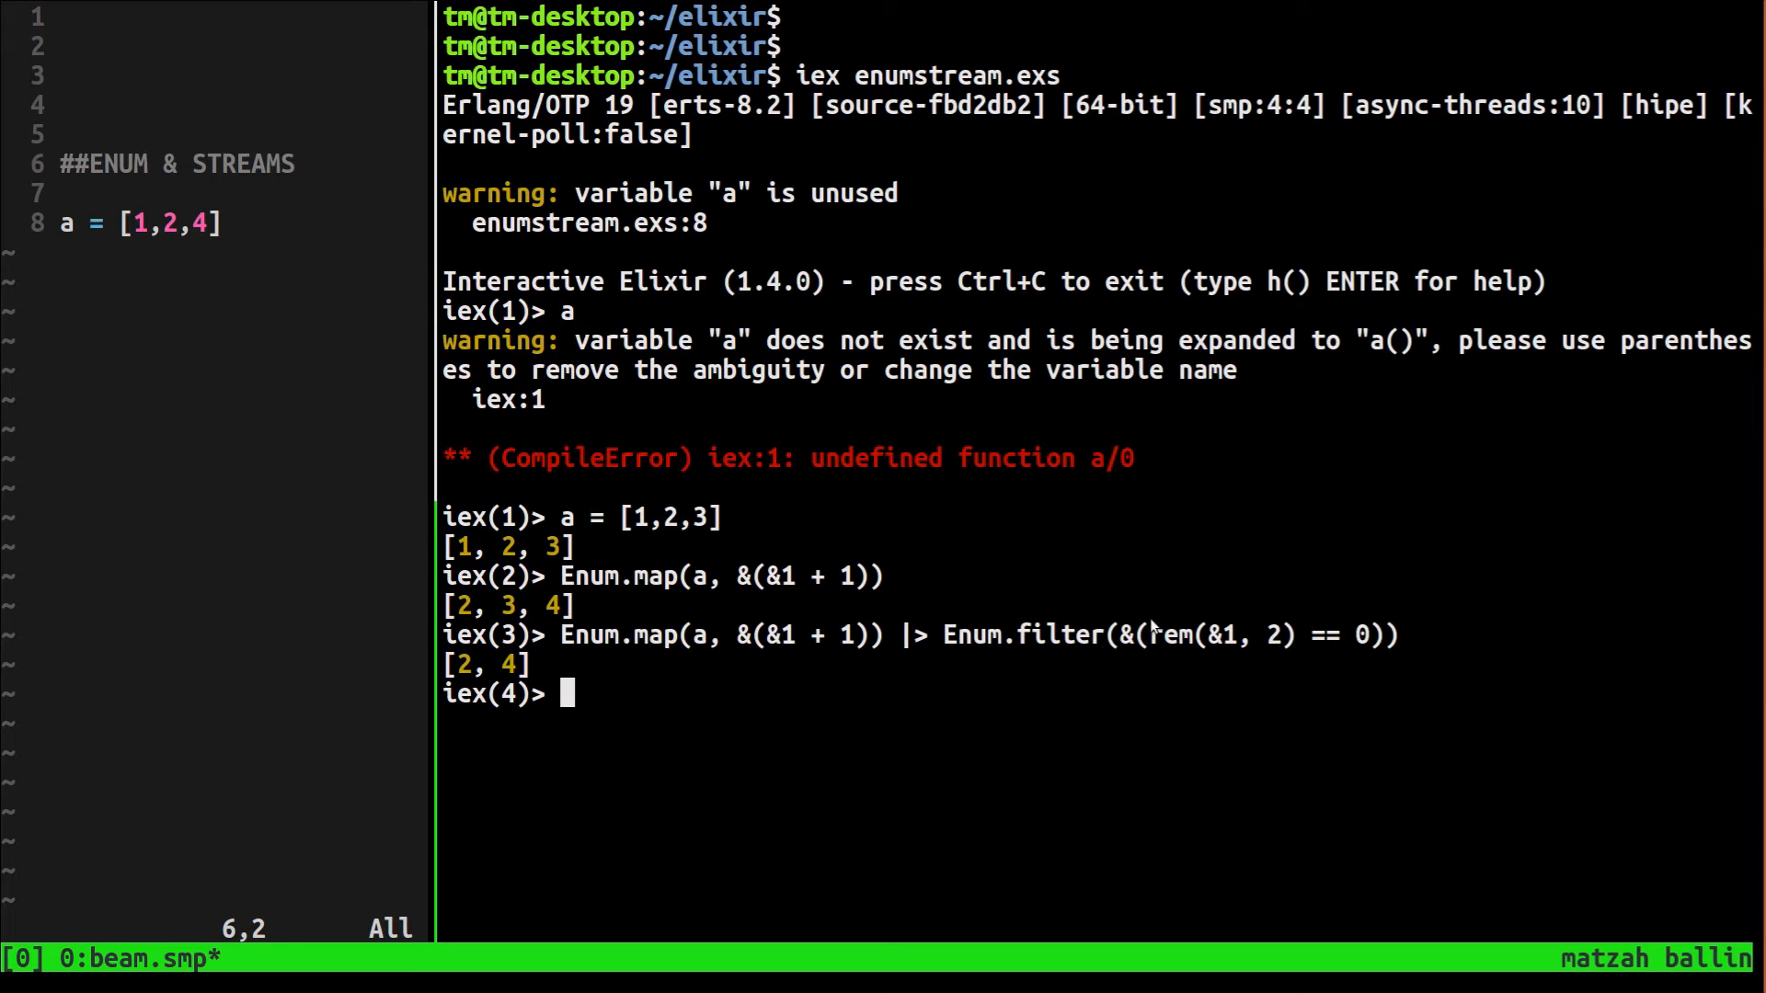
mouse_move(1021, 647)
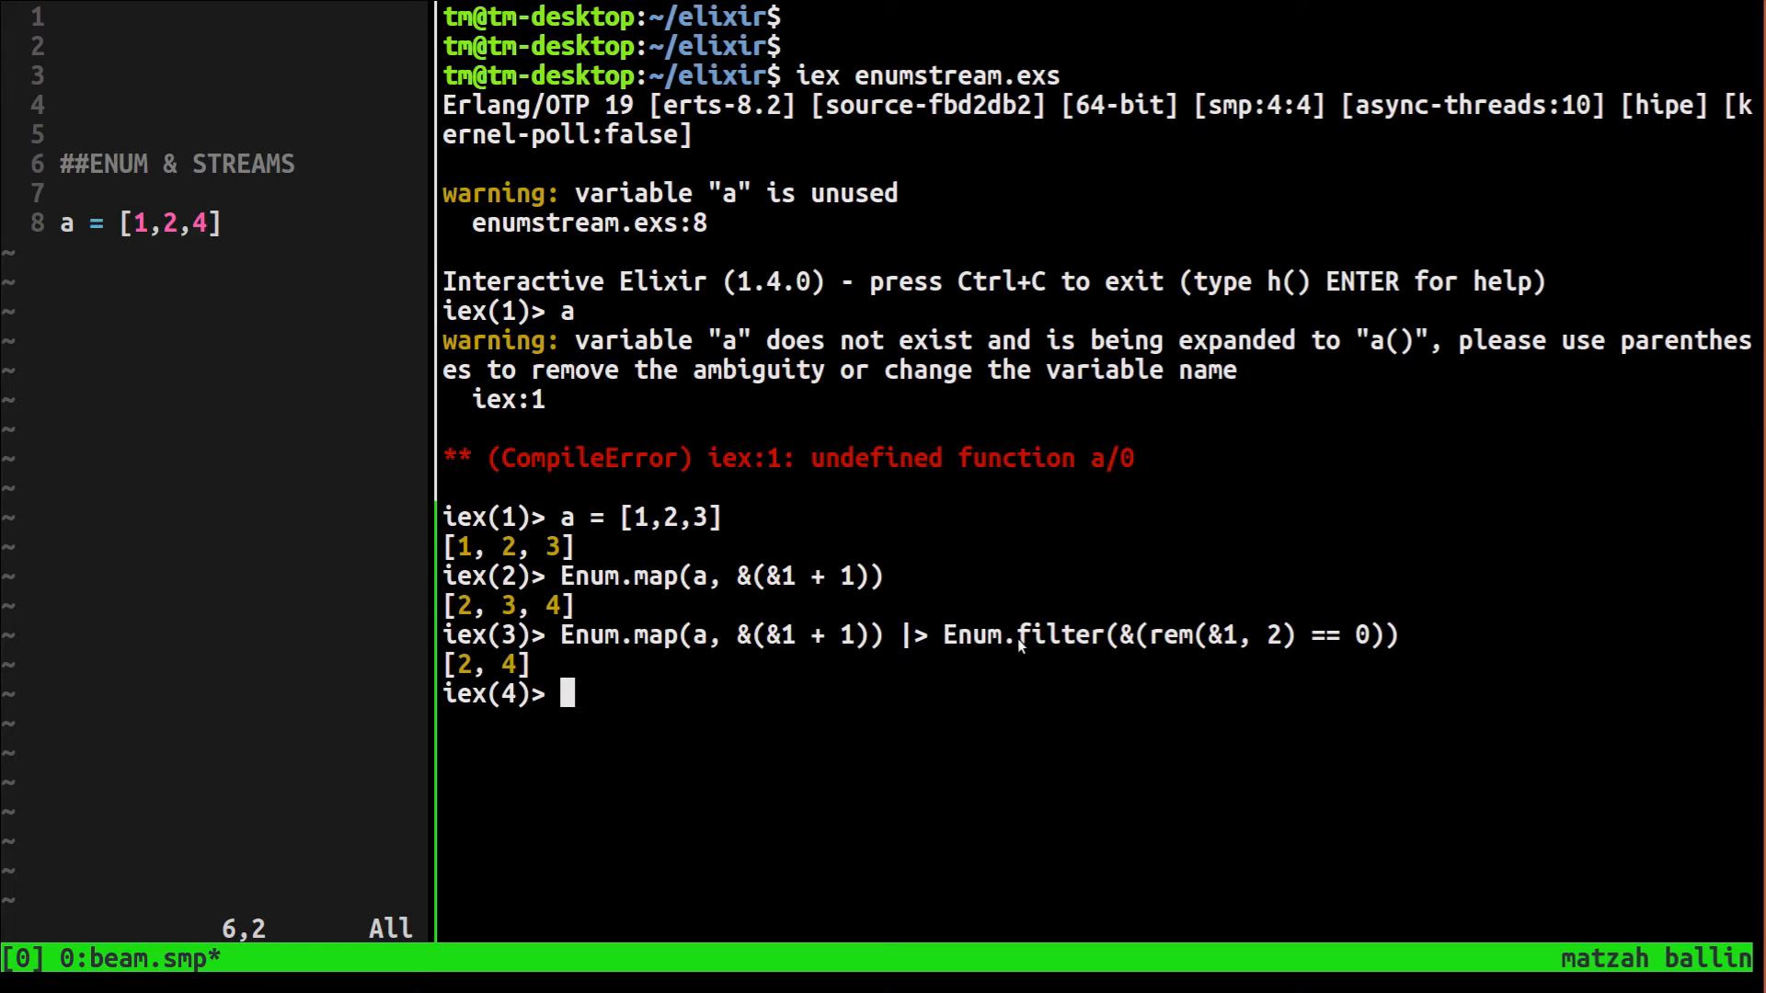
mouse_move(1205, 657)
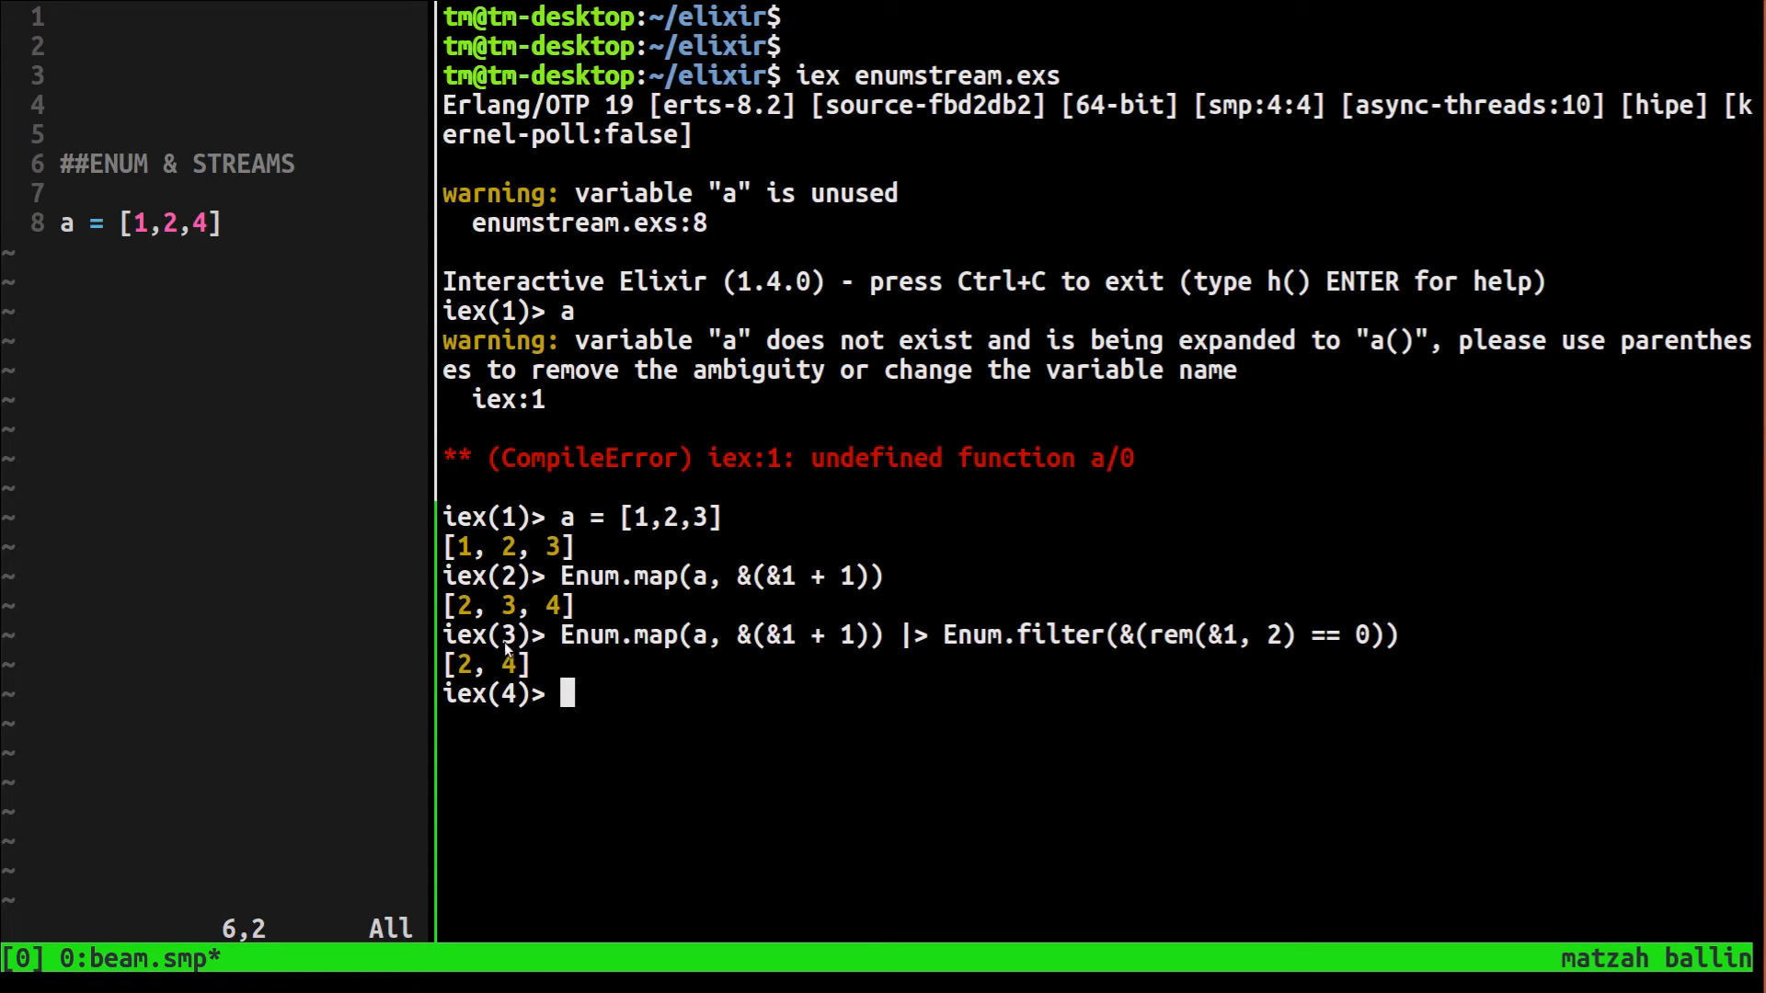
mouse_move(794, 655)
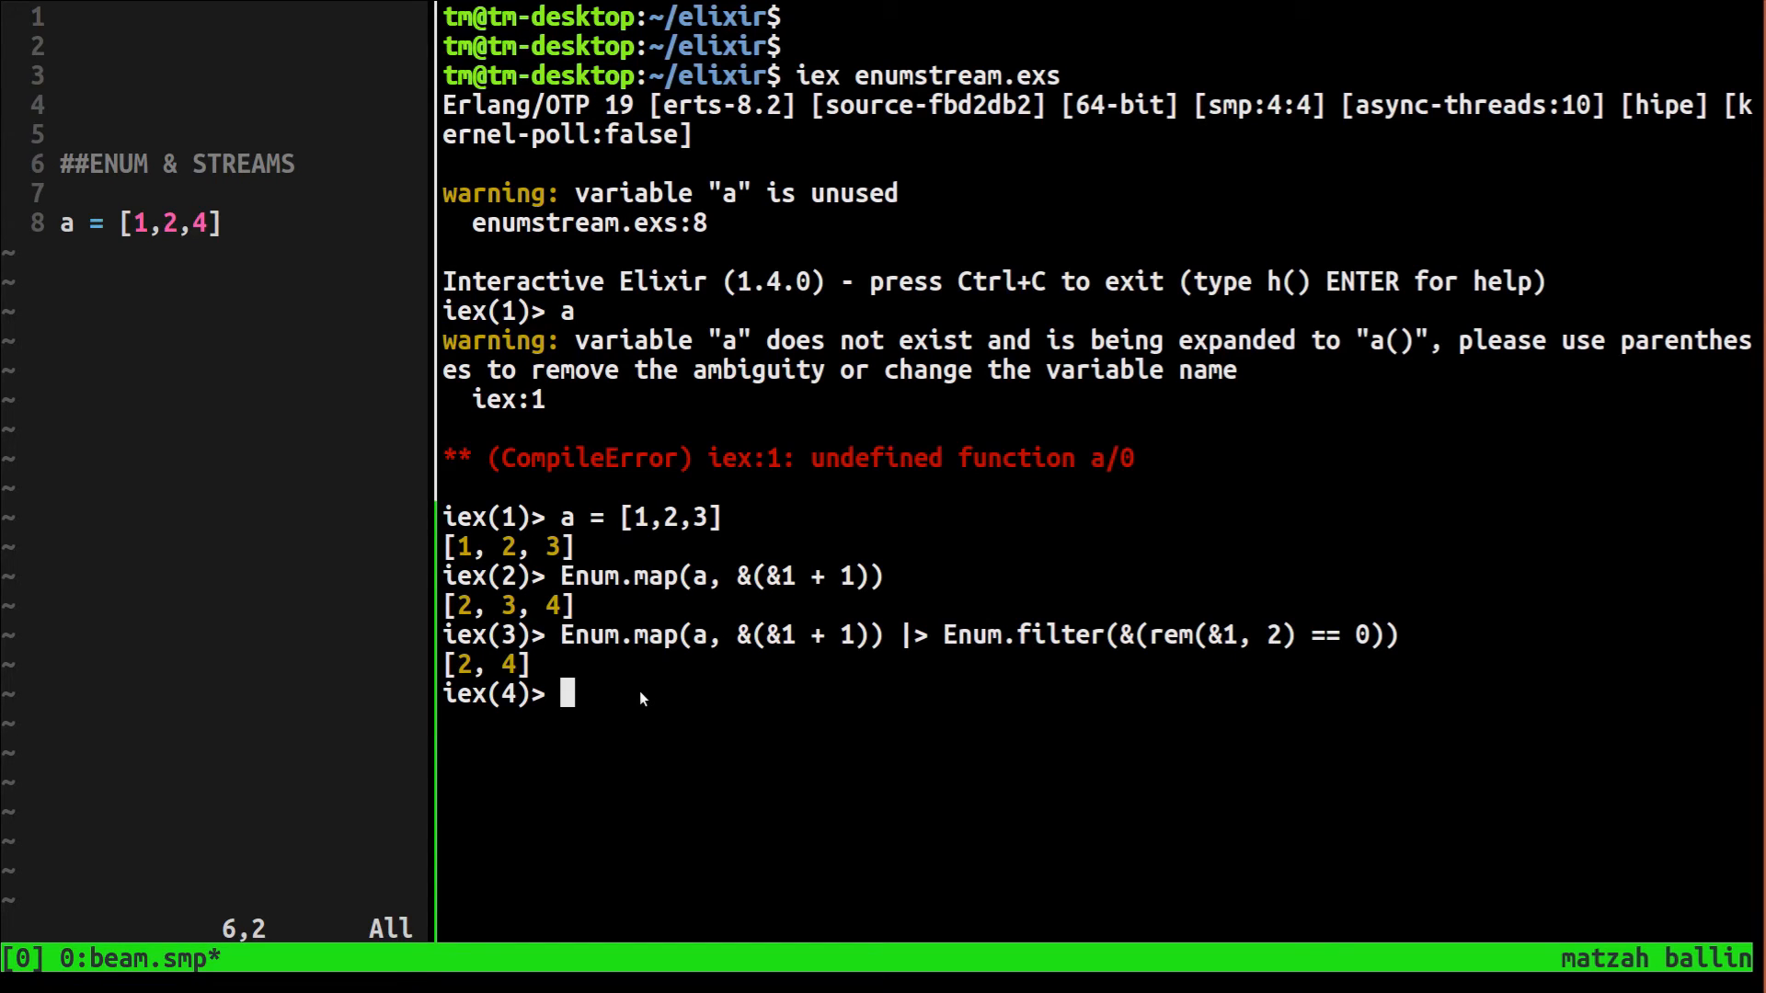
mouse_move(844, 644)
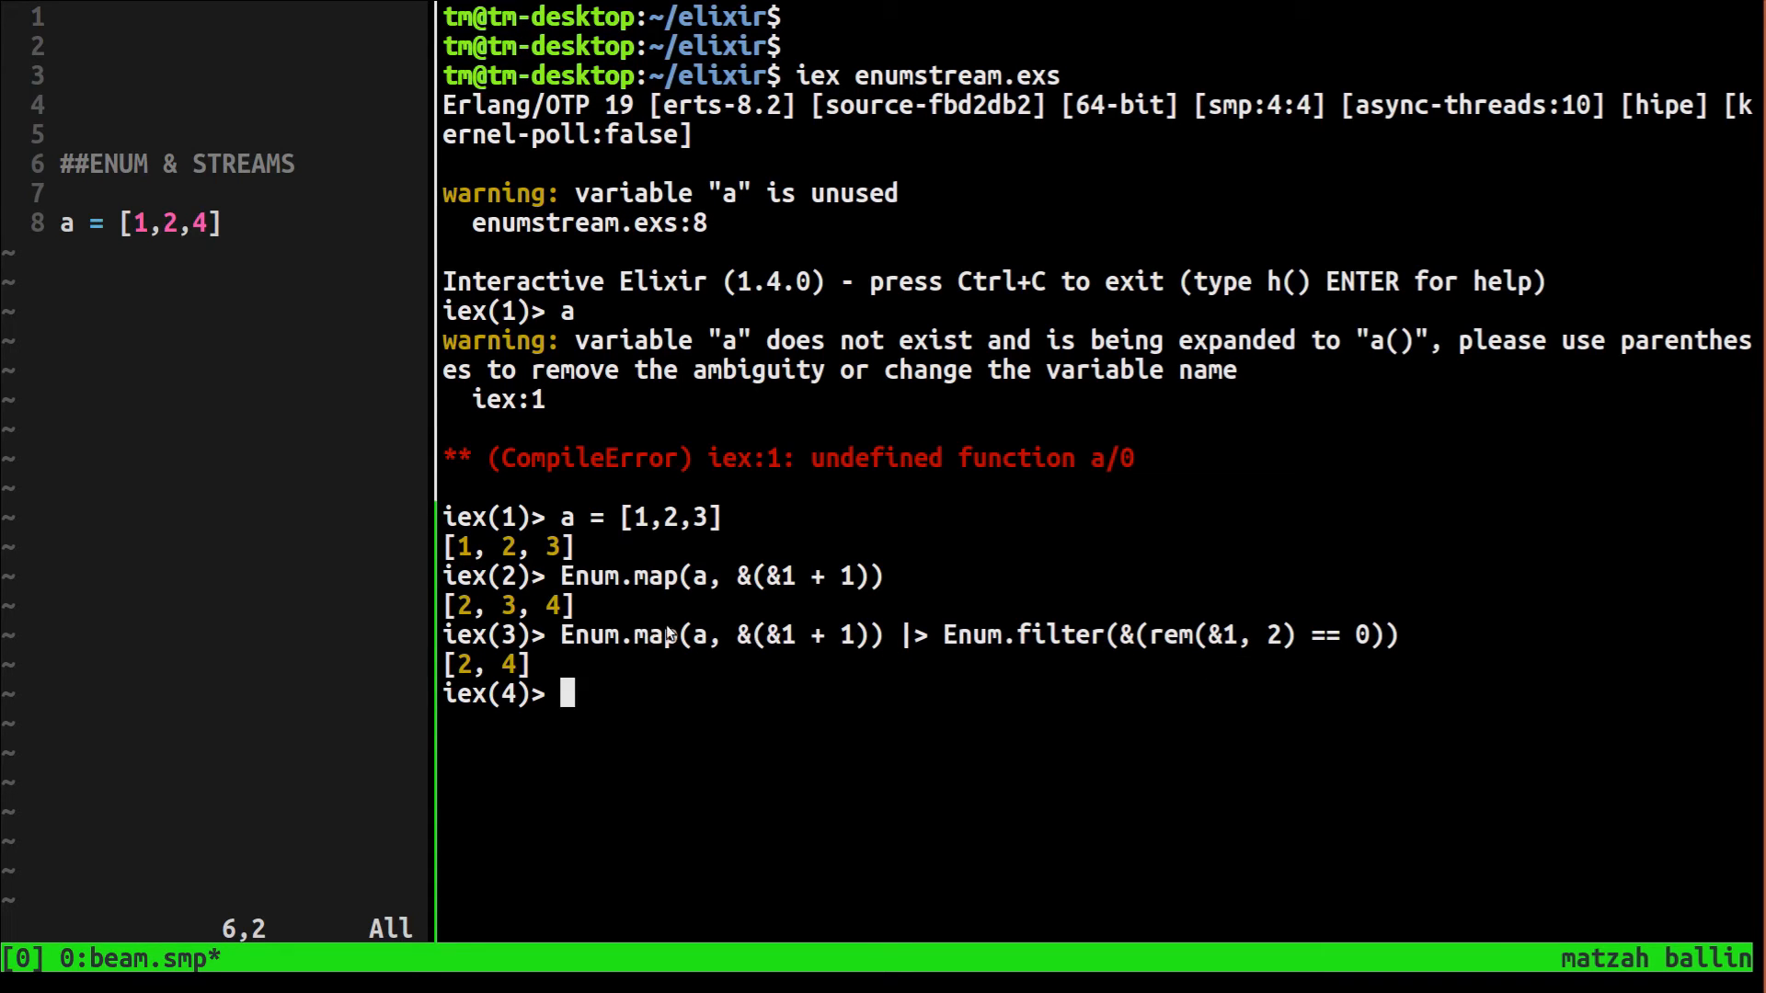
mouse_move(618, 619)
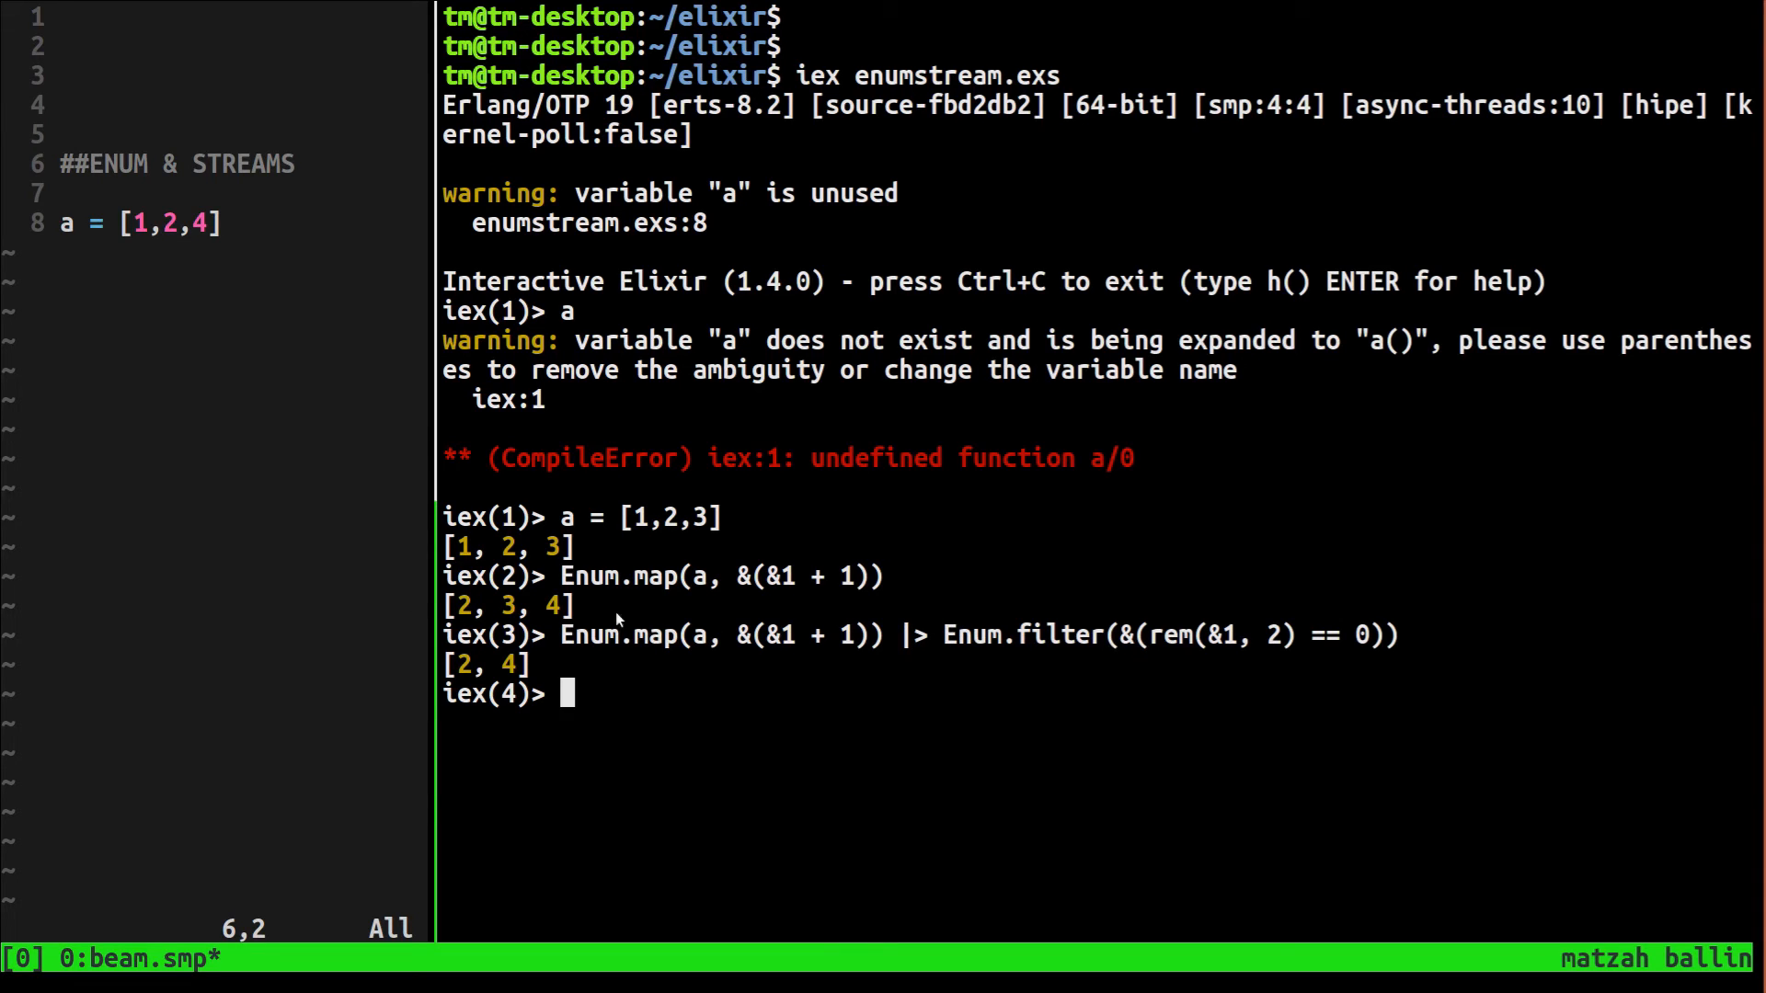
mouse_move(1443, 598)
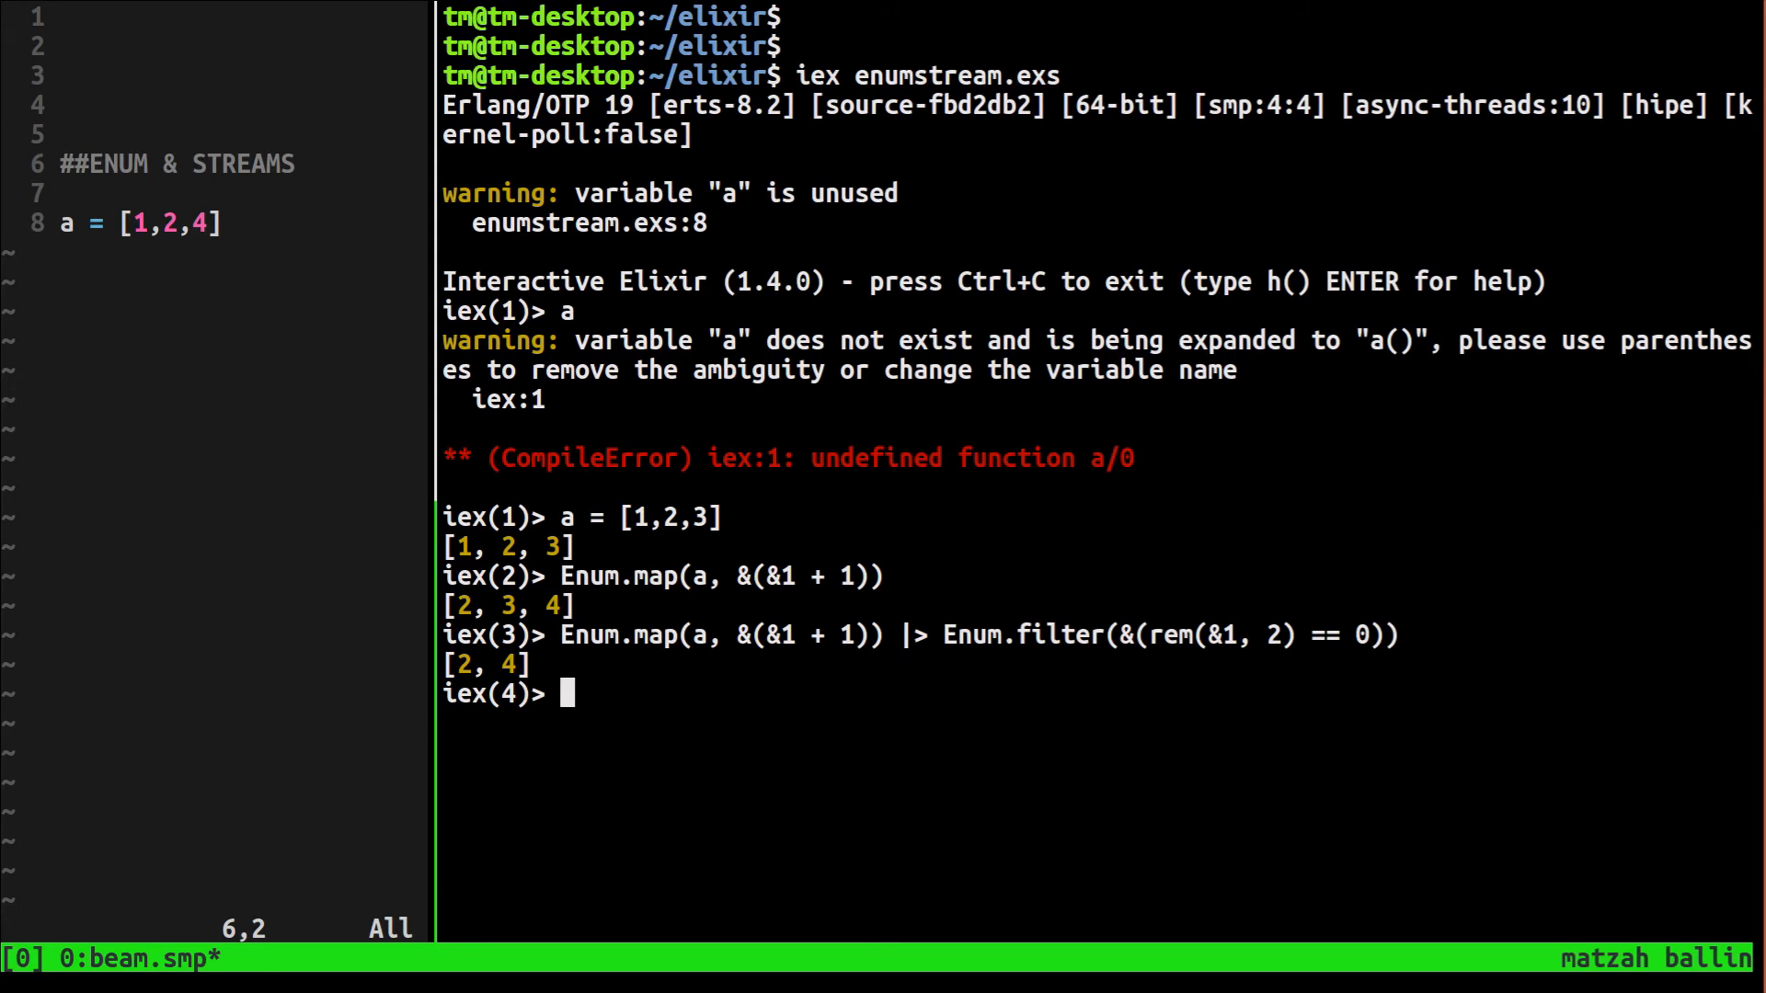
Enter the Enum.map |> Enum.filter(&(rem(&1, 2) == 0)) pipeline so iex returns [2, 4]
type("Enum.map(a, &(&1 + 1)) |> Enum.filter(&(rem(&1, 2) == 0)) |>")
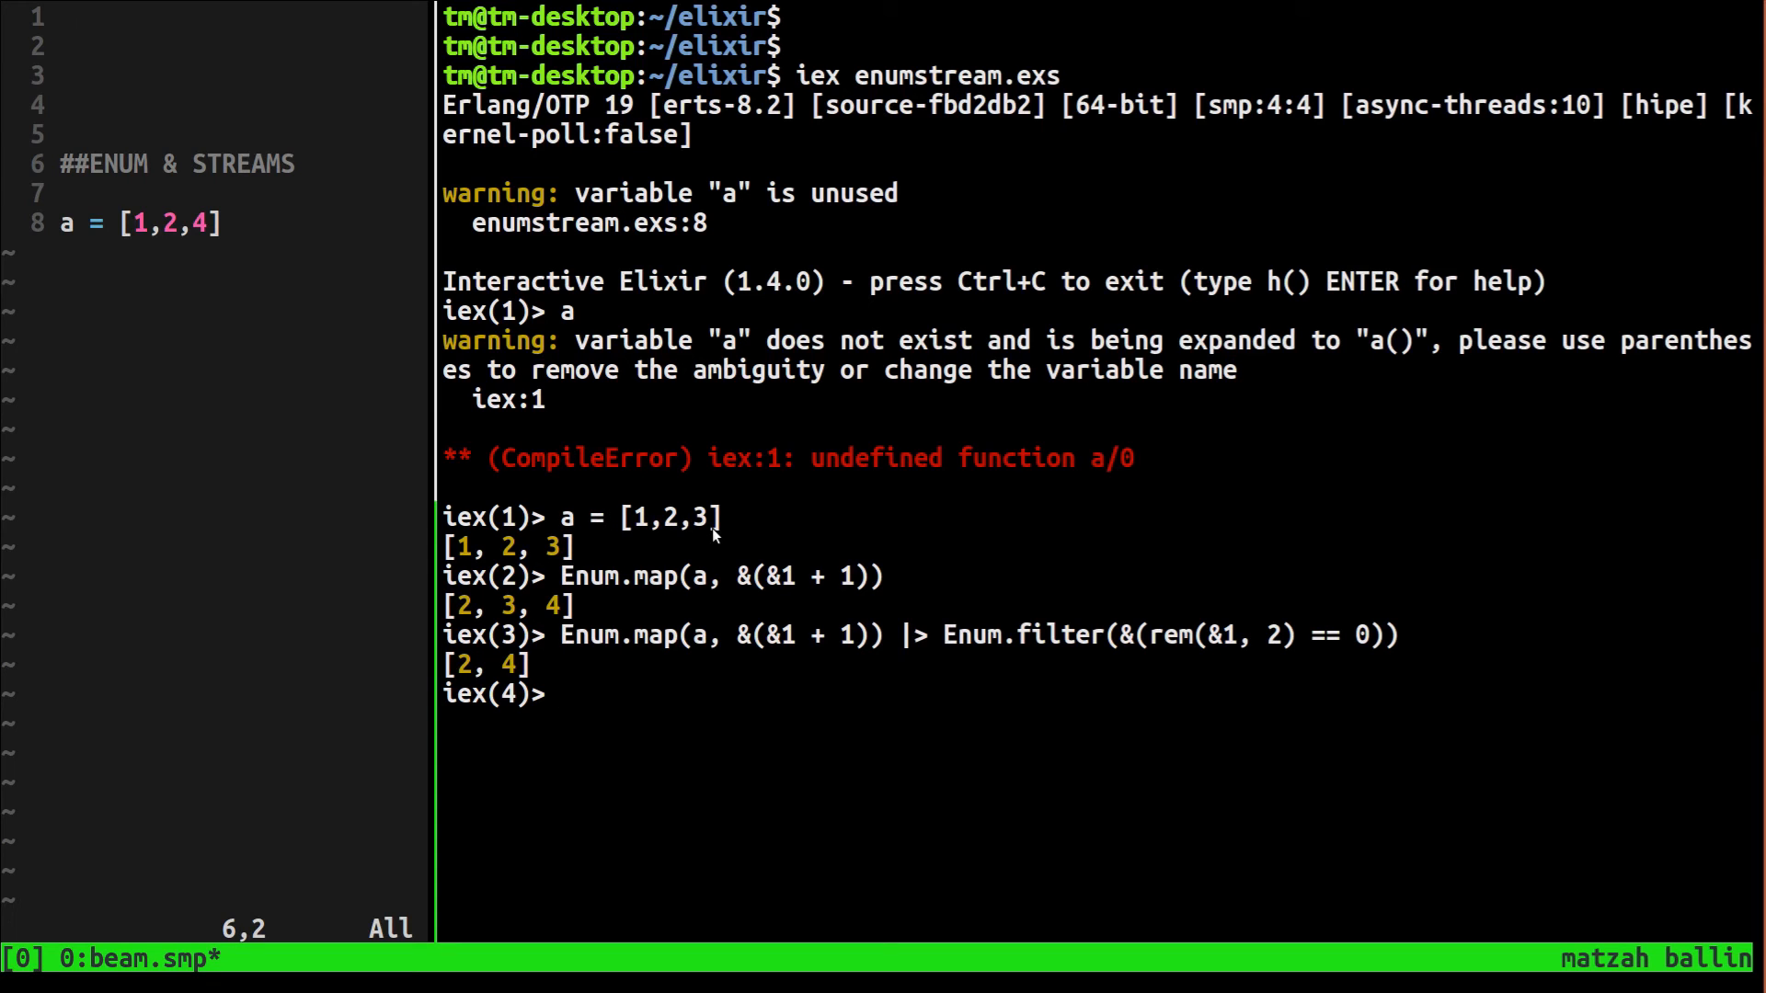
mouse_move(957, 699)
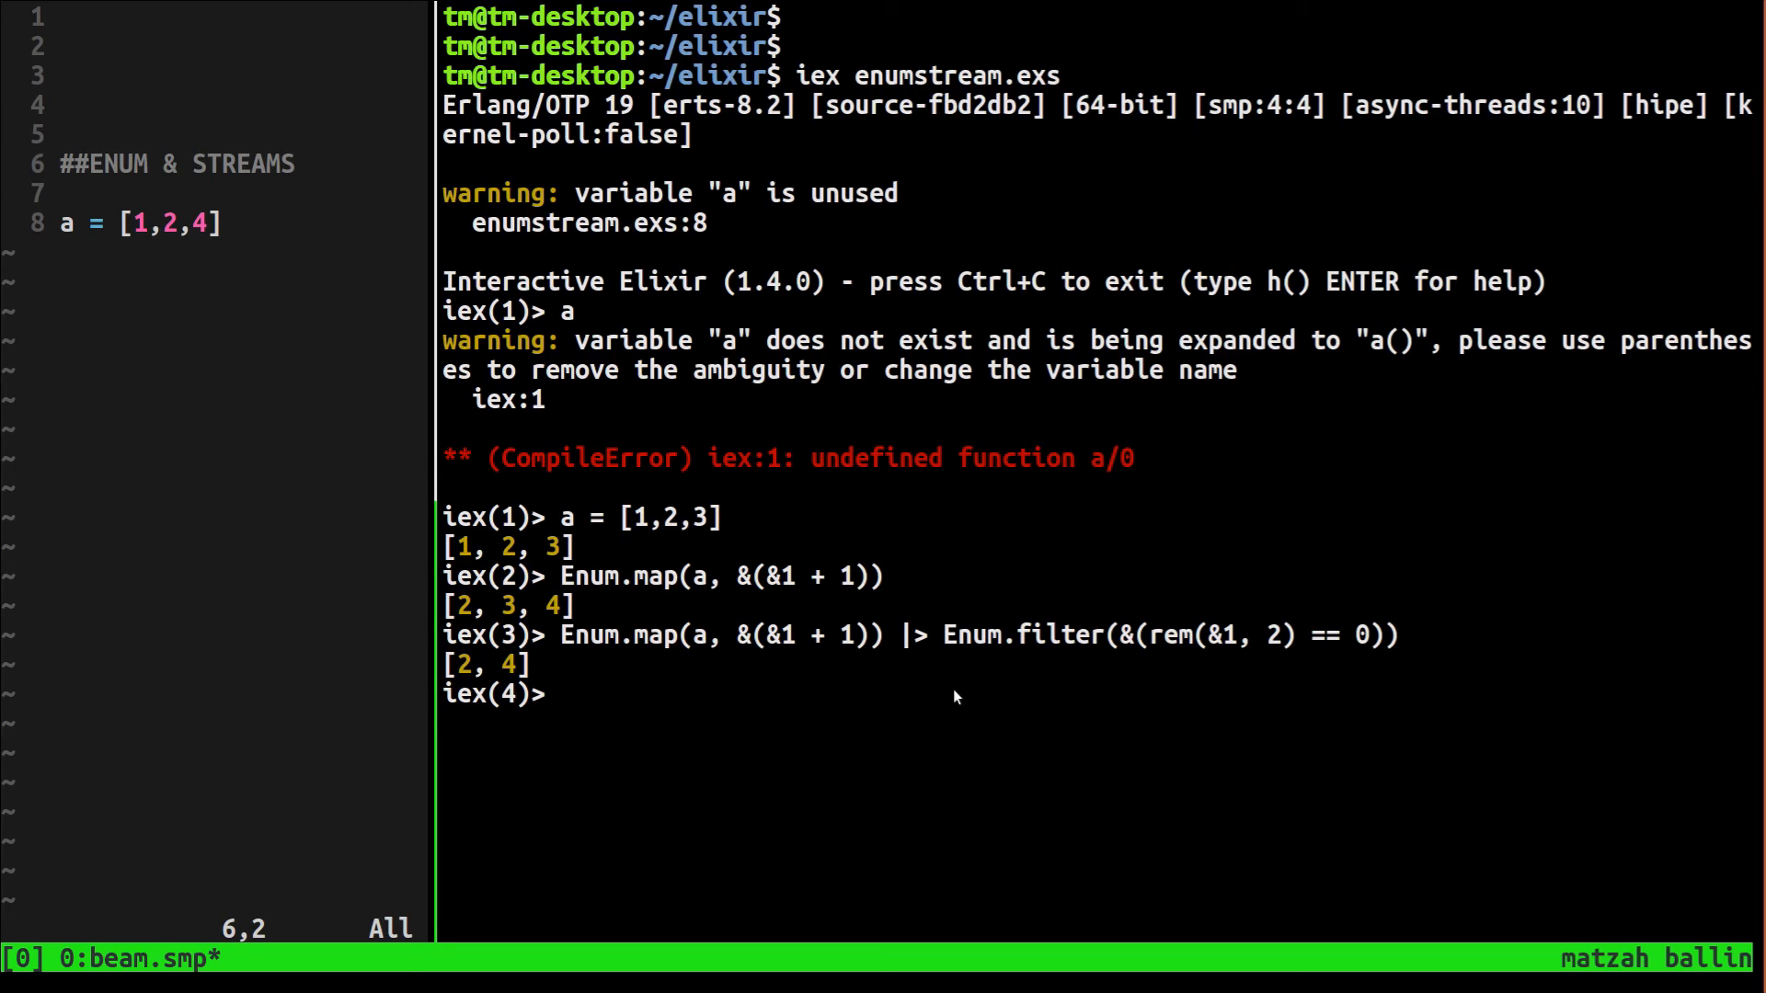